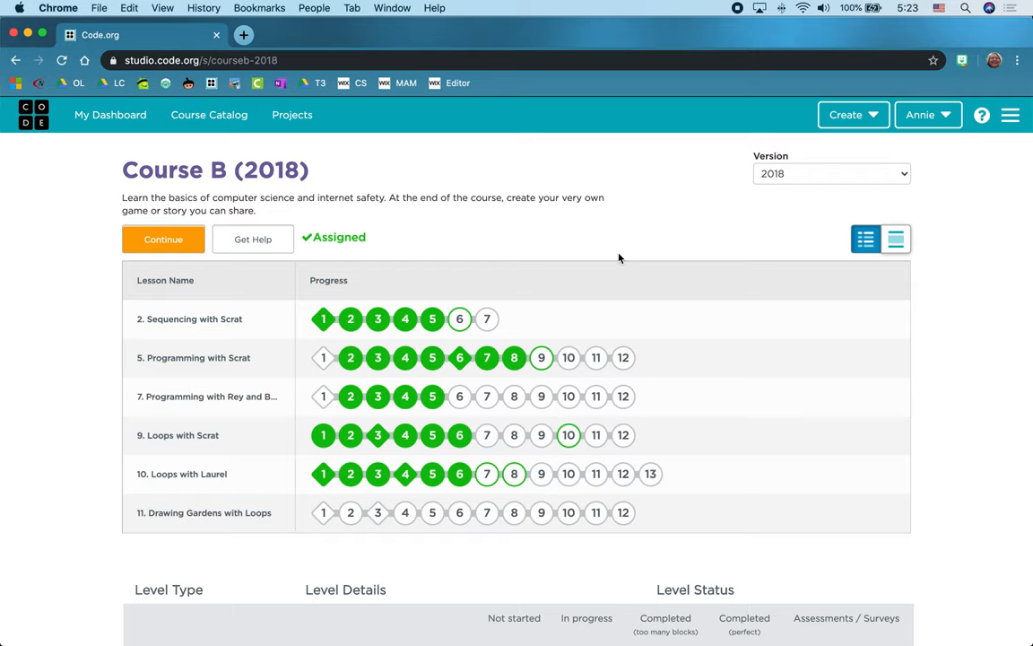
pyautogui.moveTo(161, 513)
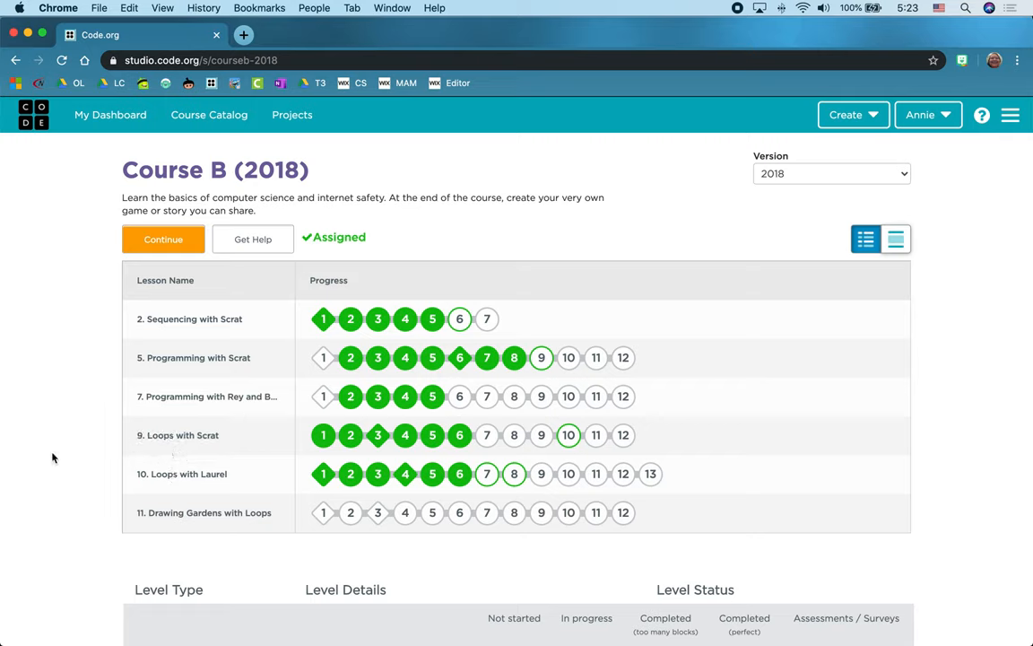
pyautogui.moveTo(75, 492)
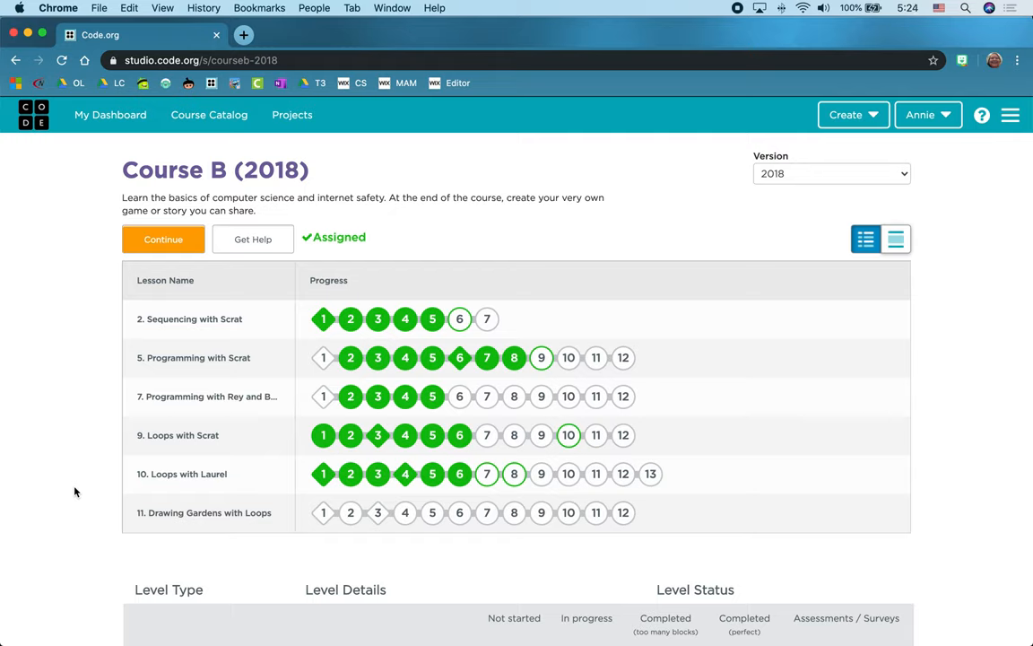
pyautogui.moveTo(362, 567)
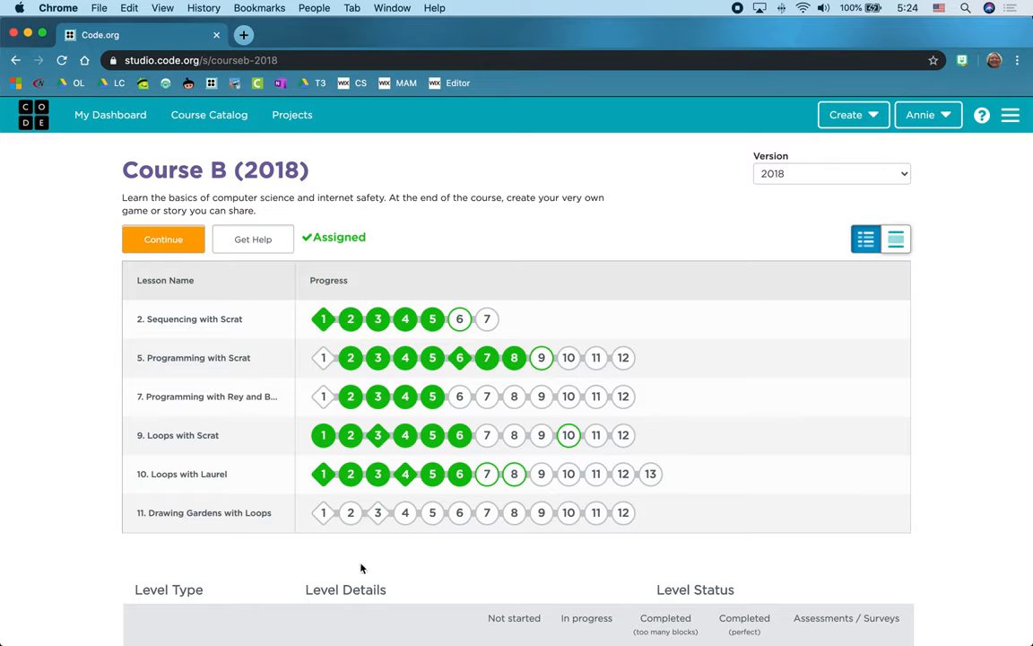
# - Start the first level of Drawing Gardens with Loops, the Artist Intro video
pyautogui.click(323, 513)
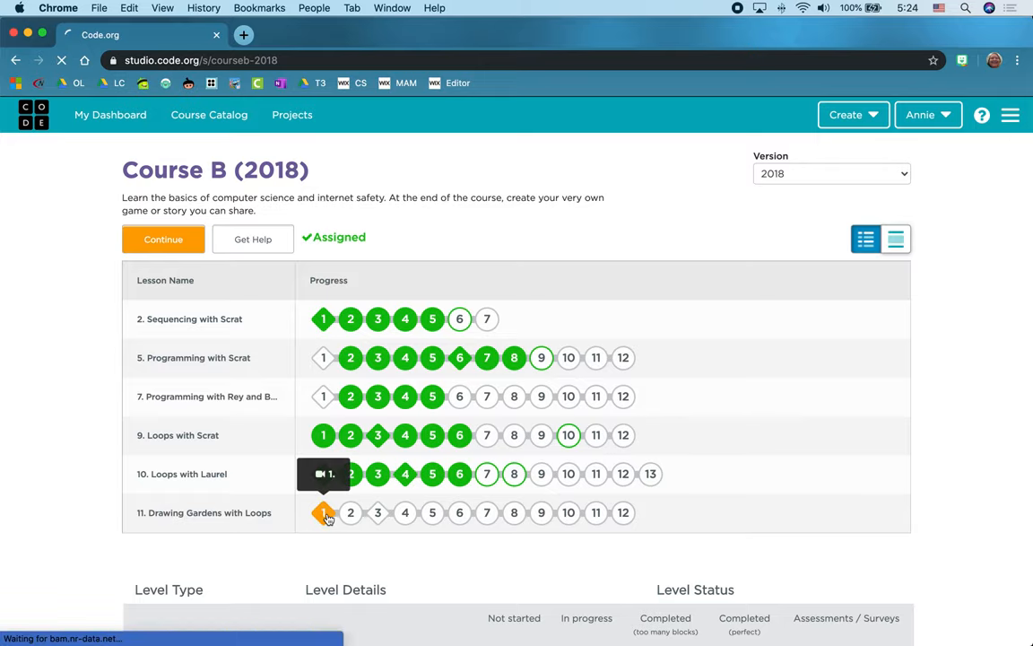
pyautogui.click(322, 513)
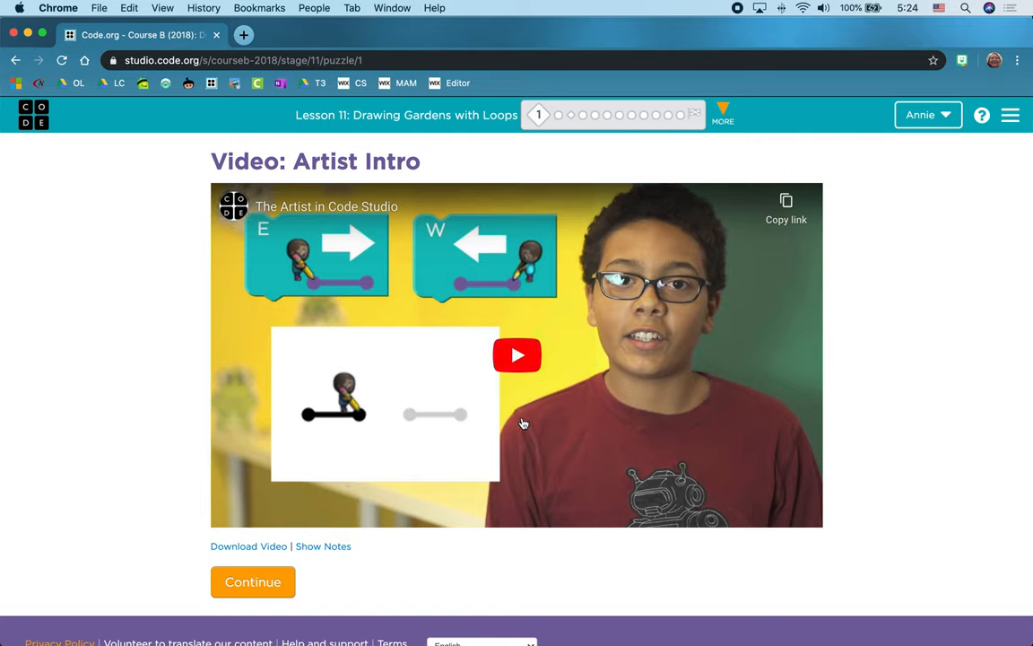
pyautogui.moveTo(632, 463)
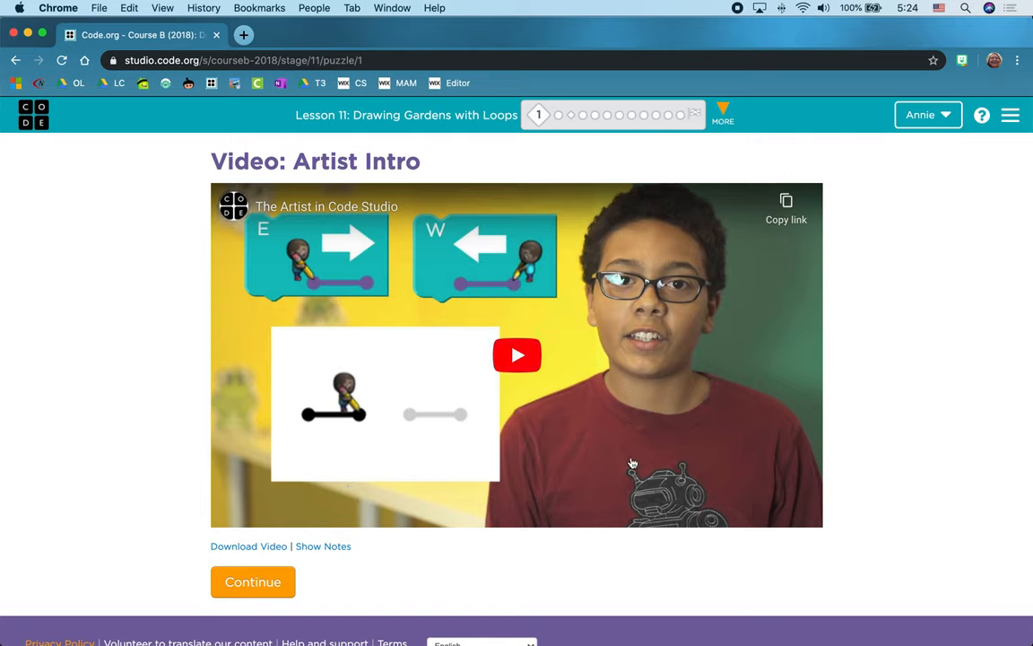
pyautogui.moveTo(481, 409)
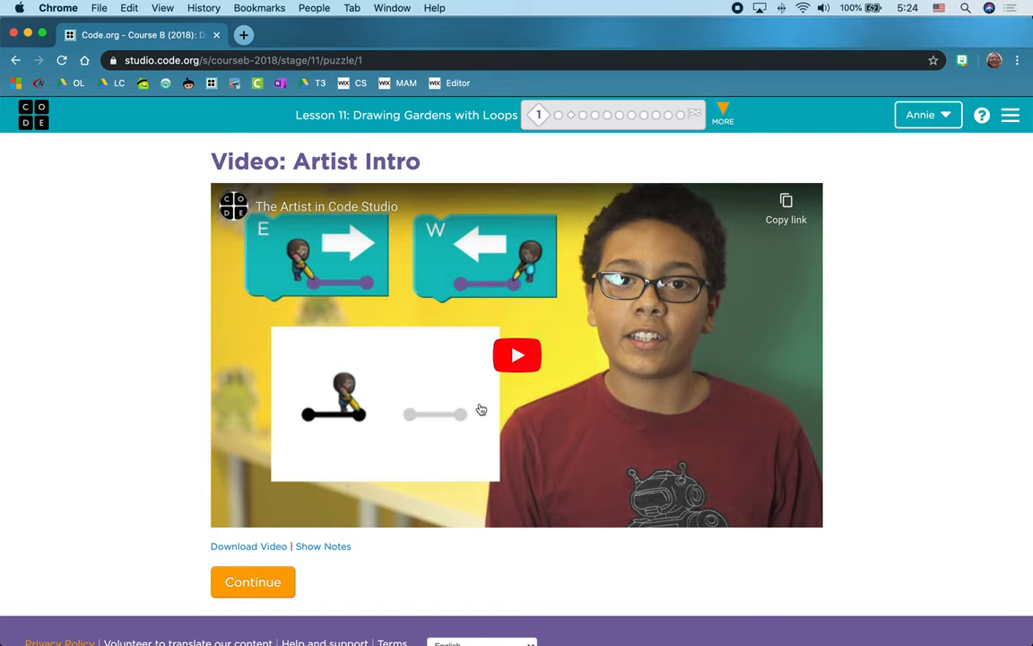
pyautogui.moveTo(514, 298)
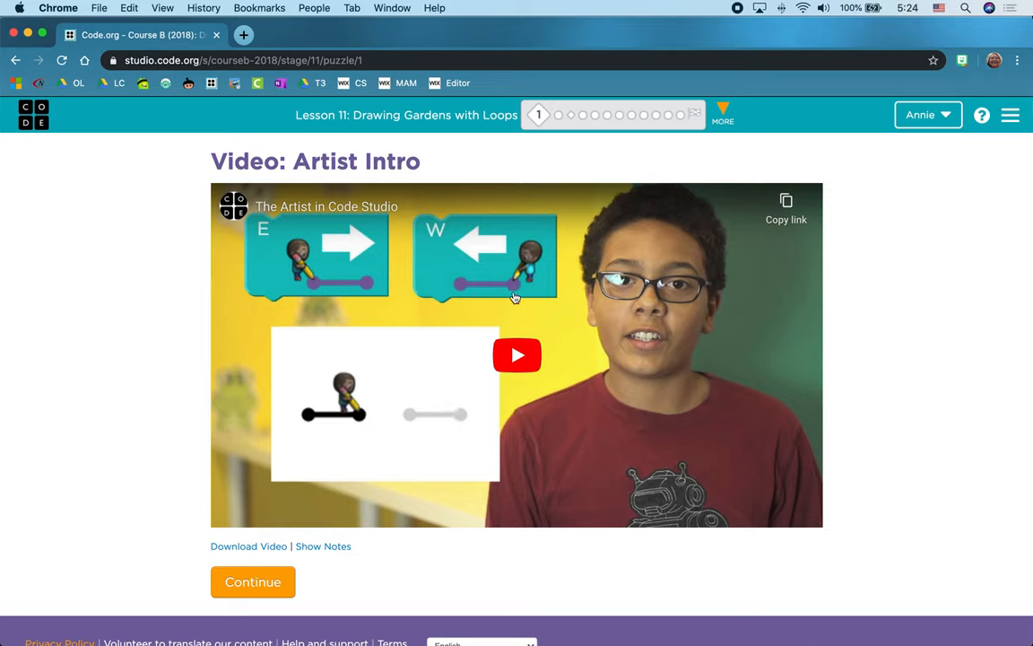
pyautogui.moveTo(416, 291)
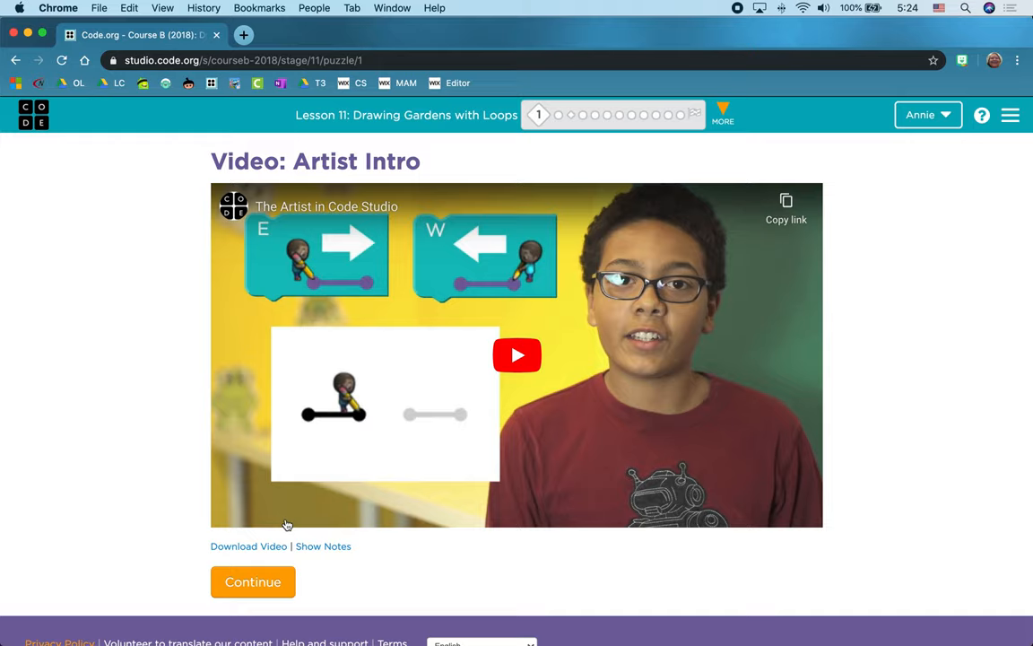
# - Continue past the video, attach a move W block under 'when run', and run it to draw a short line
pyautogui.click(253, 581)
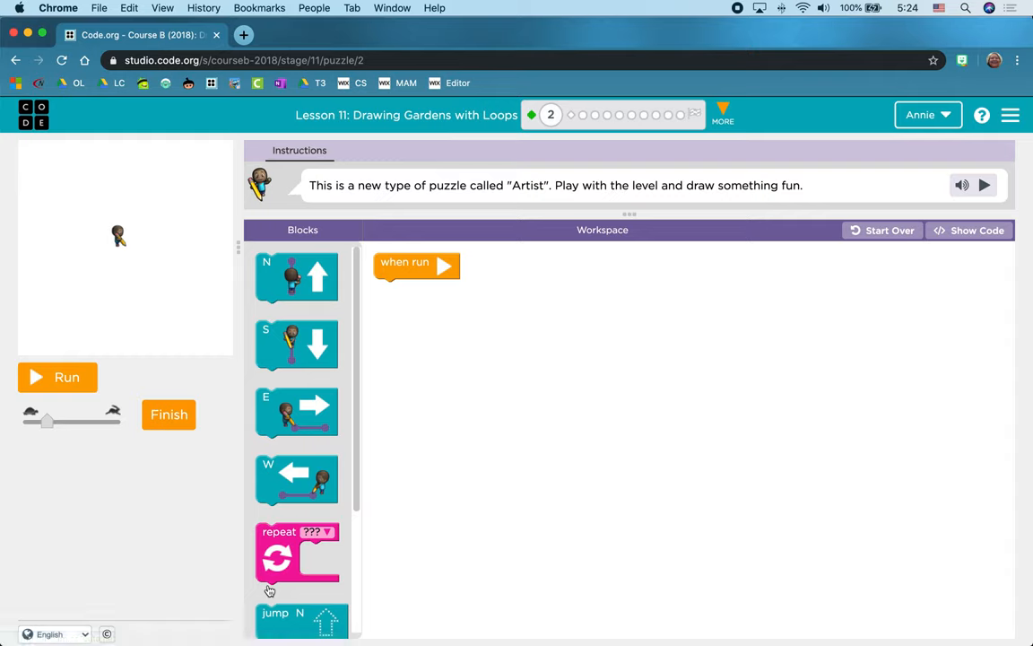
pyautogui.moveTo(334, 187)
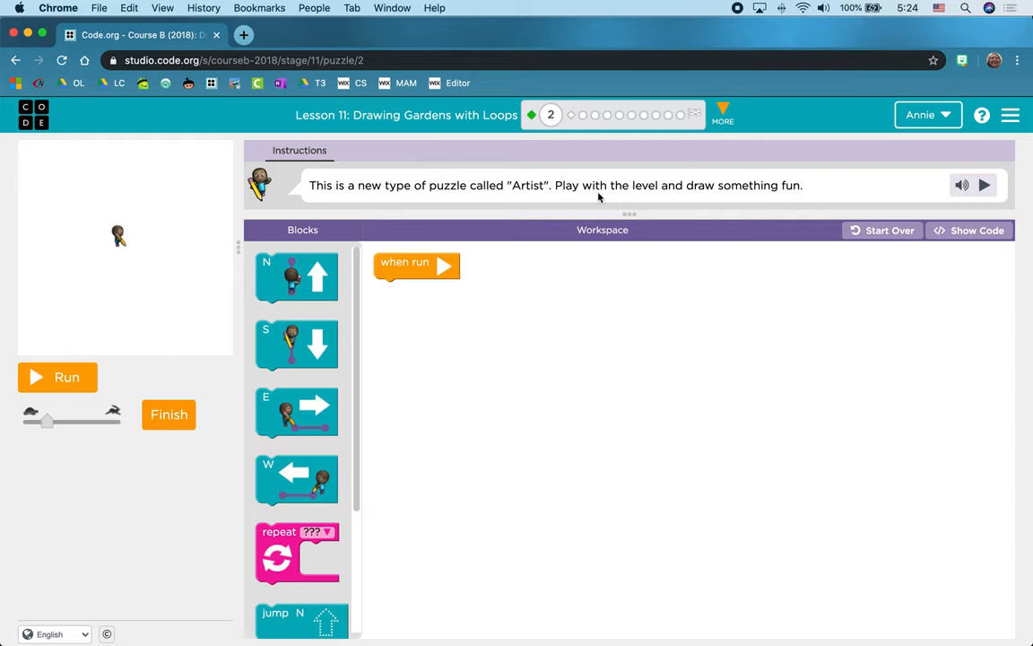
pyautogui.moveTo(448, 266)
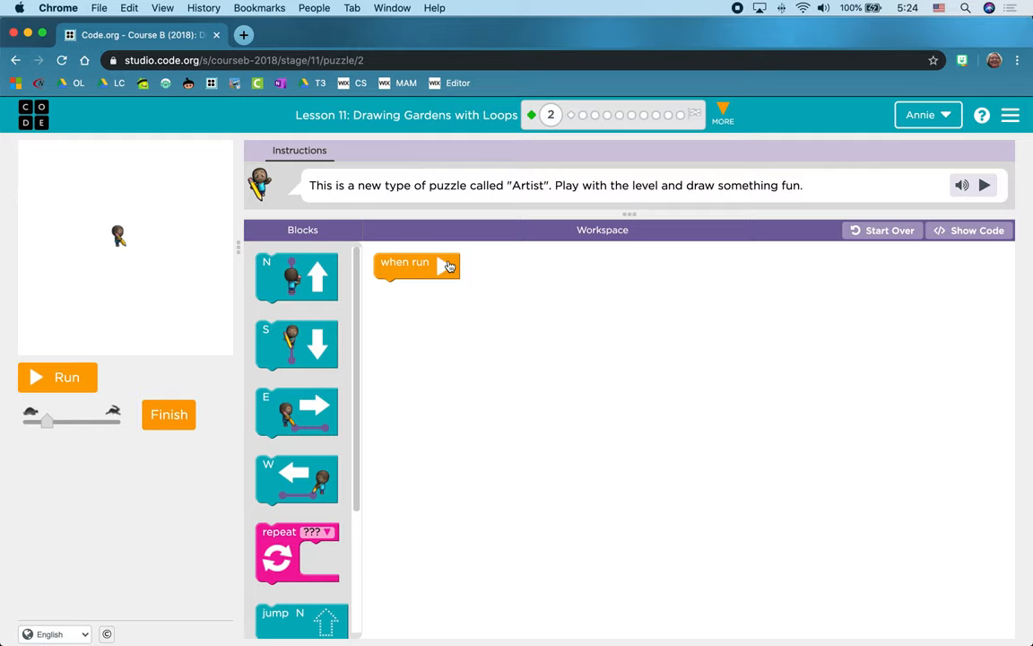
pyautogui.moveTo(373, 297)
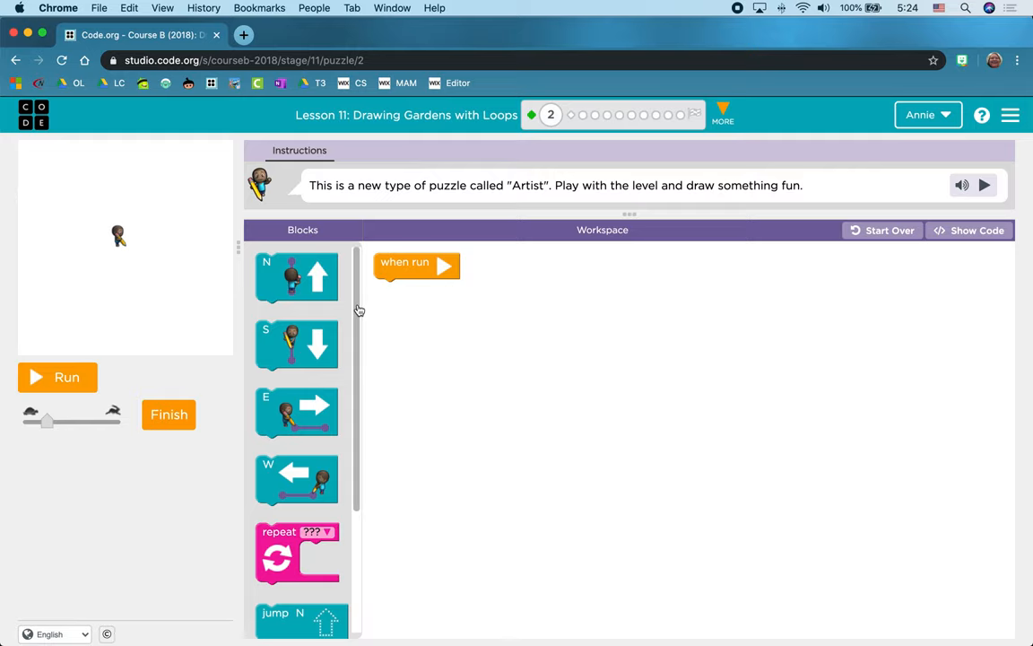
pyautogui.moveTo(296, 278)
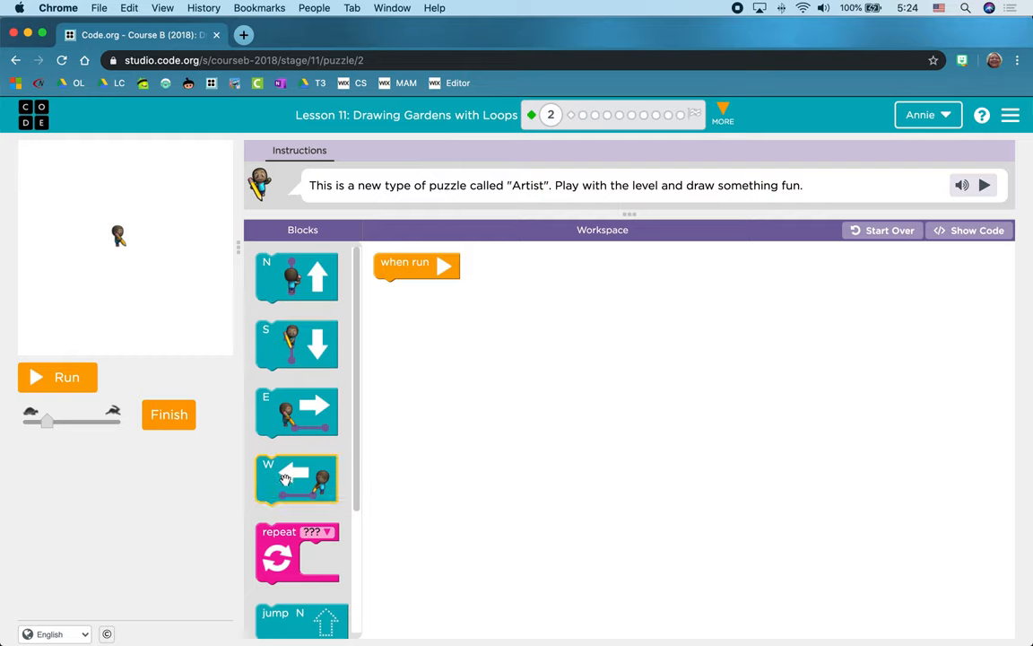
pyautogui.moveTo(296, 498)
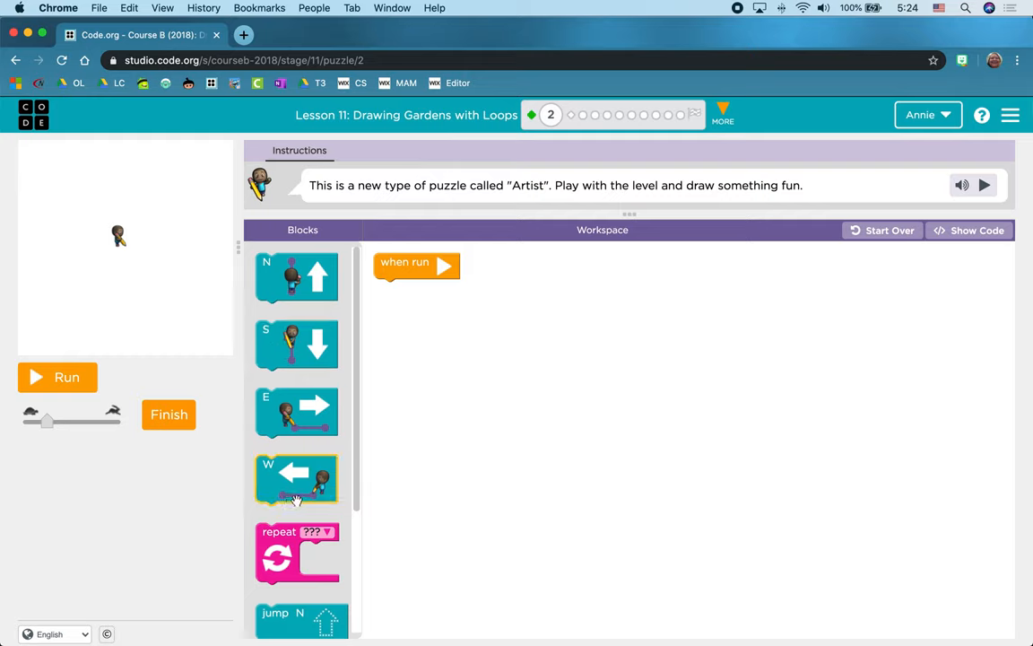
pyautogui.moveTo(314, 494)
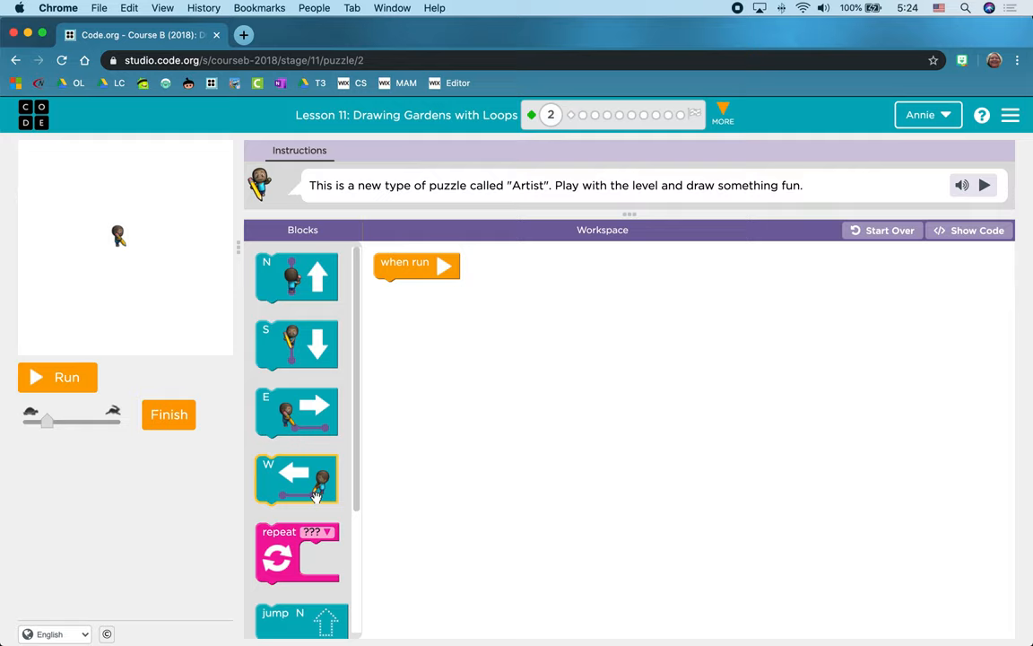
pyautogui.moveTo(296, 481); pyautogui.dragTo(414, 301)
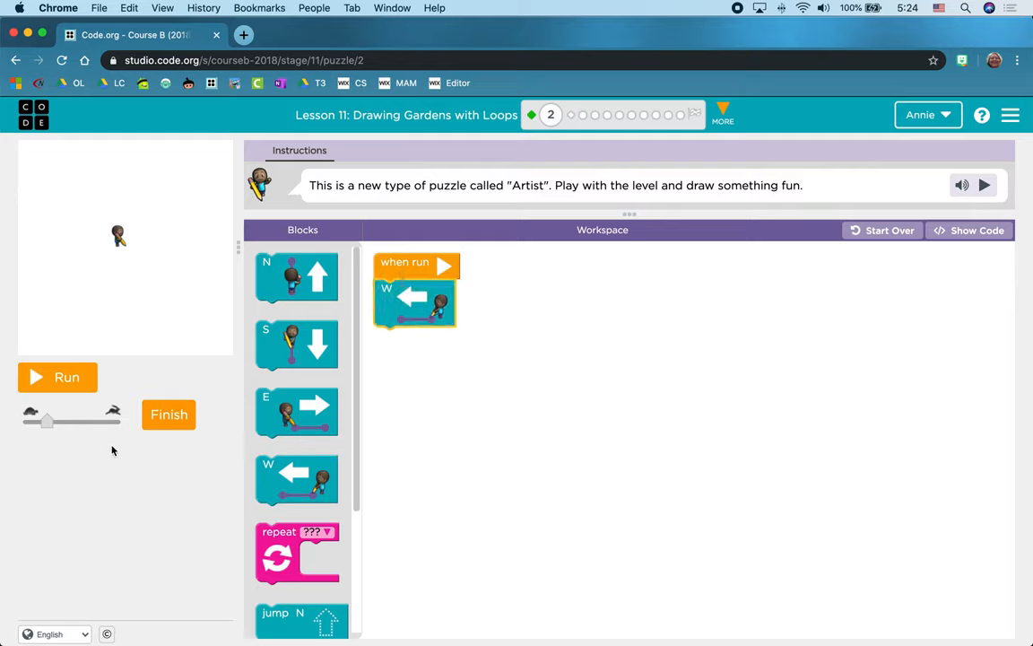
pyautogui.moveTo(97, 398)
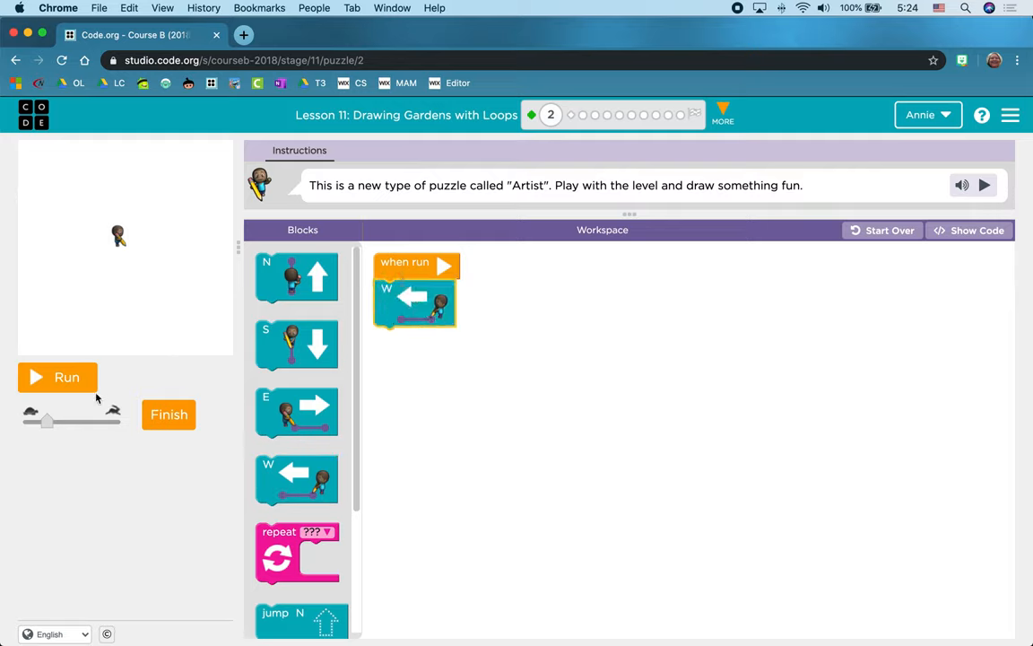
pyautogui.click(57, 377)
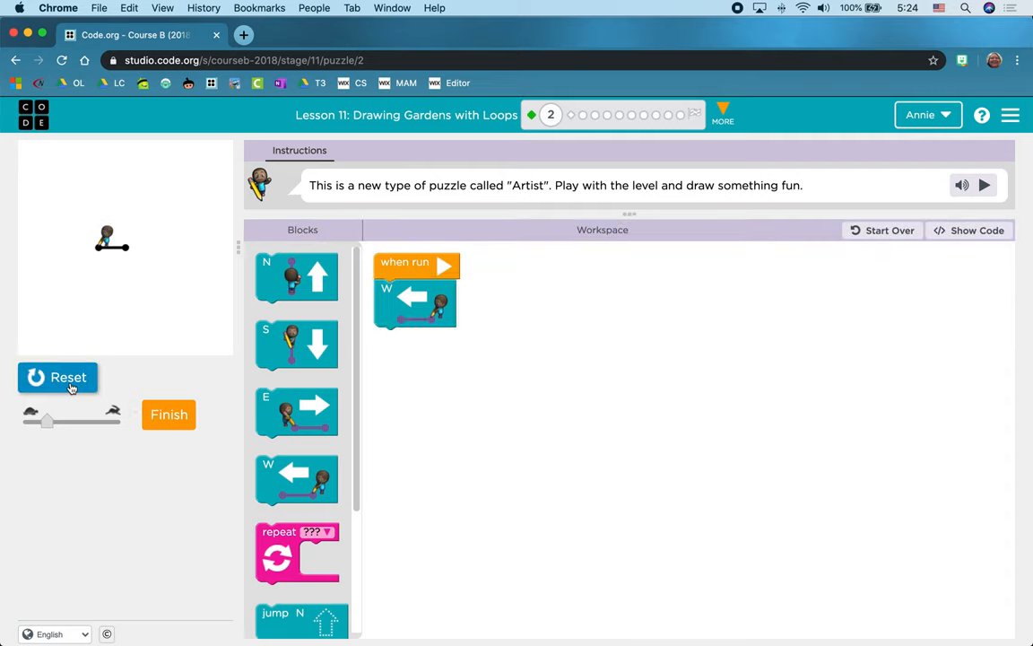
# - Rebuild the program as jump N then move W, reset the canvas, and run it to draw the line higher up
pyautogui.scroll(-3)
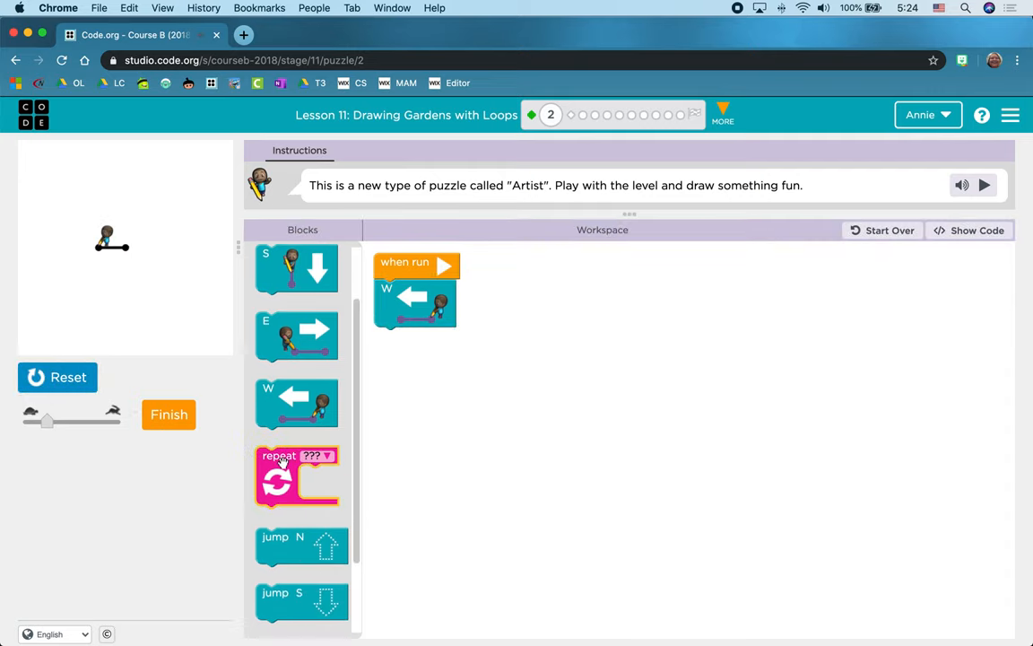
pyautogui.moveTo(416, 301); pyautogui.dragTo(413, 348)
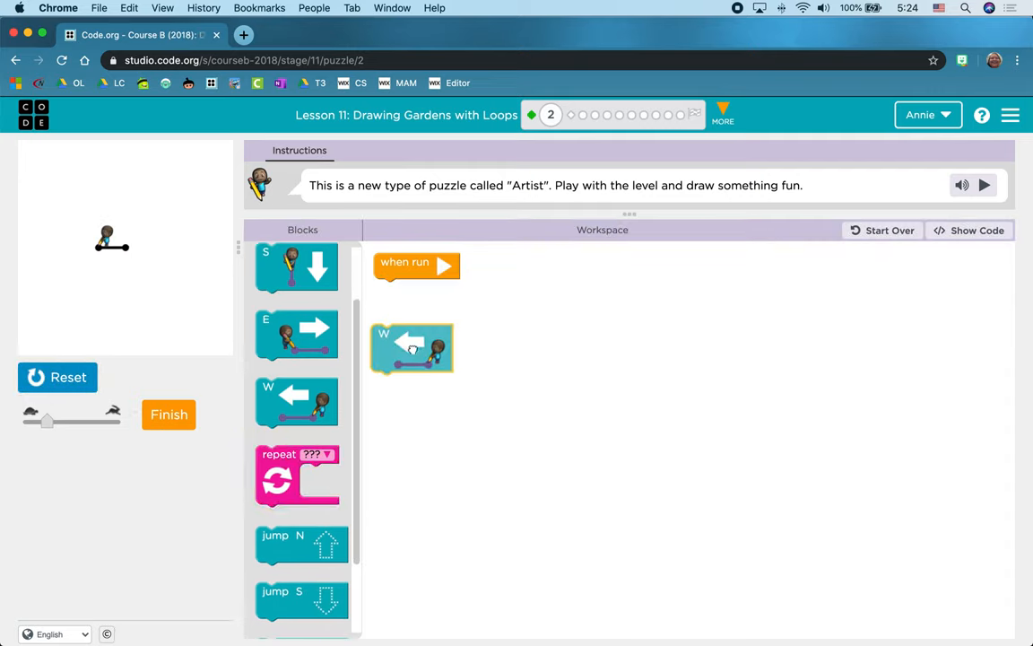
pyautogui.scroll(-3)
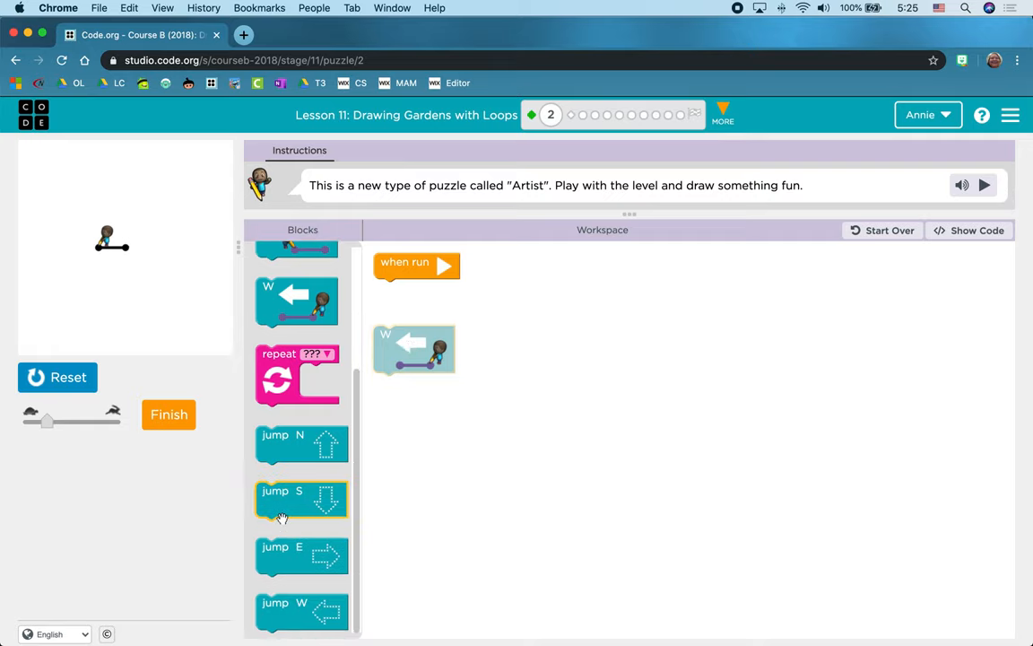
pyautogui.moveTo(298, 448)
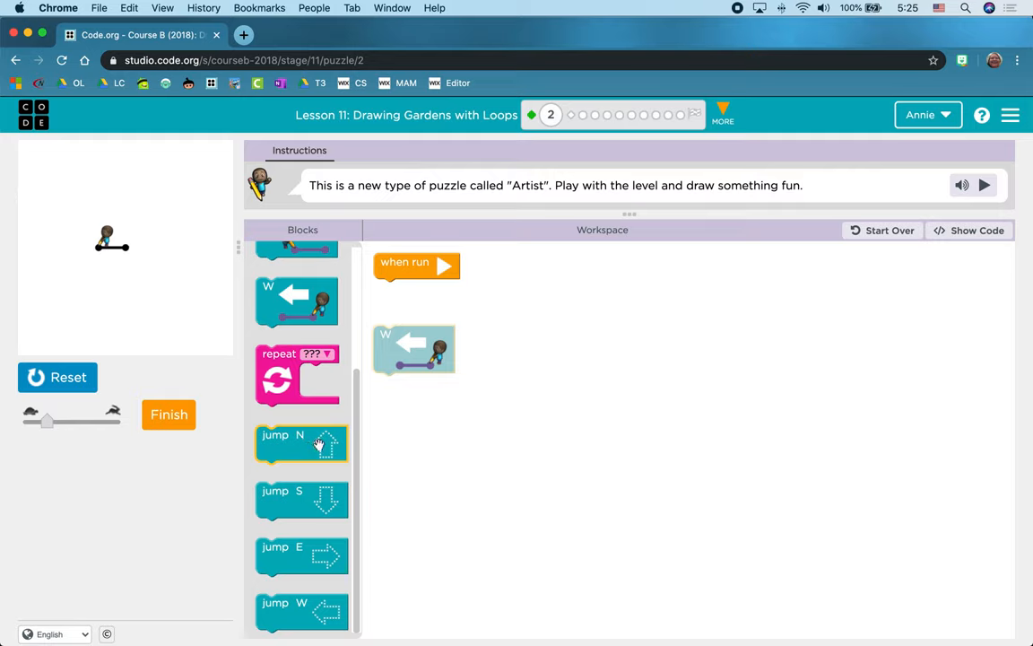
pyautogui.moveTo(312, 451)
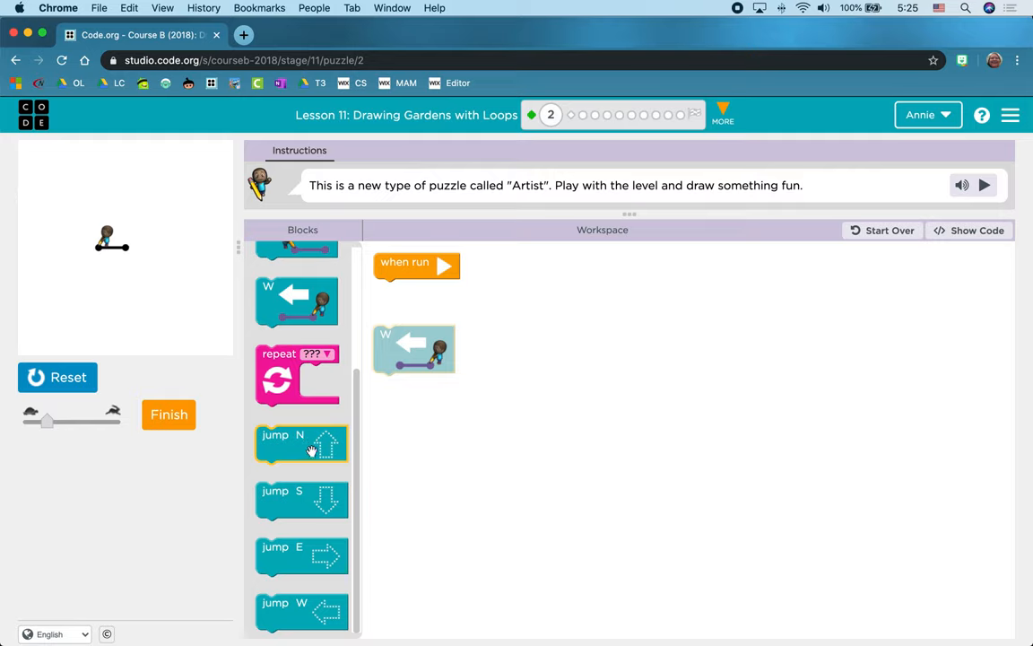
pyautogui.moveTo(302, 445); pyautogui.dragTo(420, 287)
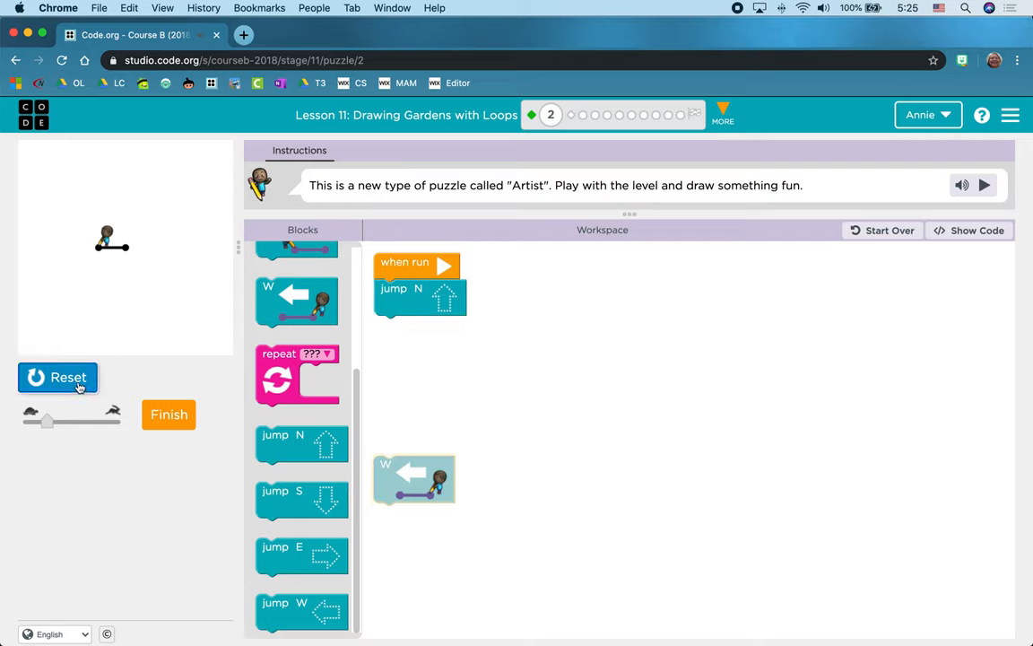
pyautogui.click(57, 377)
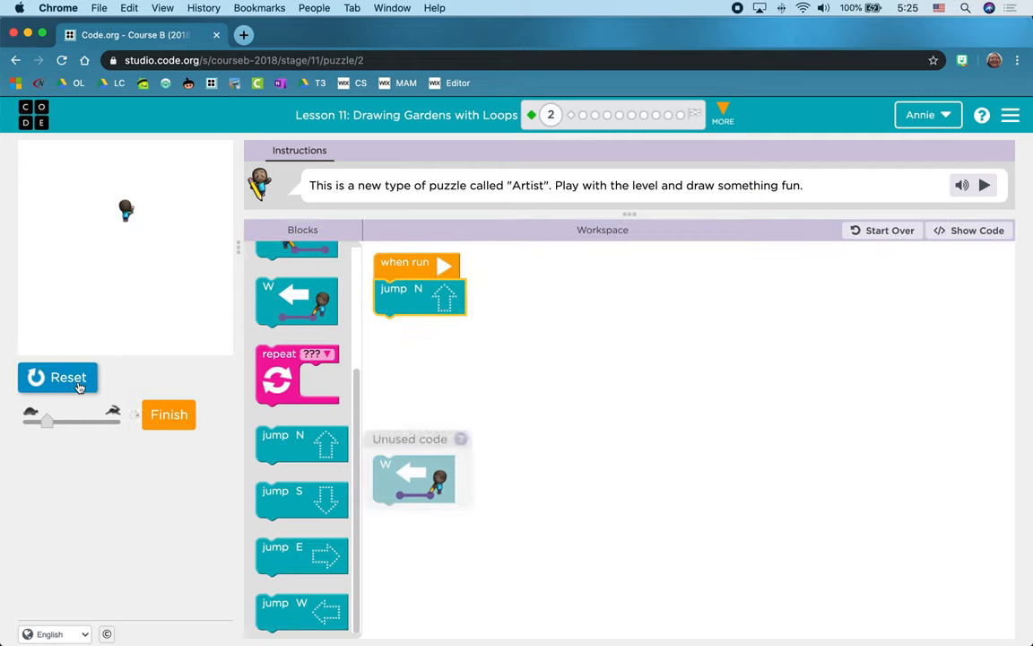
pyautogui.moveTo(126, 255)
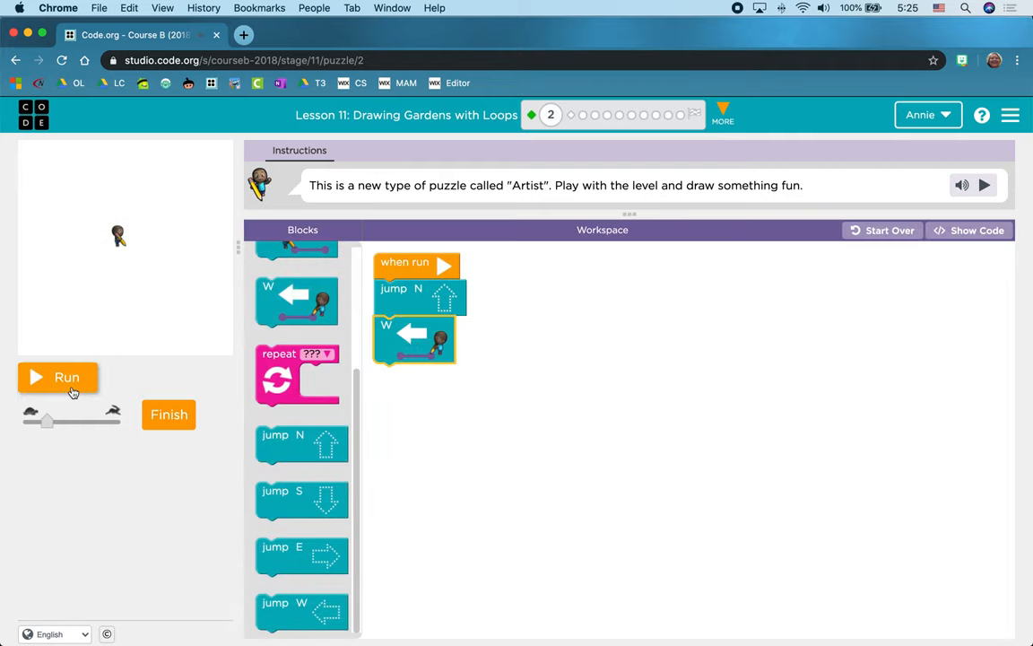
pyautogui.click(57, 377)
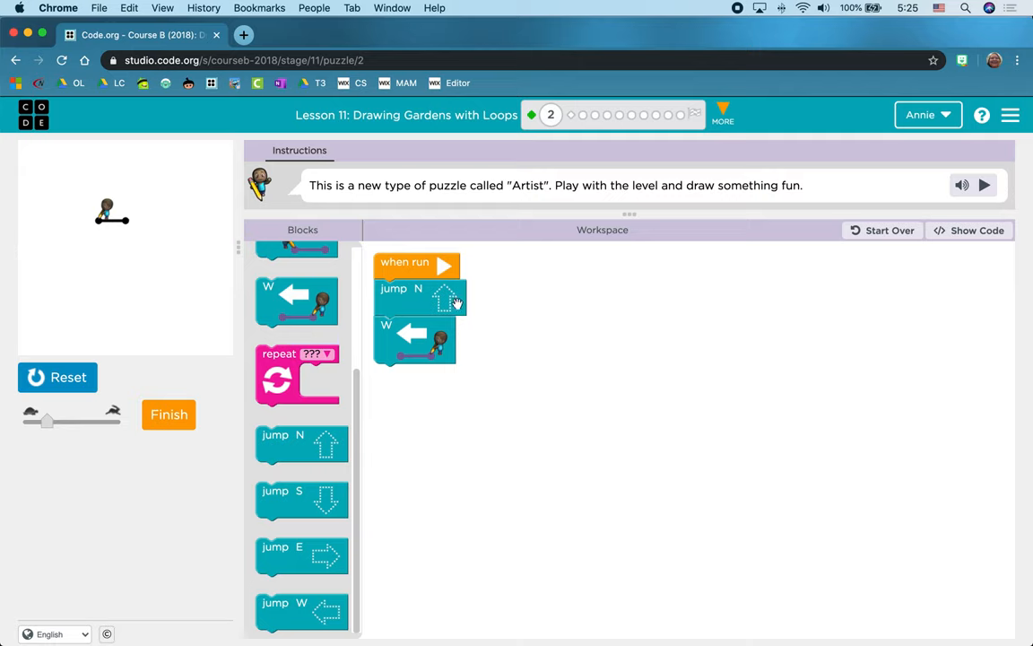
pyautogui.moveTo(416, 324)
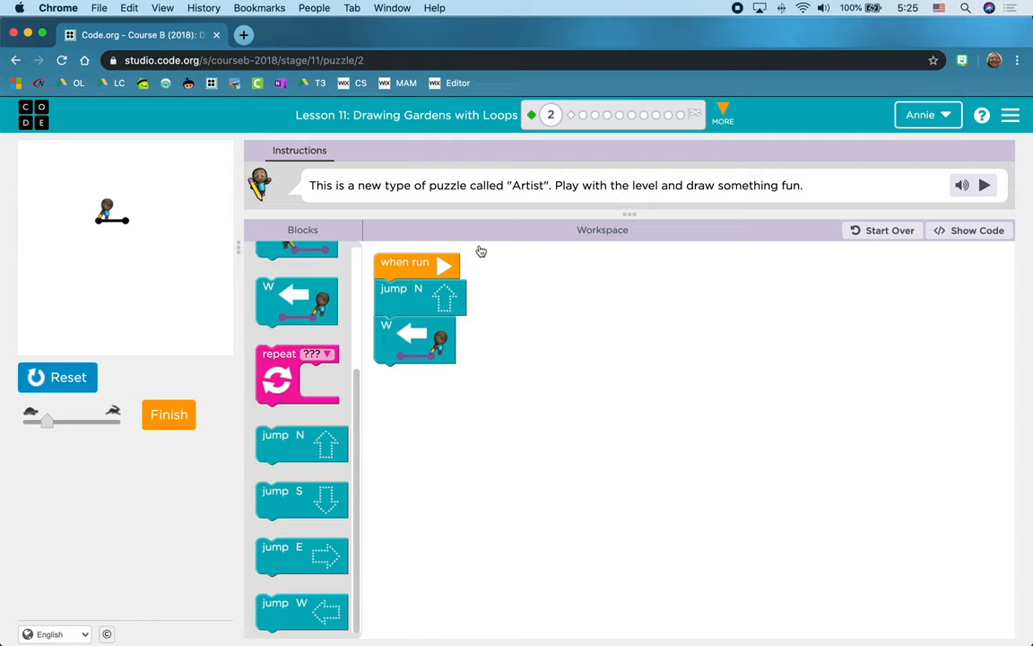
# - Finish the free-draw puzzle and continue past the Loops in Artist video to the next puzzle
pyautogui.click(168, 414)
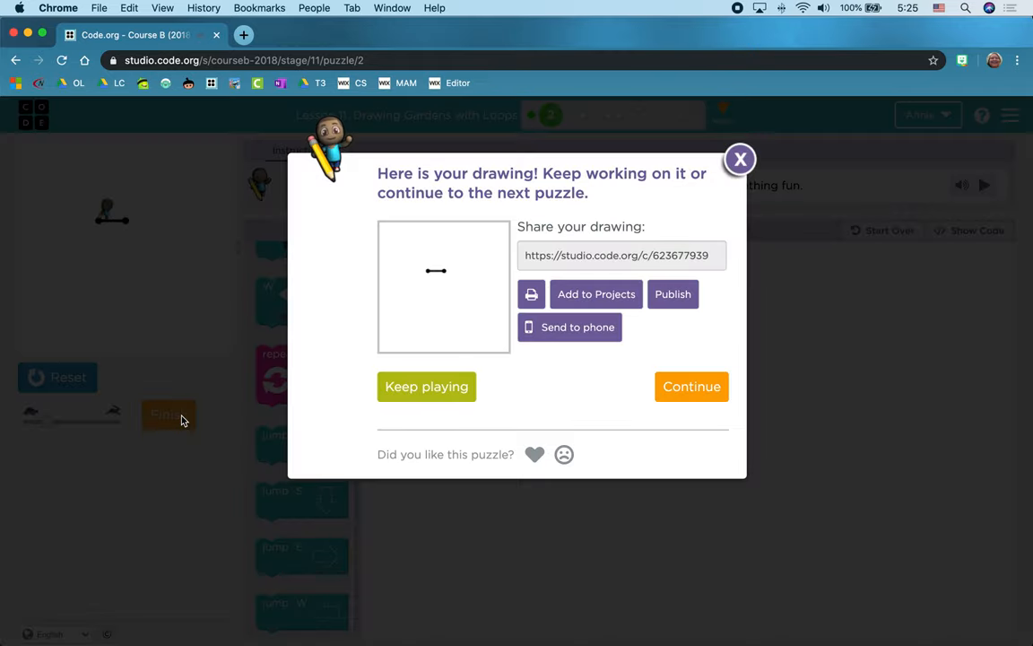
pyautogui.click(693, 388)
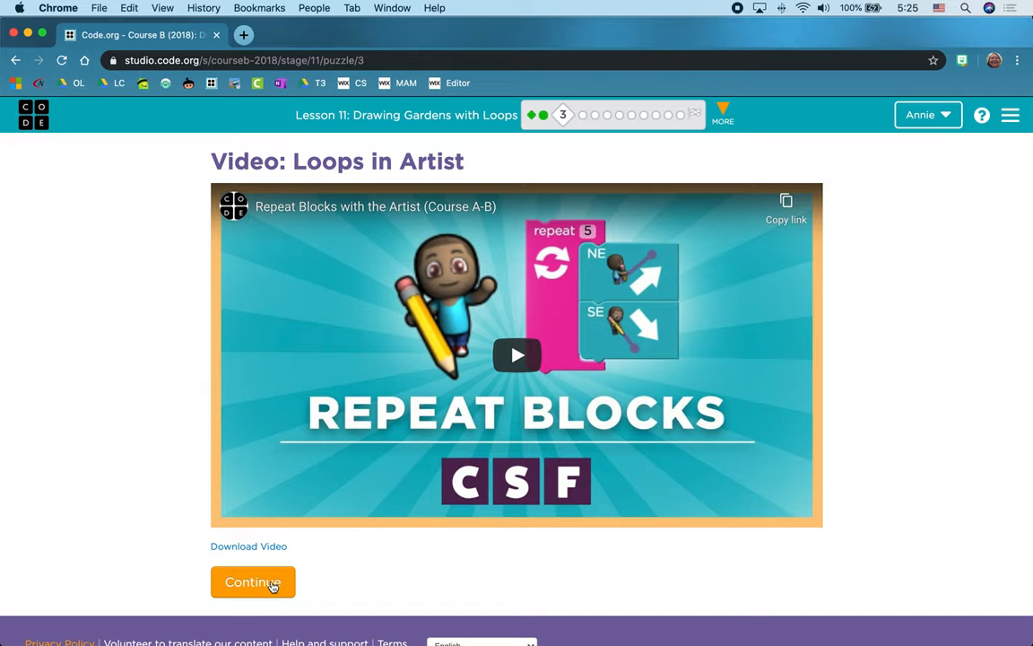
pyautogui.click(252, 582)
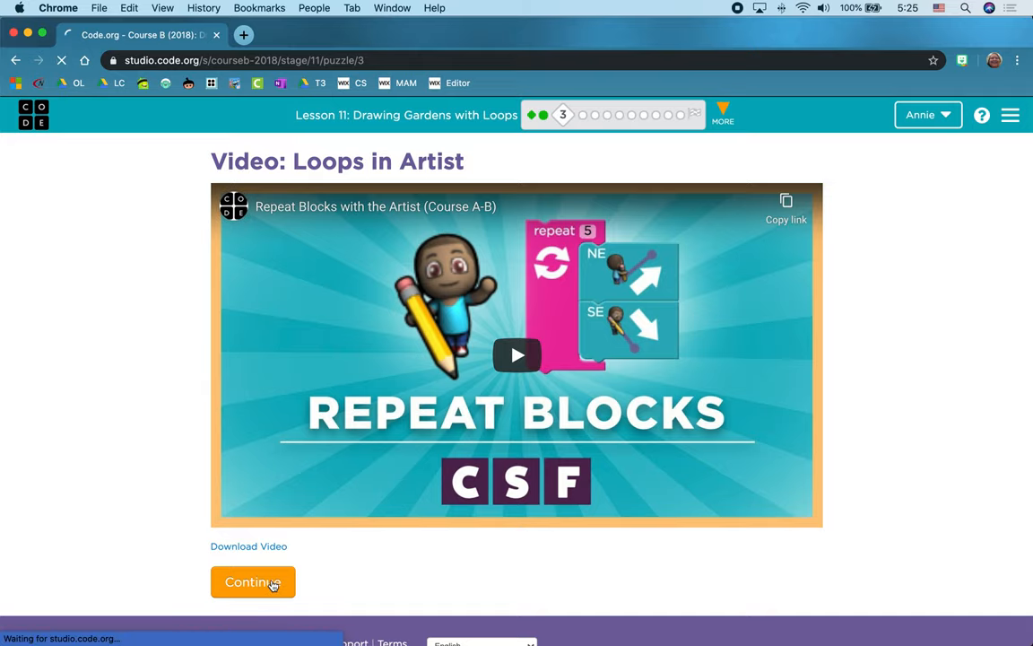
# - Test the program, change the repeat count from 4 to 6, reset, and run to draw the full line
pyautogui.click(253, 581)
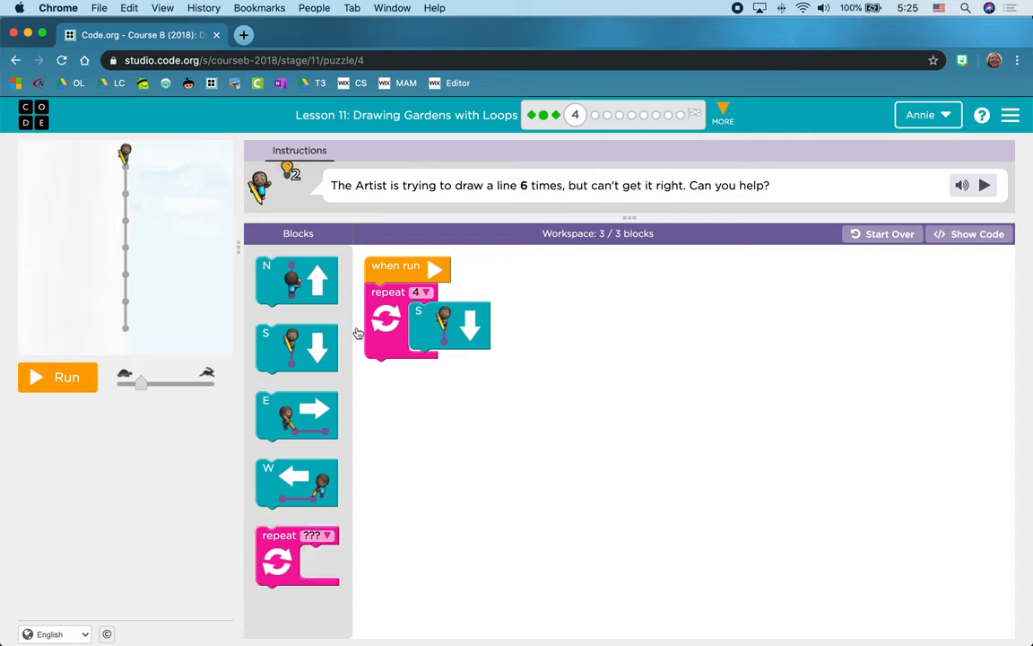
pyautogui.moveTo(457, 207)
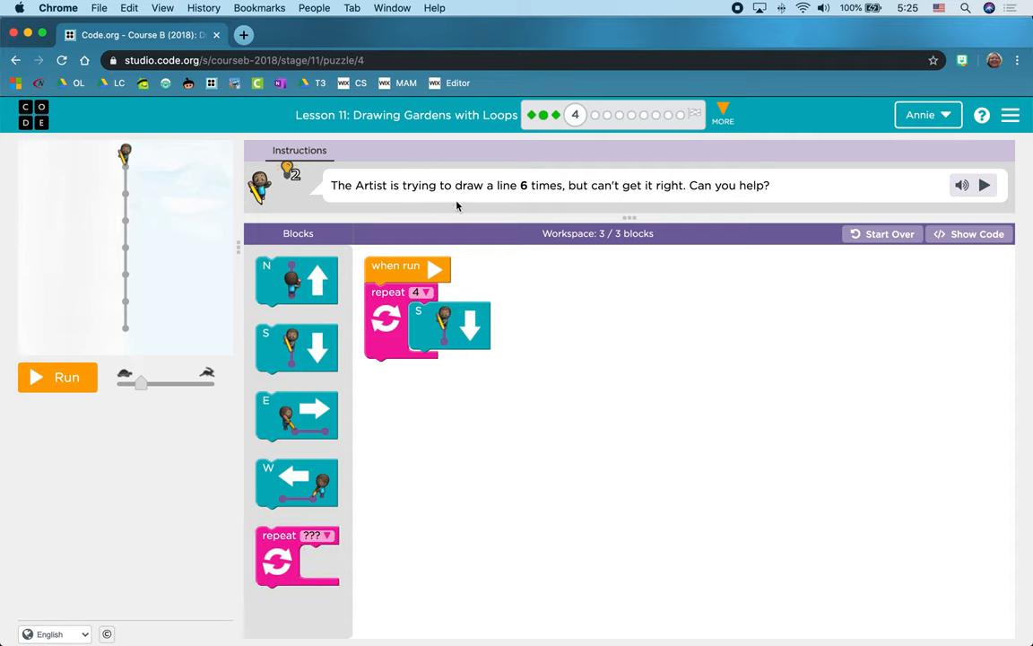
pyautogui.moveTo(540, 190)
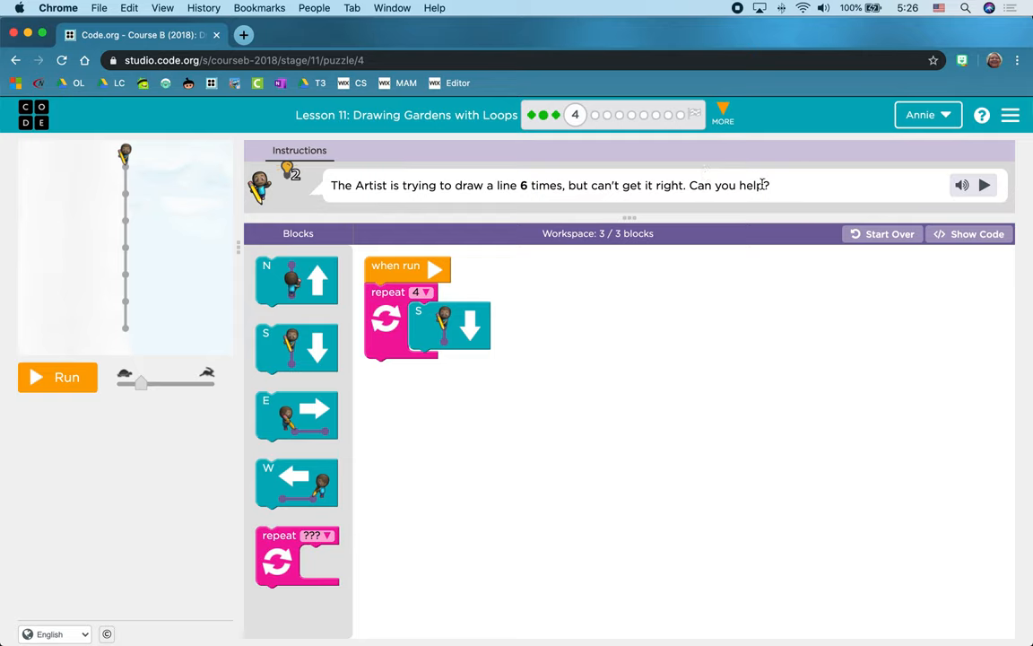
pyautogui.moveTo(434, 199)
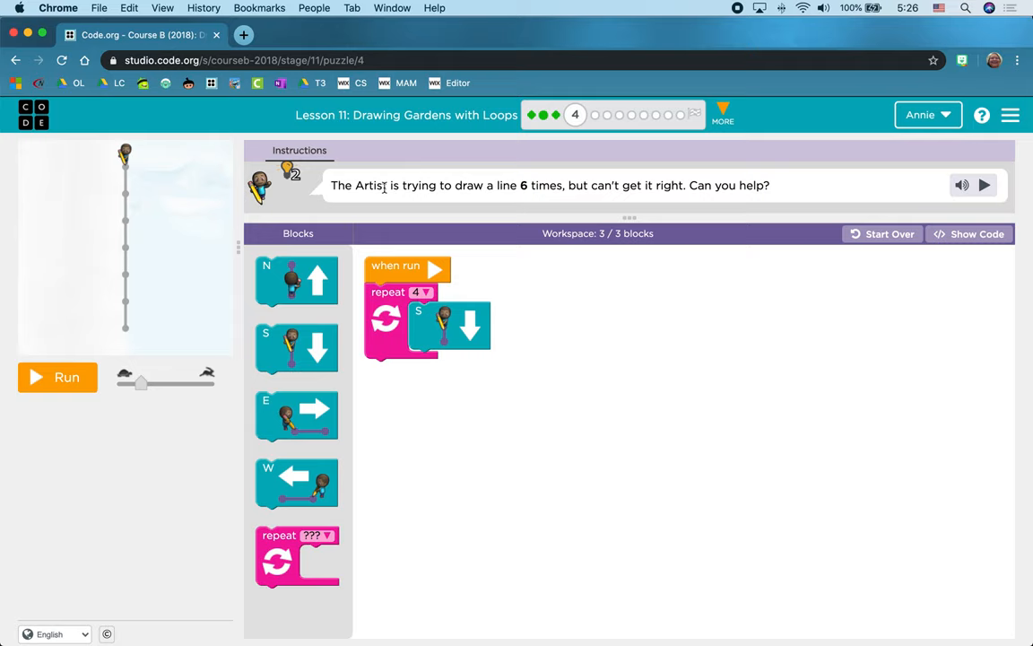
pyautogui.moveTo(515, 190)
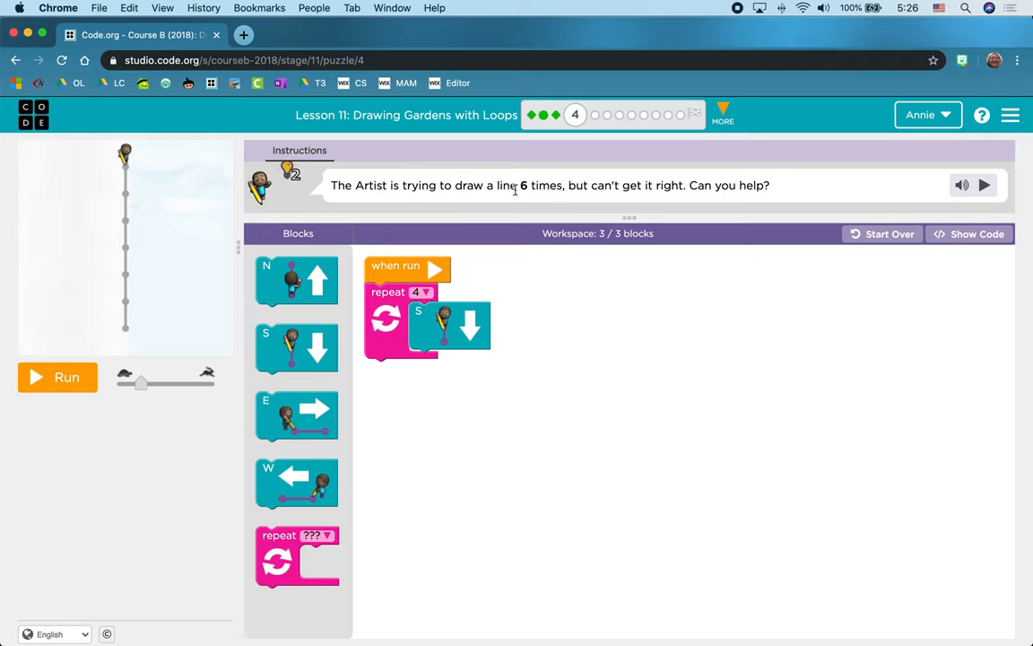
pyautogui.moveTo(549, 187)
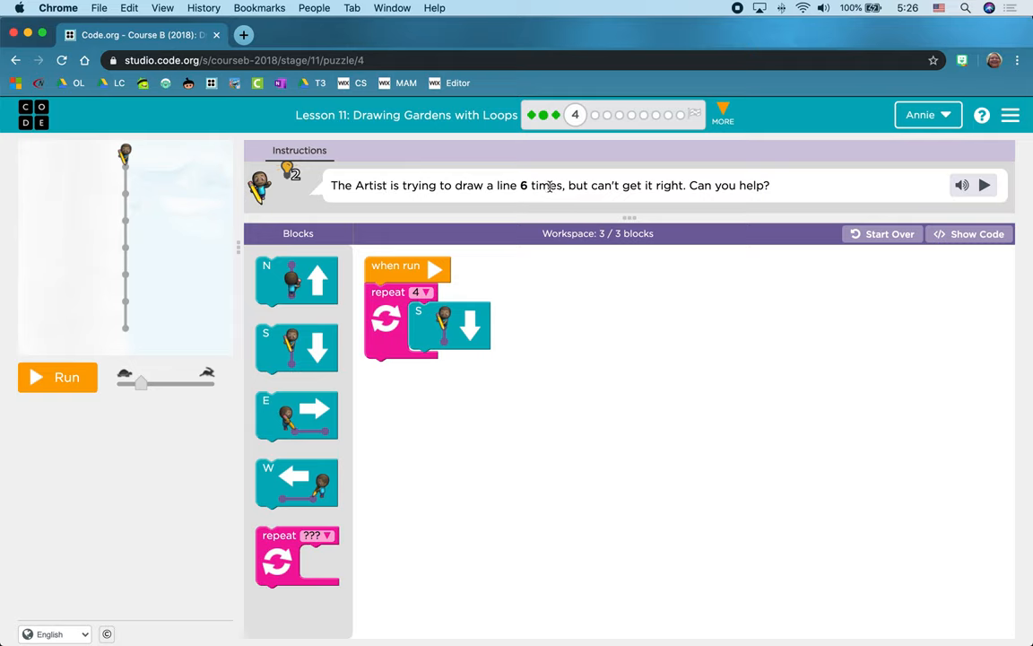
pyautogui.moveTo(79, 354)
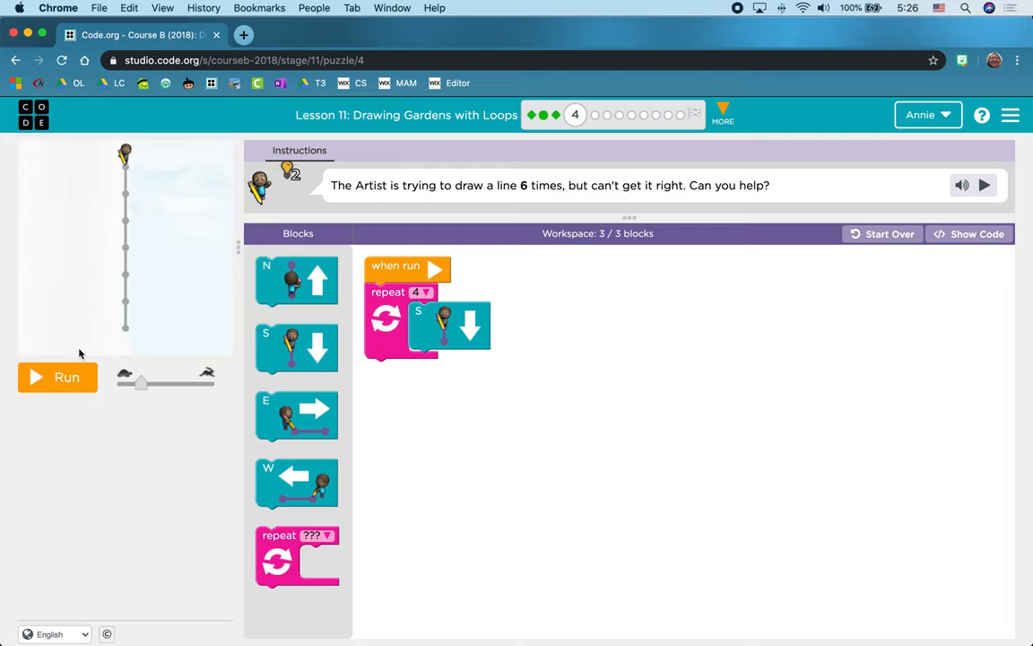
pyautogui.click(58, 376)
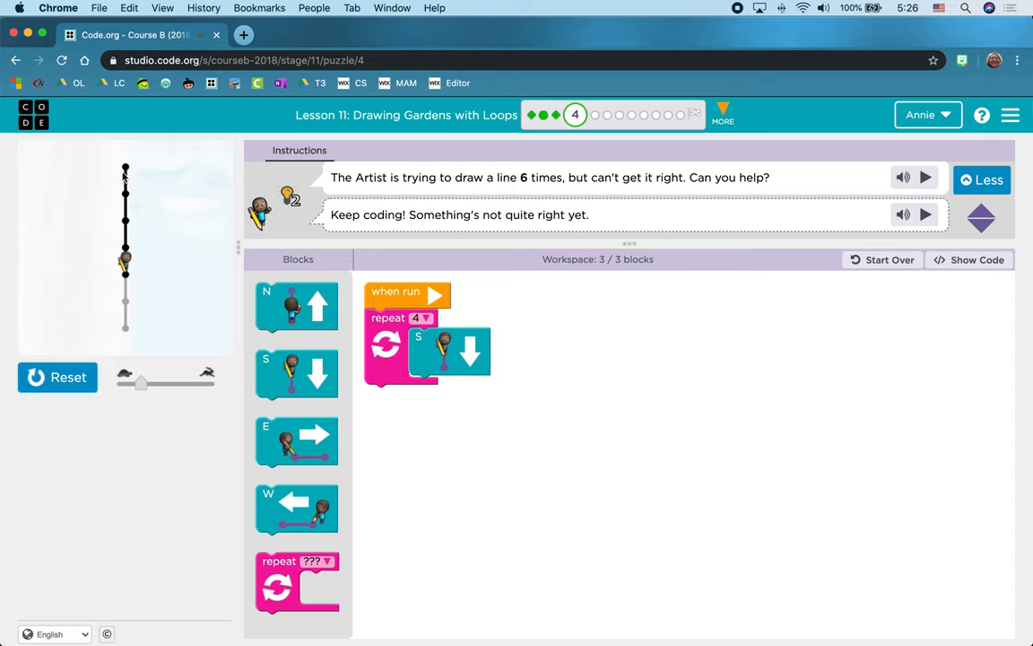
pyautogui.moveTo(128, 224)
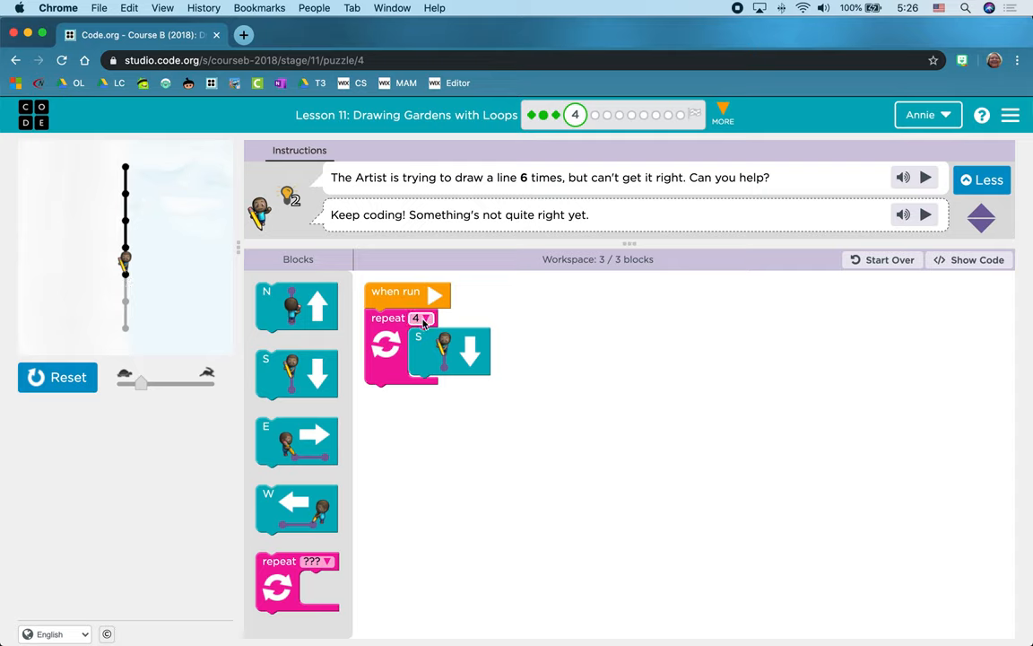
pyautogui.click(420, 317)
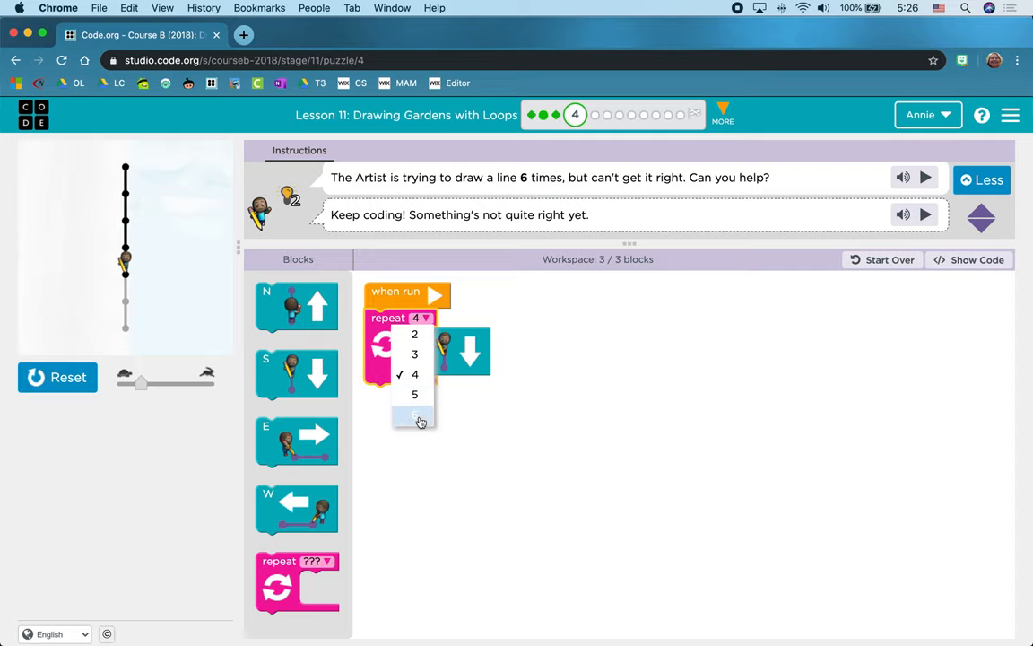
pyautogui.click(415, 420)
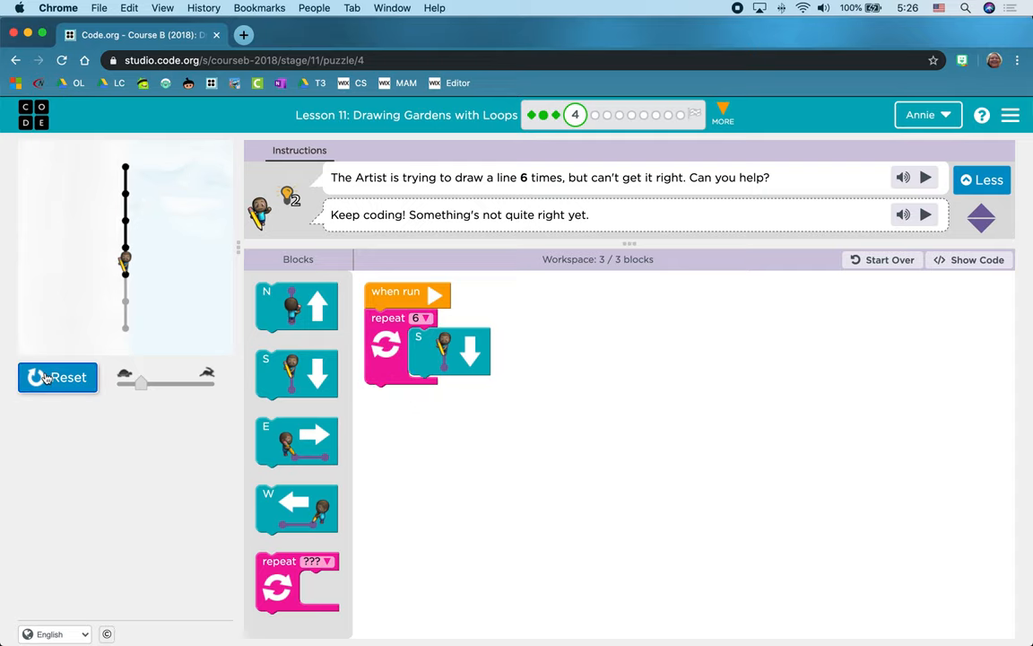
pyautogui.click(58, 377)
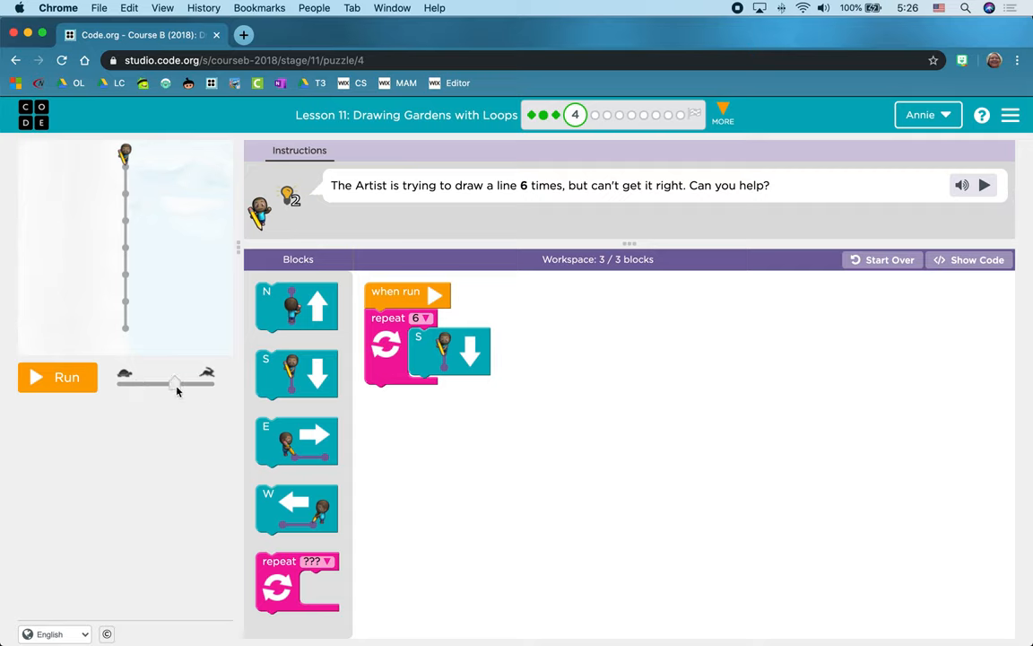
pyautogui.click(58, 377)
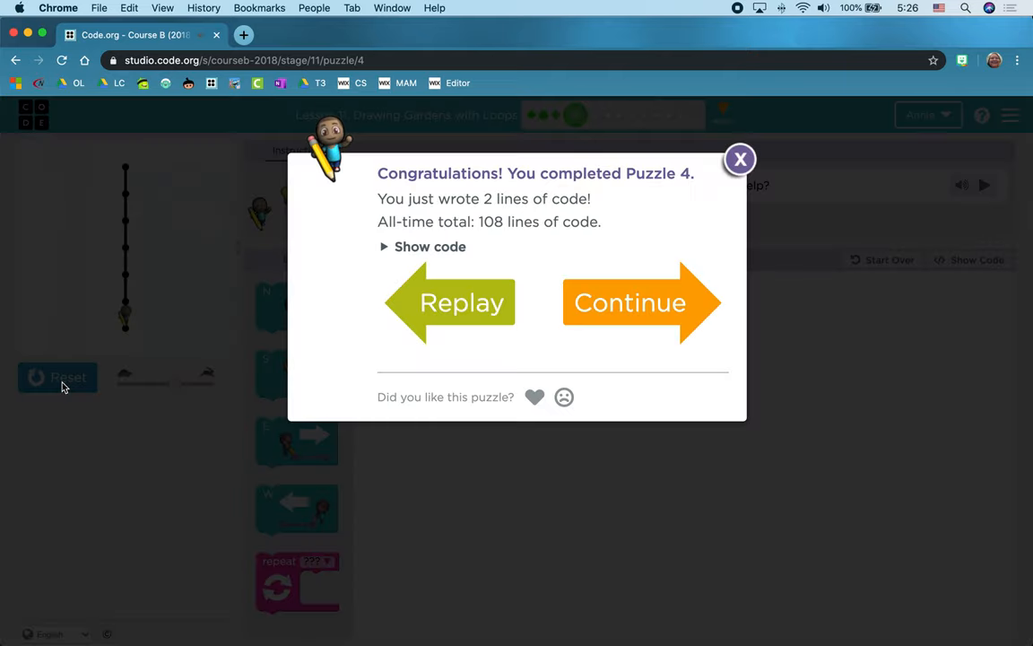
pyautogui.moveTo(344, 360)
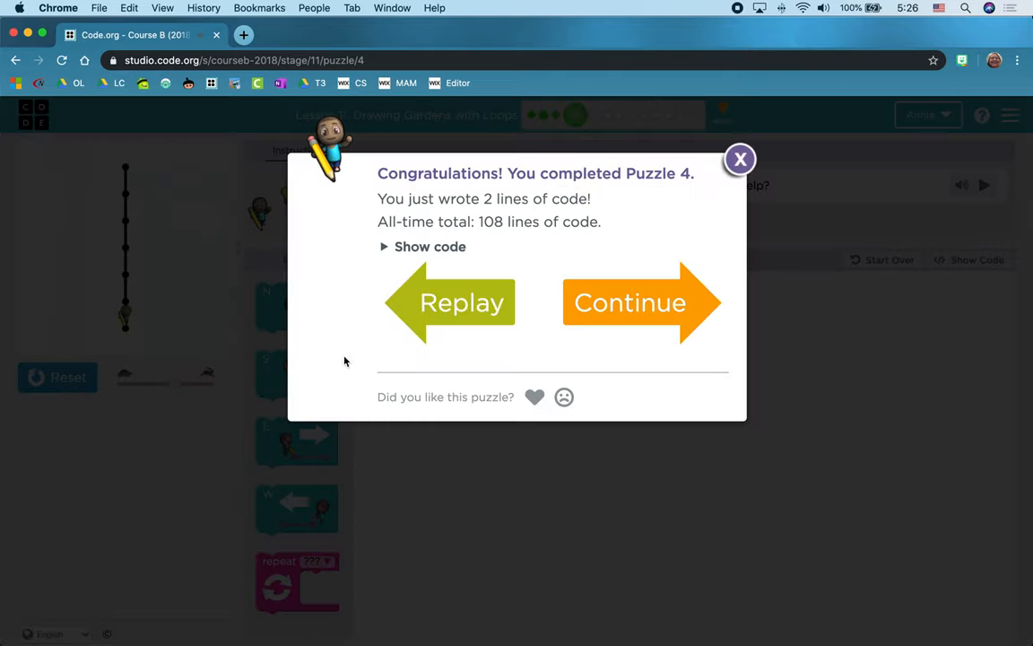
# - Continue to Puzzle 5, dismiss the hint callout, and leave the interface language on English
pyautogui.click(632, 301)
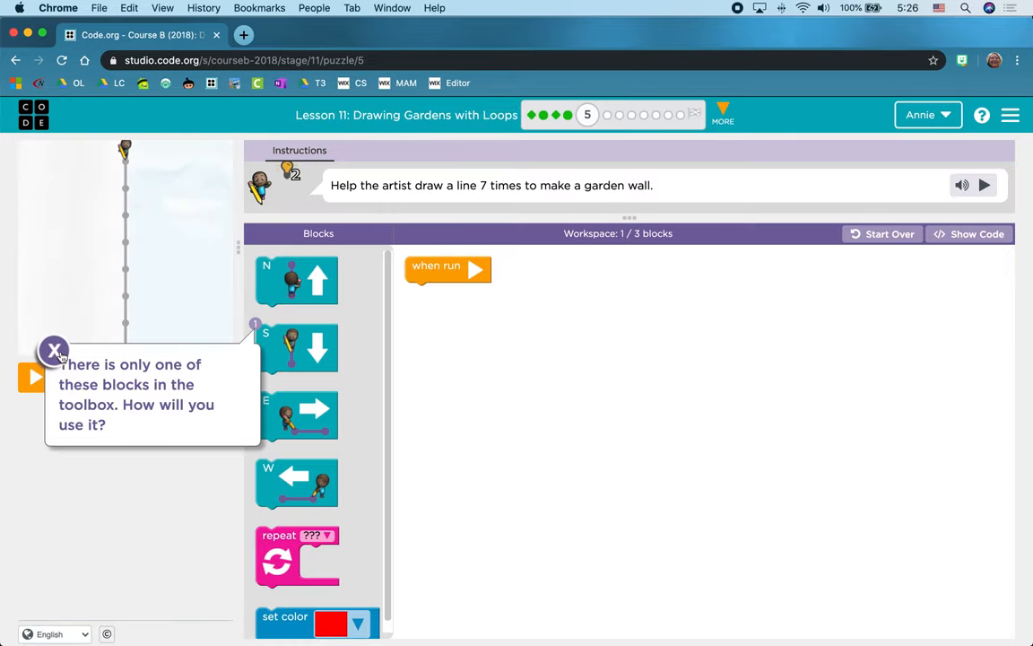
pyautogui.click(54, 350)
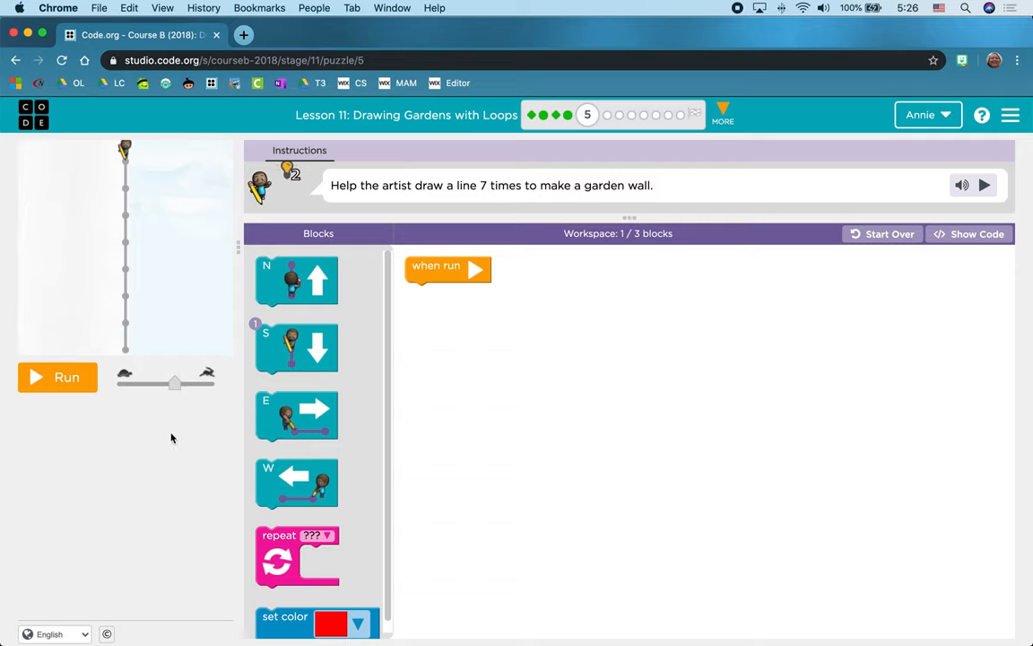
pyautogui.moveTo(58, 635)
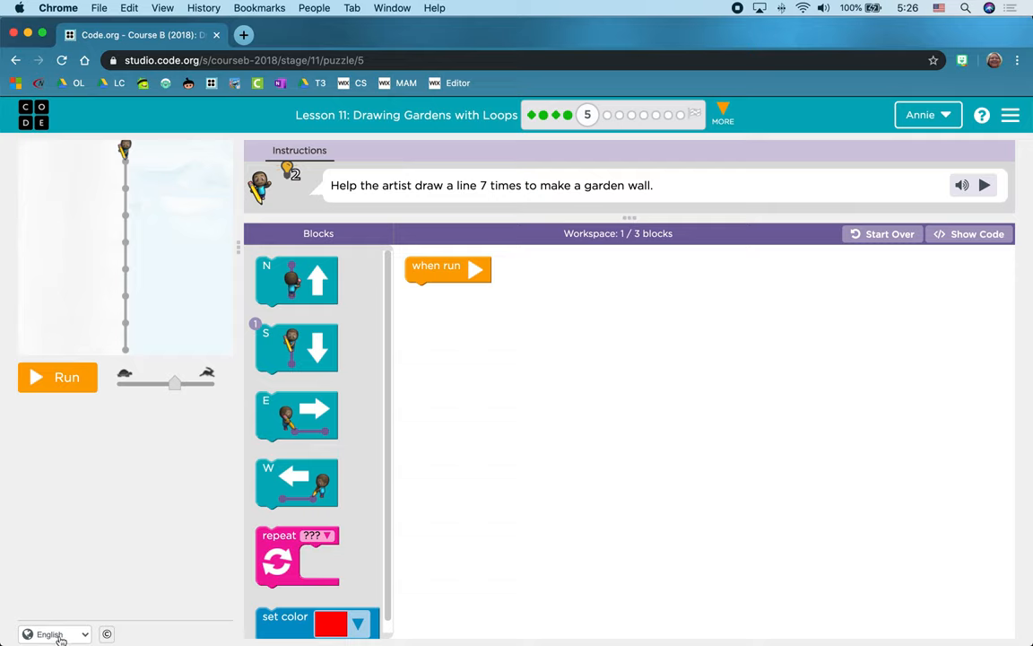
pyautogui.click(54, 635)
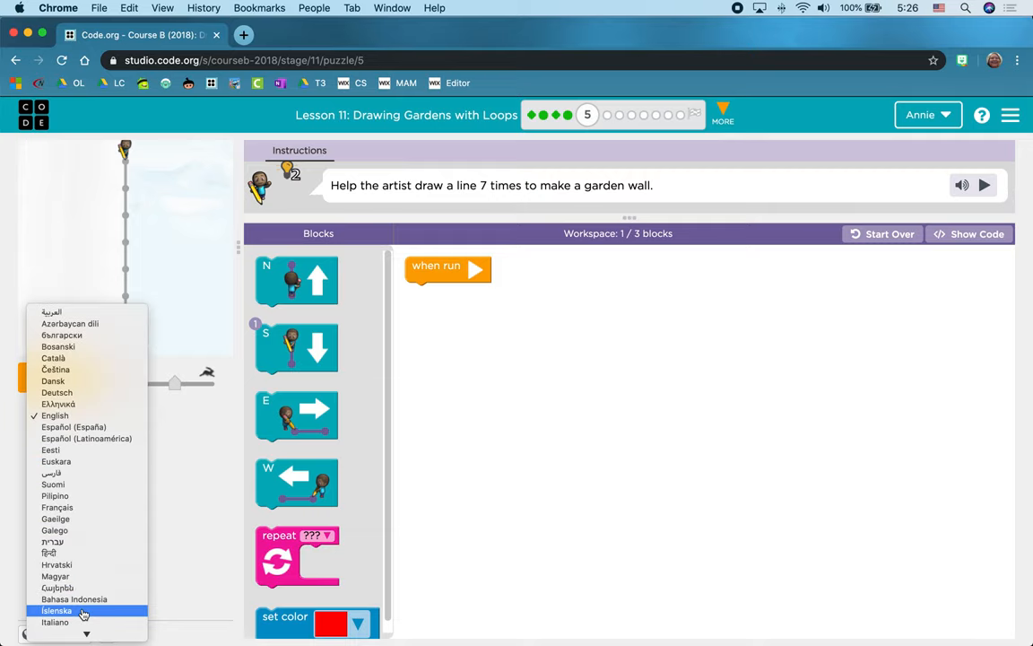
pyautogui.moveTo(86, 427)
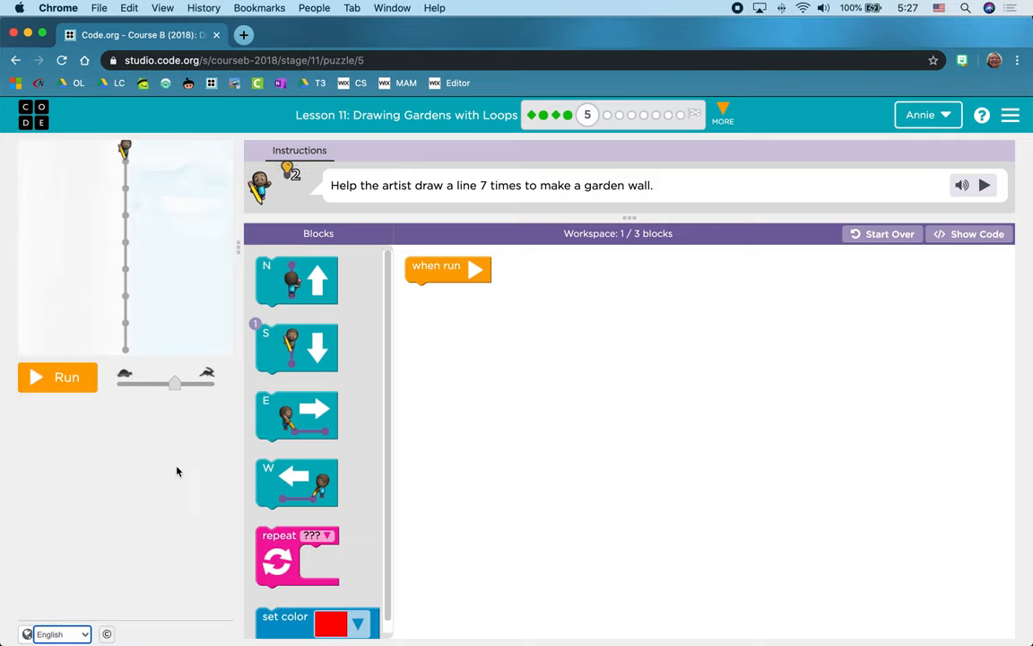
pyautogui.moveTo(129, 240)
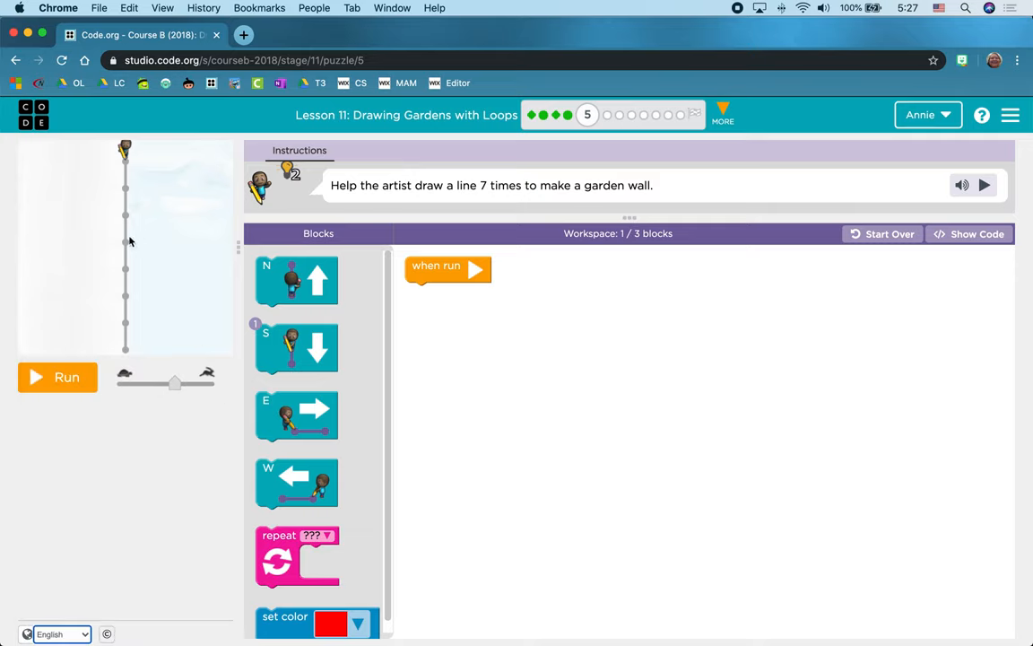
pyautogui.moveTo(159, 362)
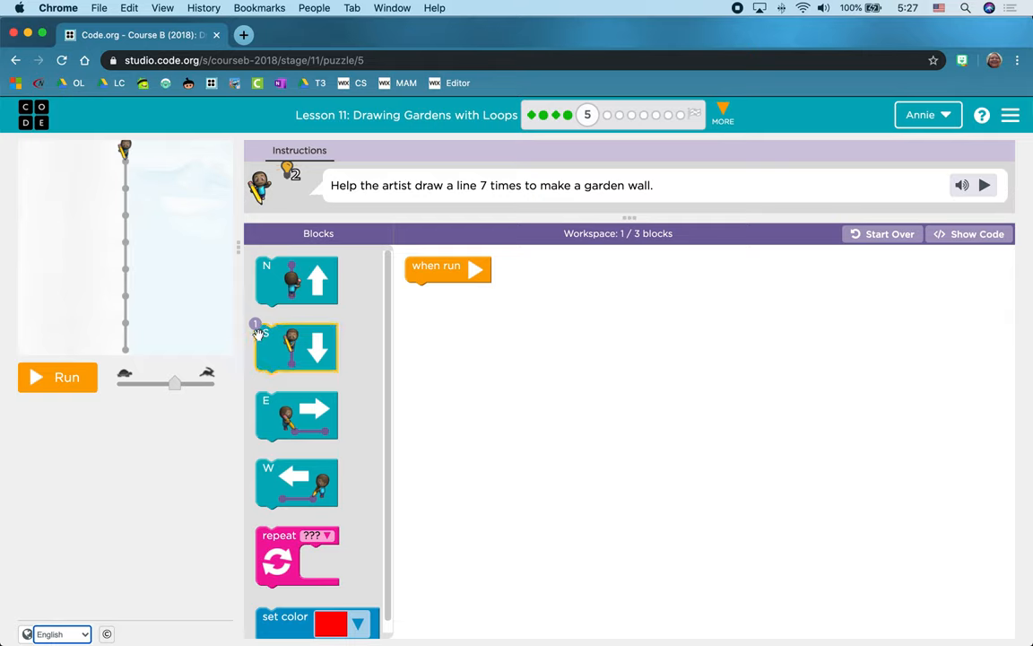
pyautogui.moveTo(296, 416)
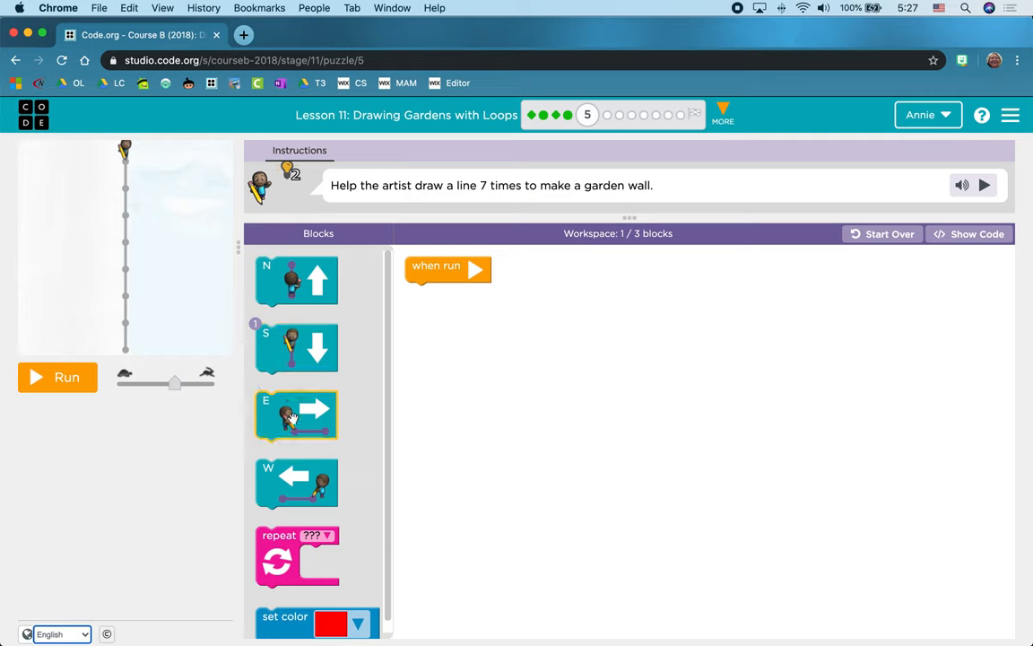
# - Build a repeat-7 loop around a move S block under 'when run' and run it to draw the garden wall
pyautogui.moveTo(298, 556); pyautogui.dragTo(427, 343)
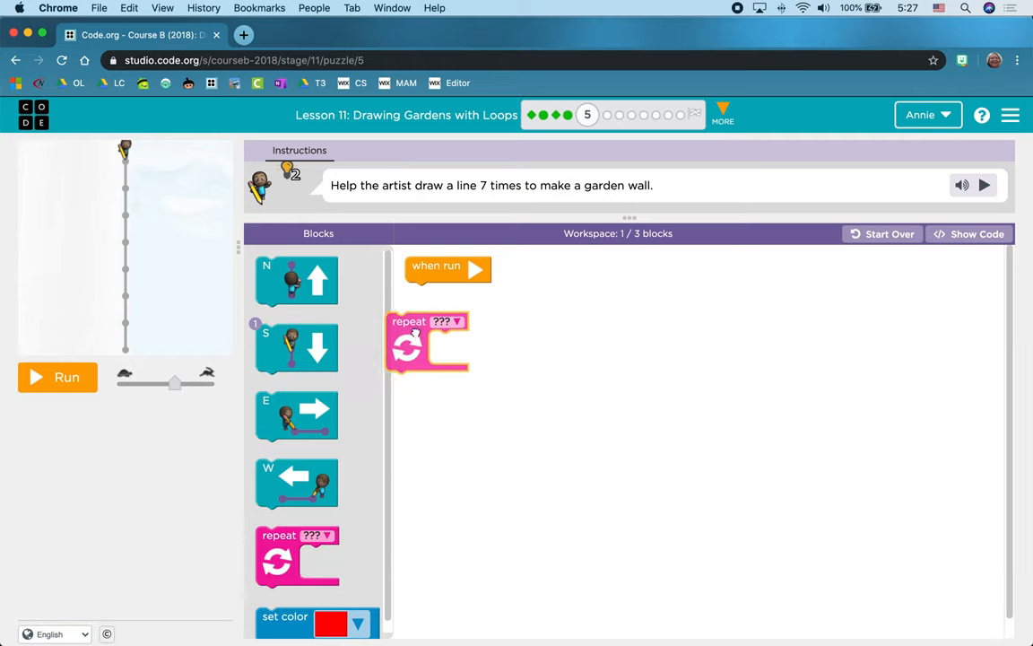
pyautogui.moveTo(409, 341); pyautogui.dragTo(436, 290)
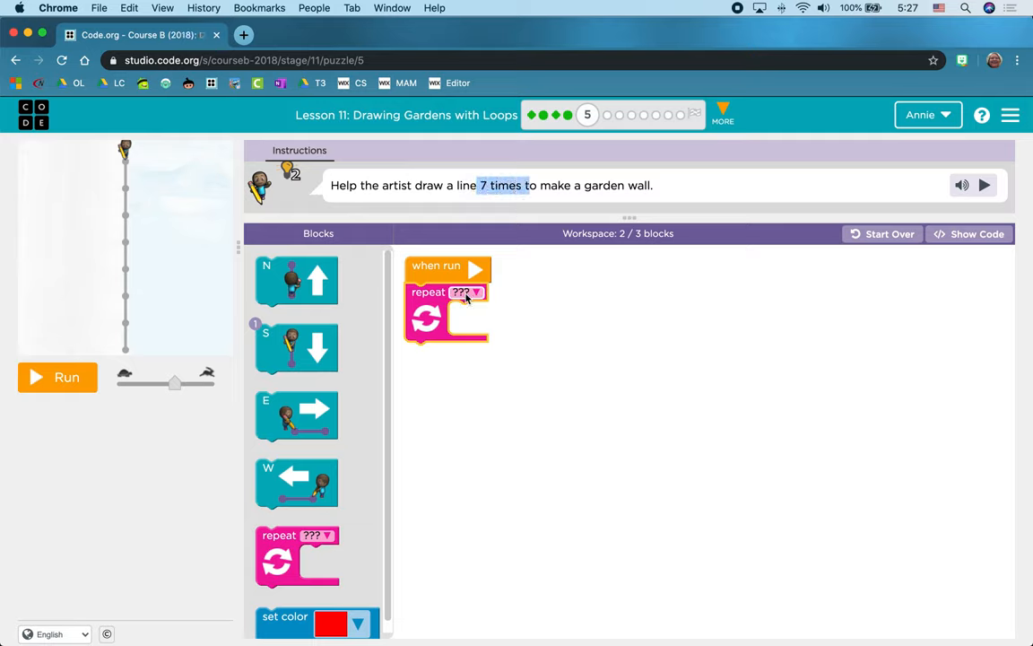
pyautogui.click(467, 293)
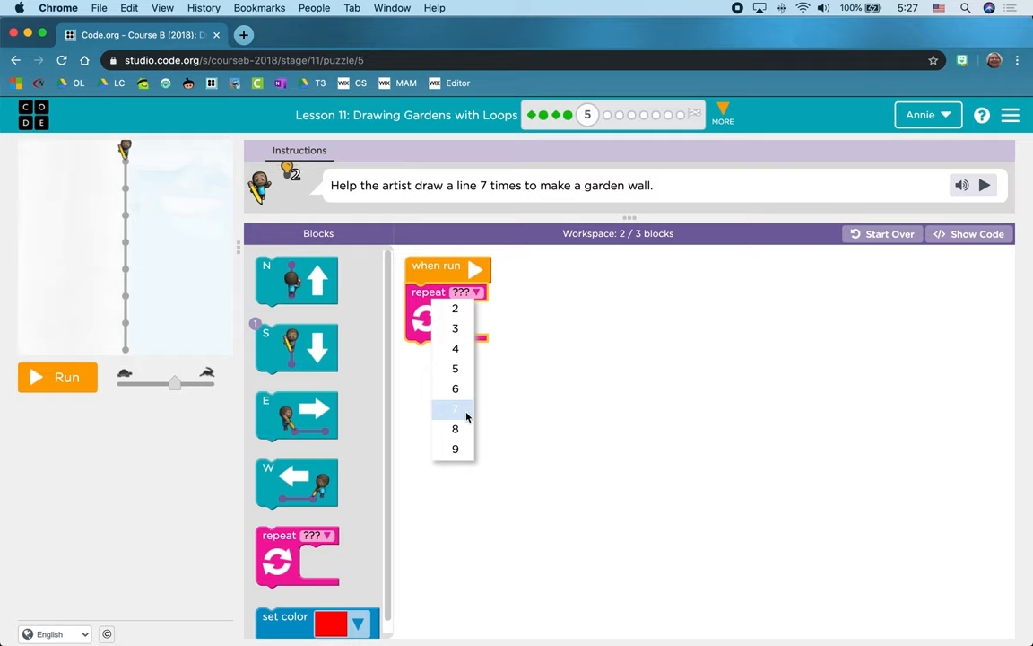
pyautogui.click(456, 409)
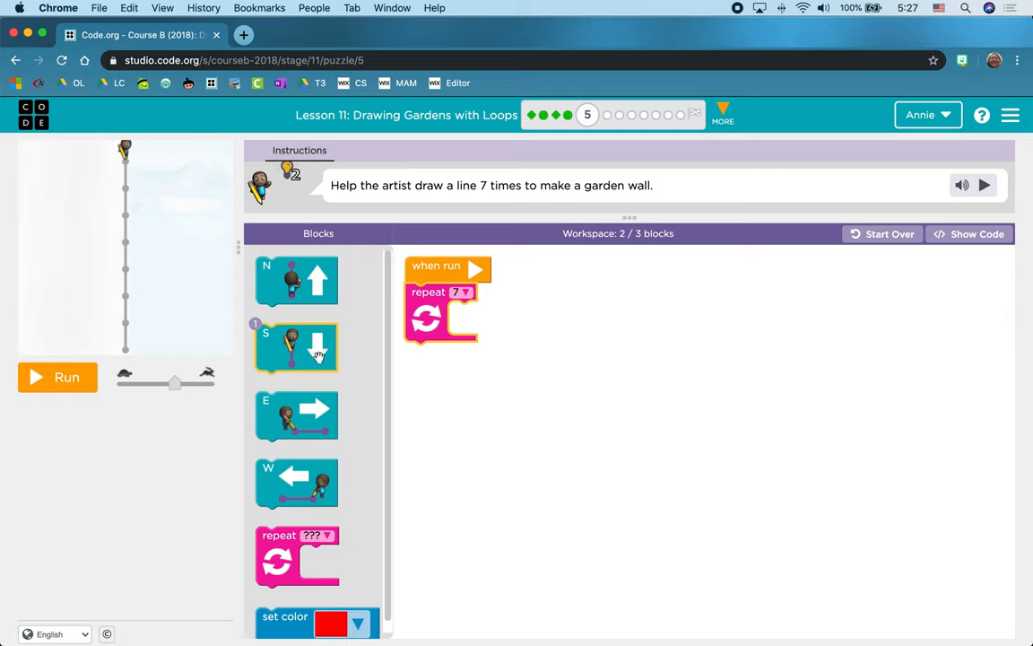
pyautogui.moveTo(296, 348); pyautogui.dragTo(476, 326)
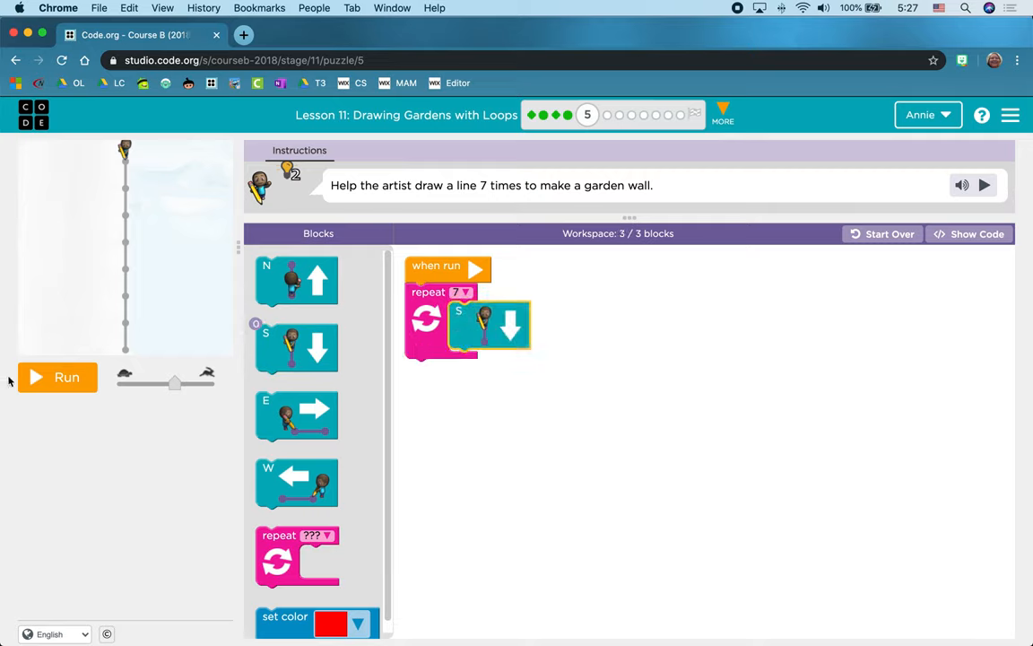
pyautogui.click(57, 377)
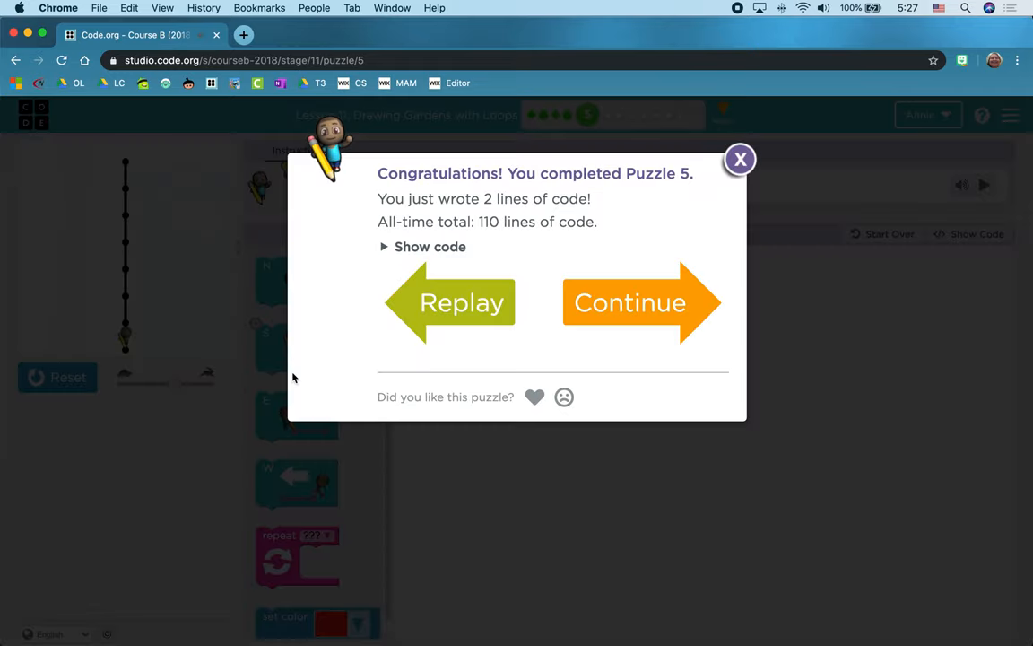
pyautogui.moveTo(631, 305)
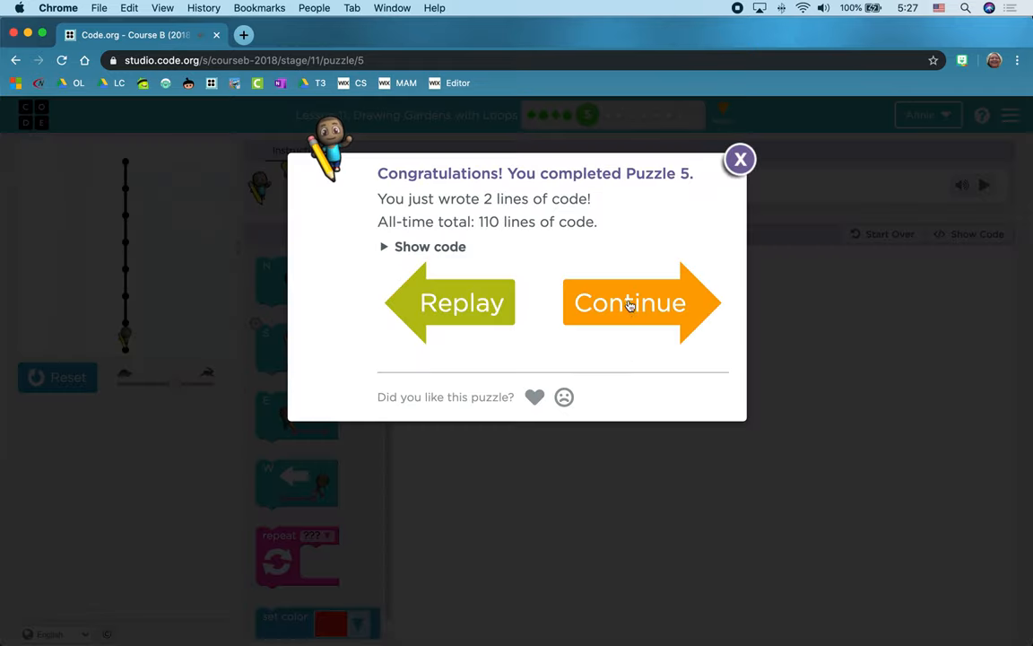
# - Continue to Puzzle 6 and run its repeat-3 jump E program, getting the 'Keep coding' feedback
pyautogui.click(632, 301)
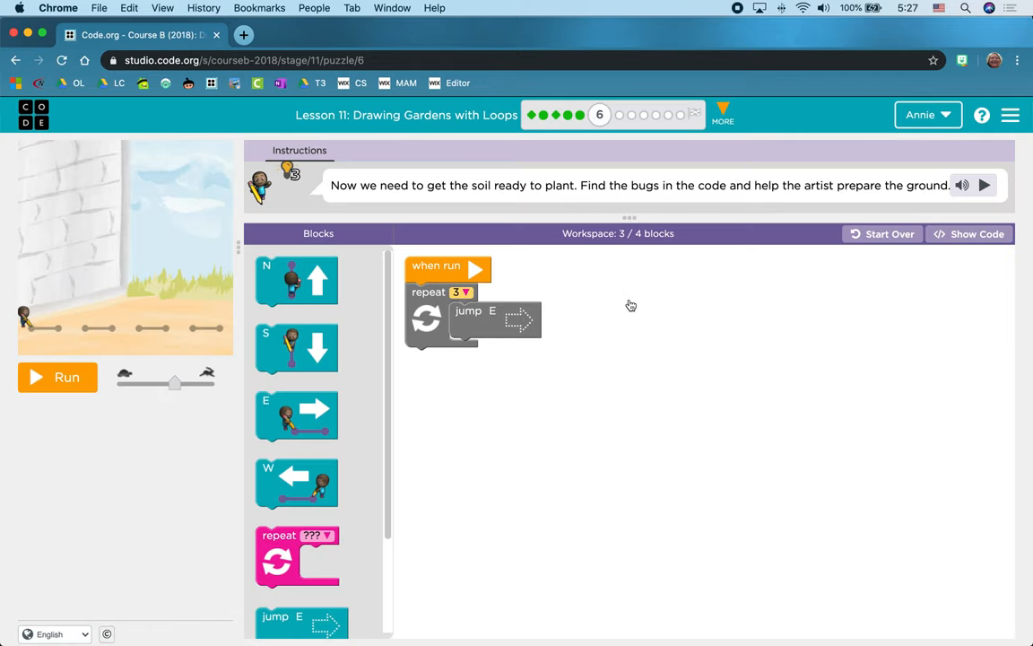
pyautogui.moveTo(461, 201)
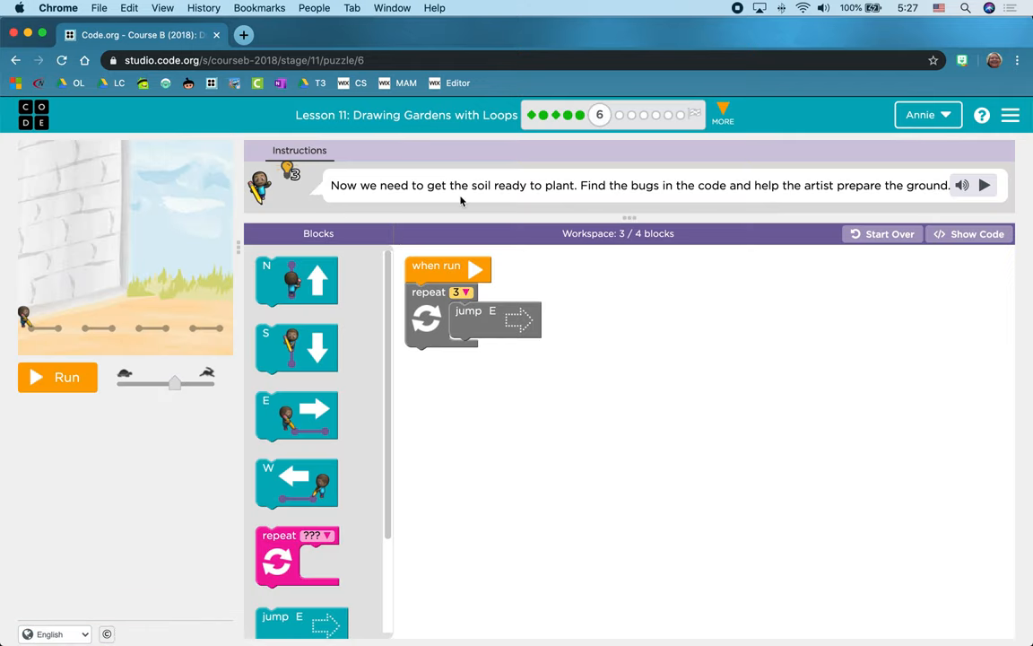
pyautogui.moveTo(577, 188)
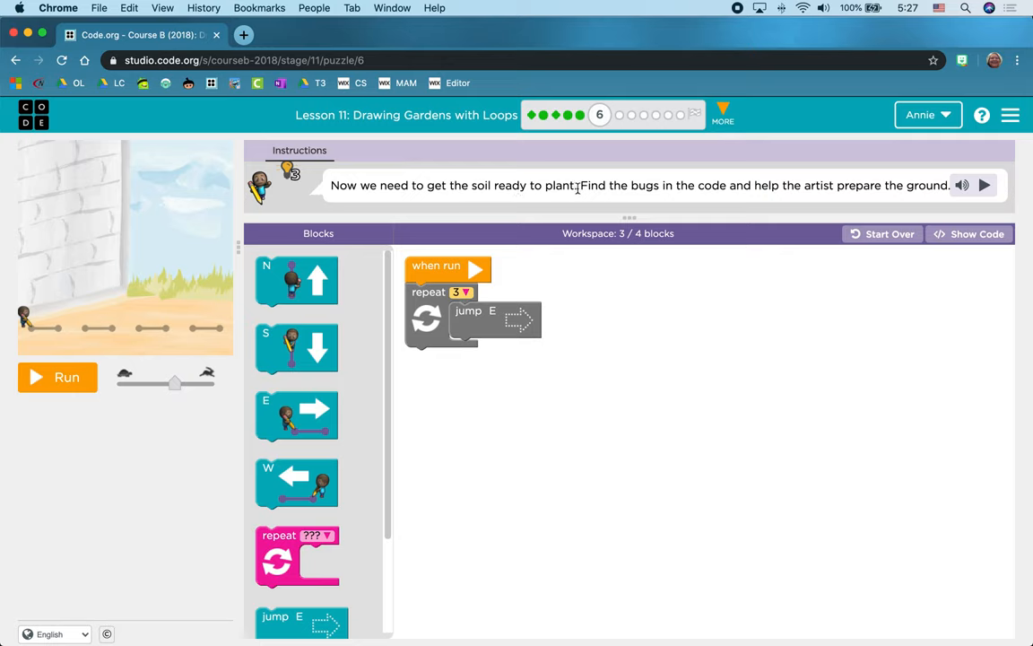
pyautogui.moveTo(664, 190)
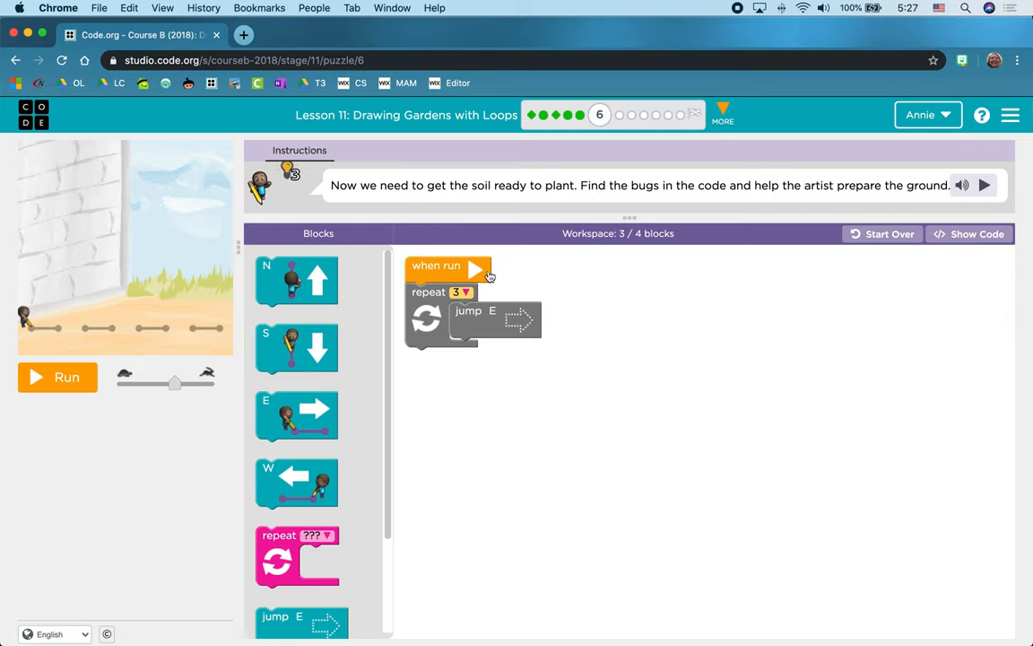
pyautogui.moveTo(14, 458)
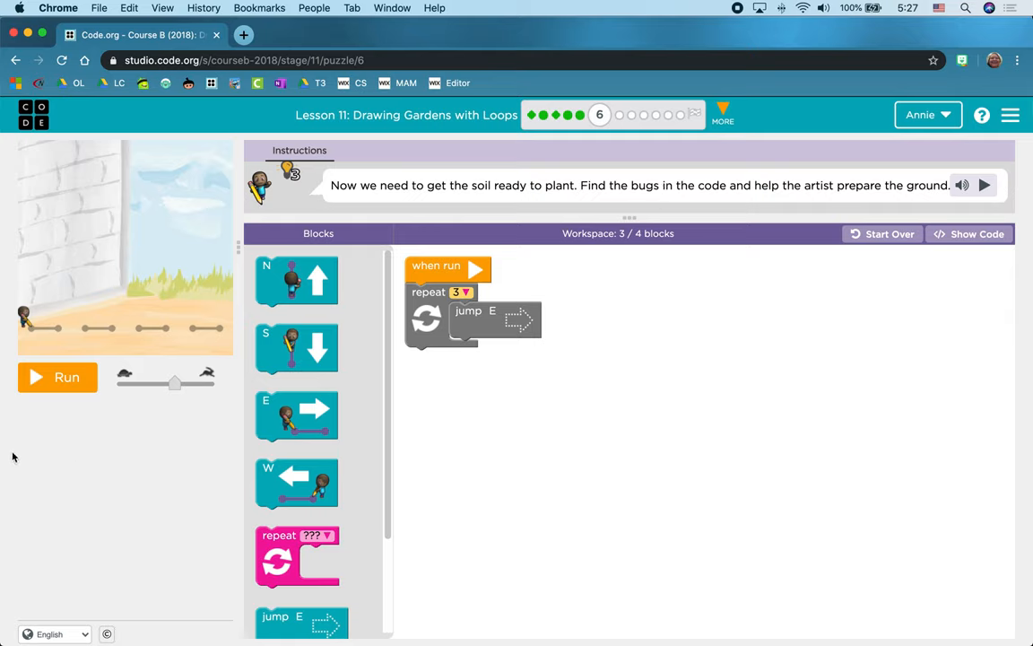
pyautogui.click(58, 377)
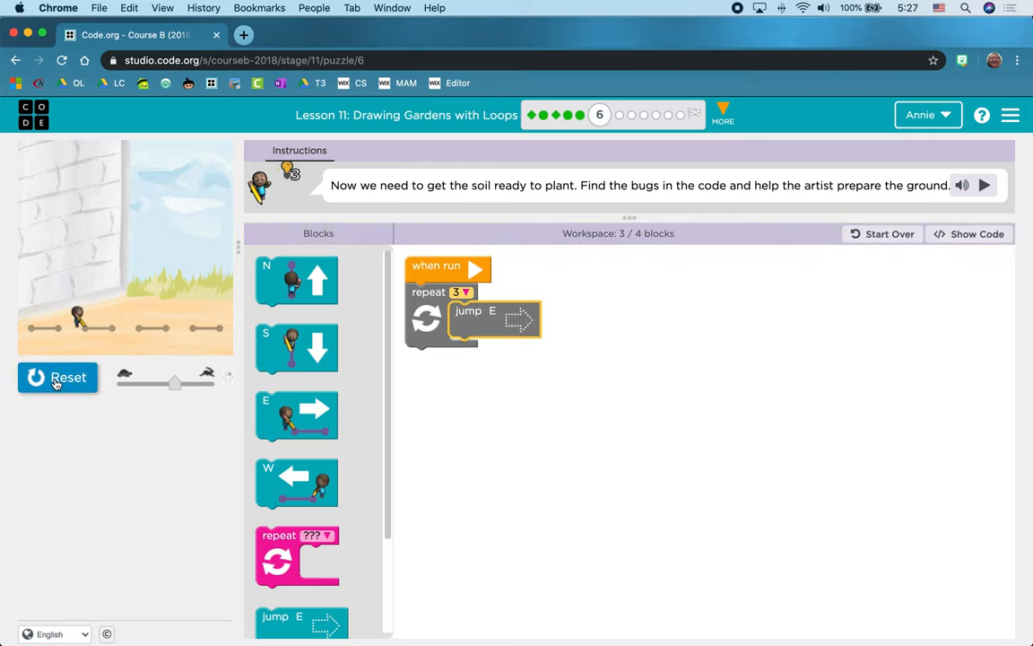
pyautogui.click(983, 184)
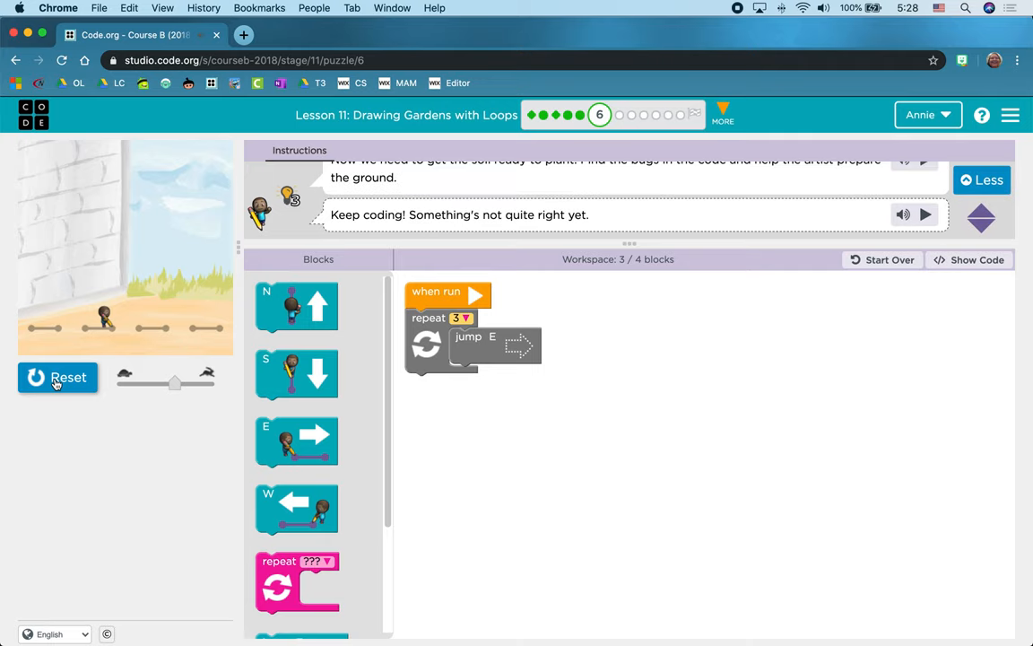
pyautogui.moveTo(183, 338)
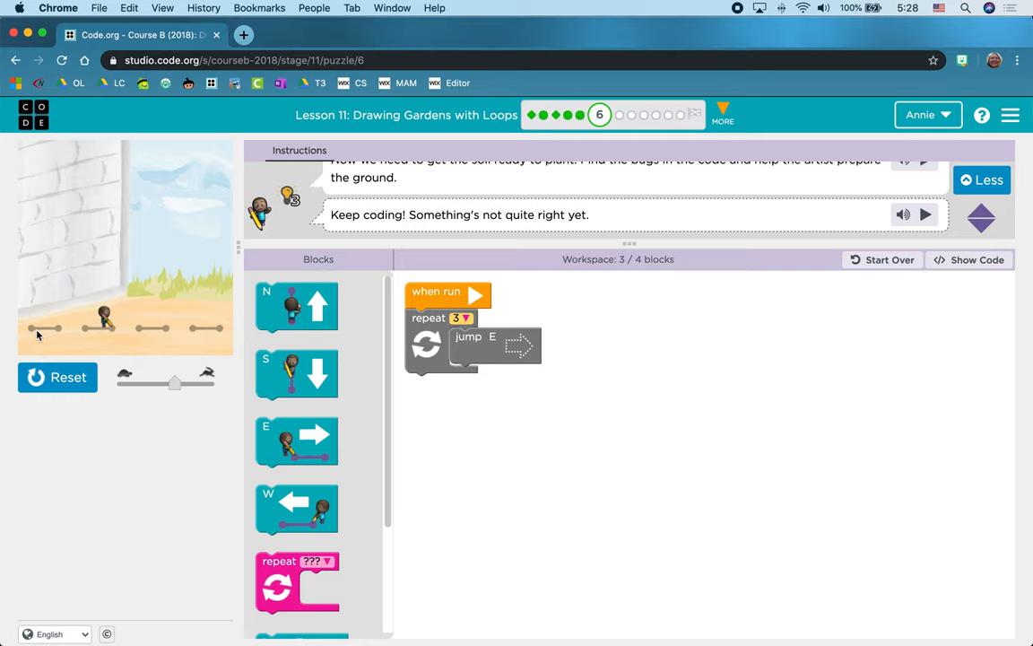
pyautogui.moveTo(151, 335)
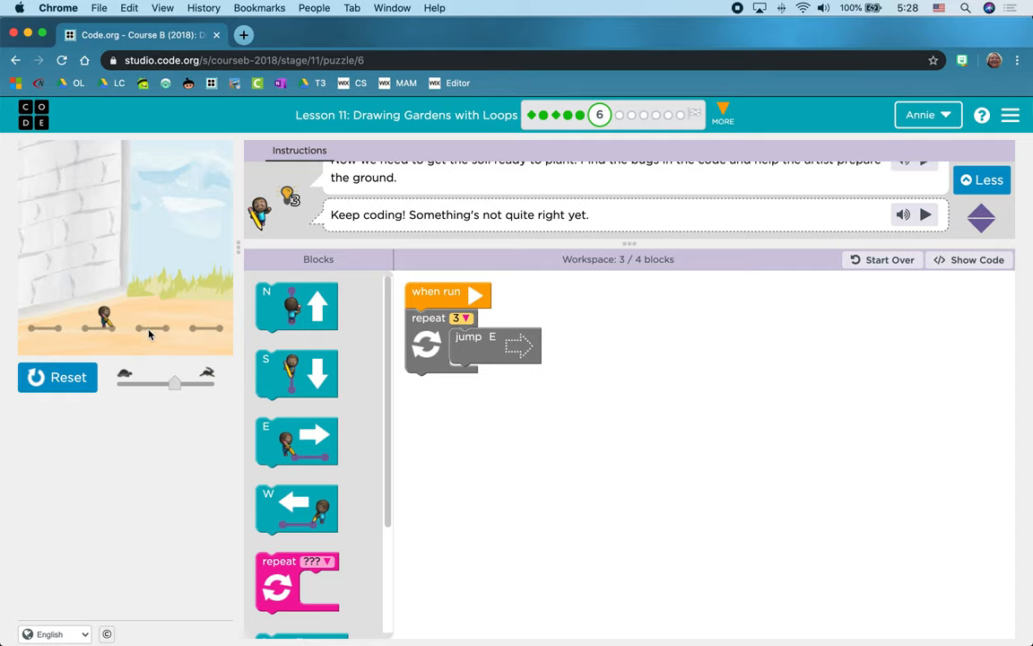
# - Set the loop to repeat 4 times and place a move E block inside it before the jump
pyautogui.click(461, 320)
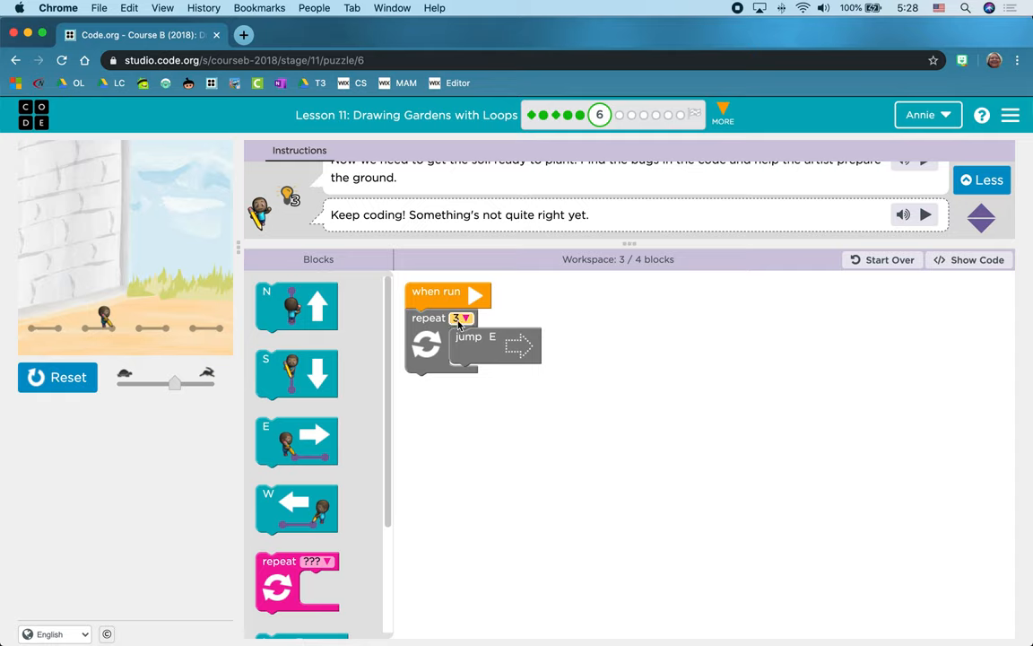
pyautogui.click(459, 317)
pyautogui.write('4')
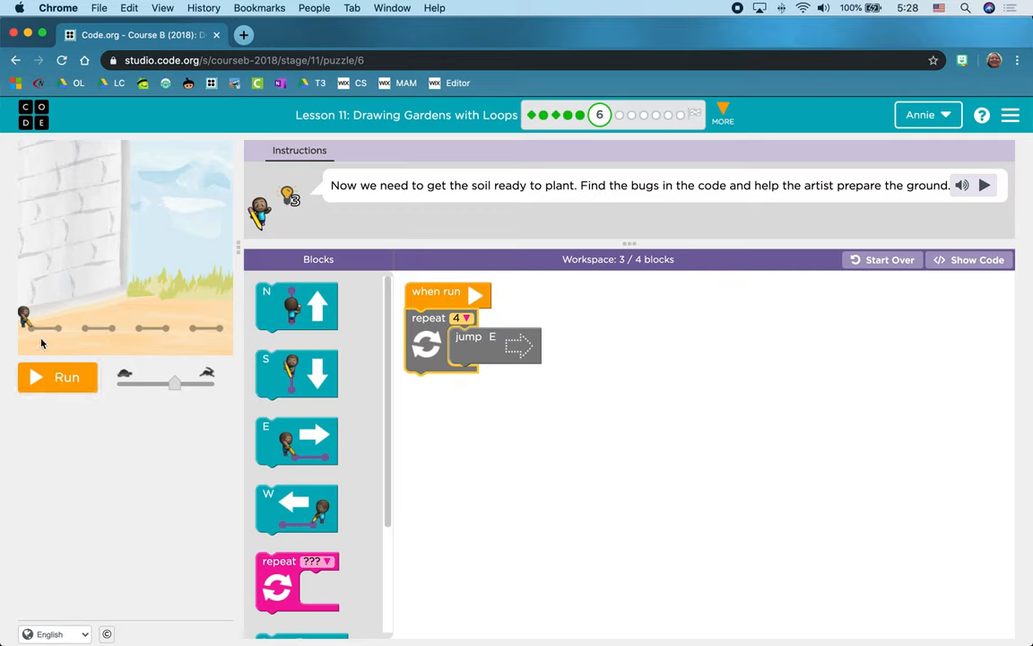
pyautogui.moveTo(183, 337)
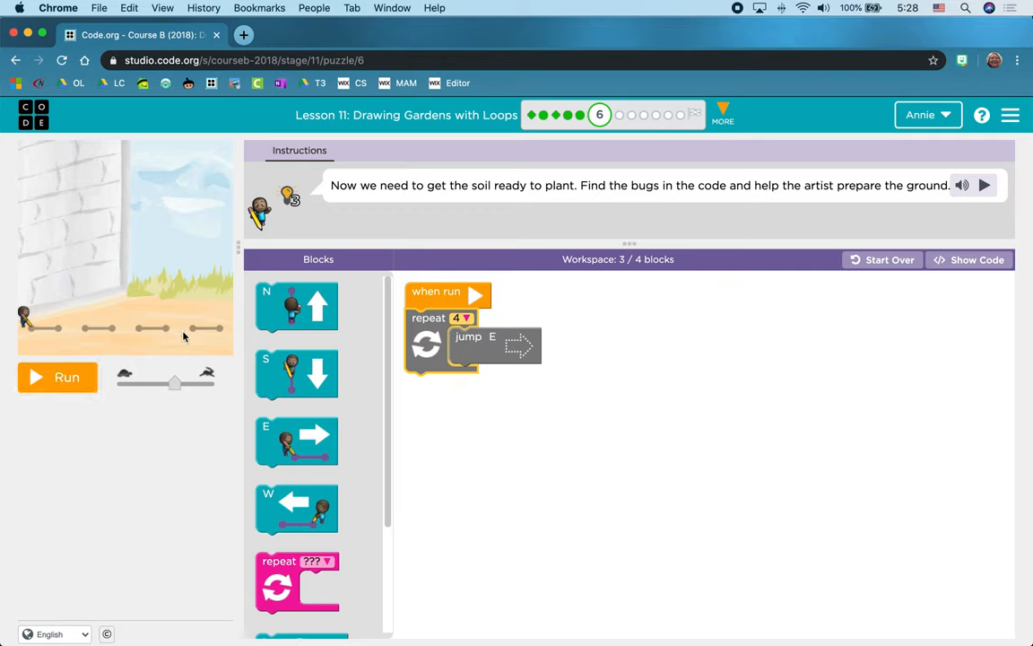
pyautogui.moveTo(247, 477)
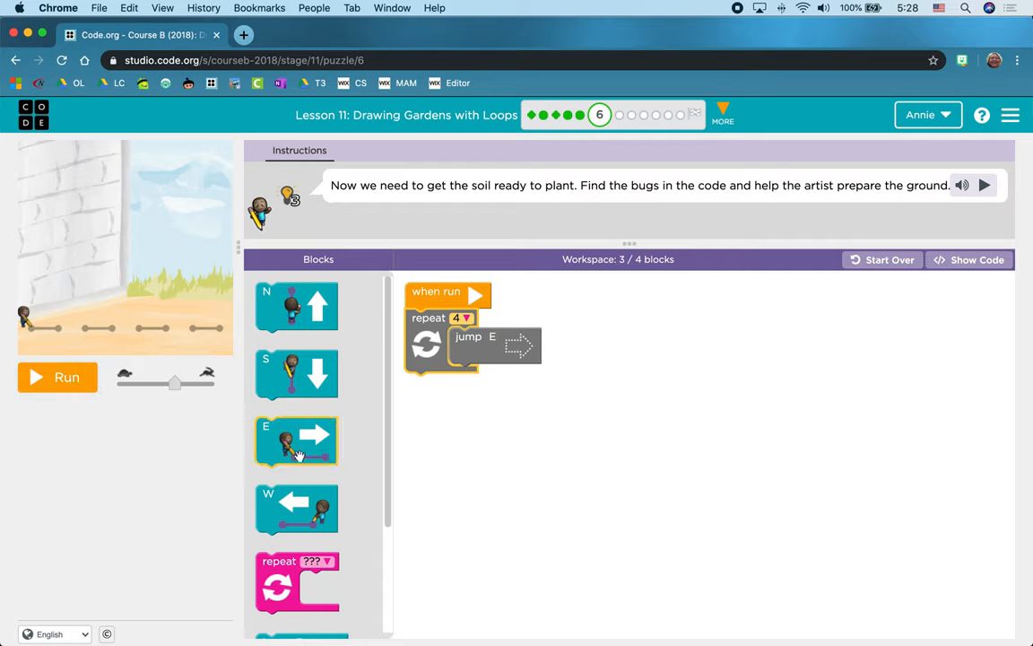
pyautogui.moveTo(296, 509)
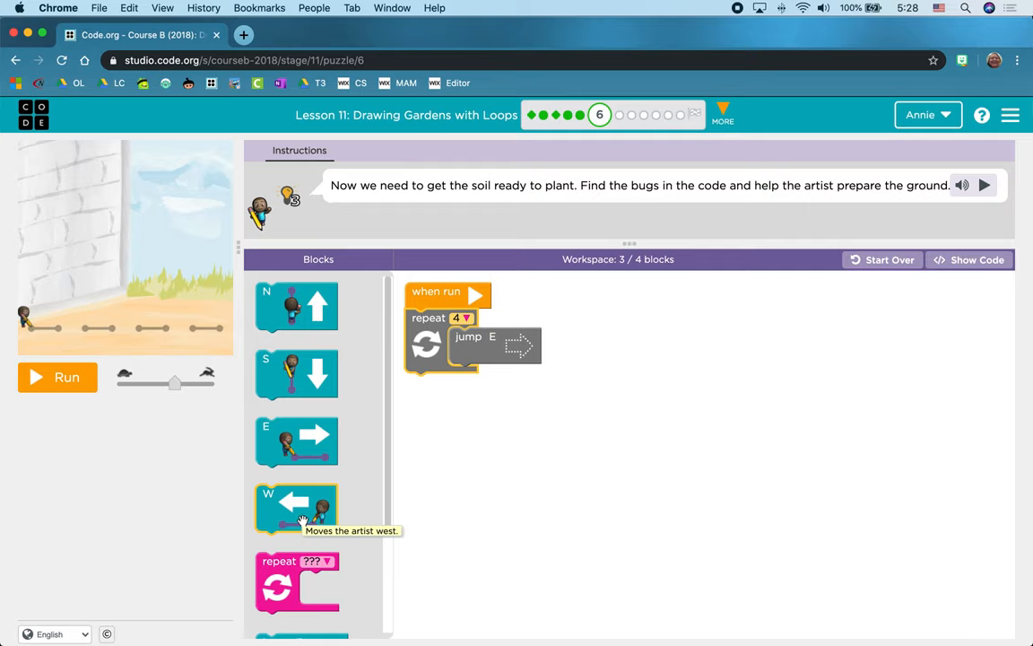
pyautogui.moveTo(409, 374)
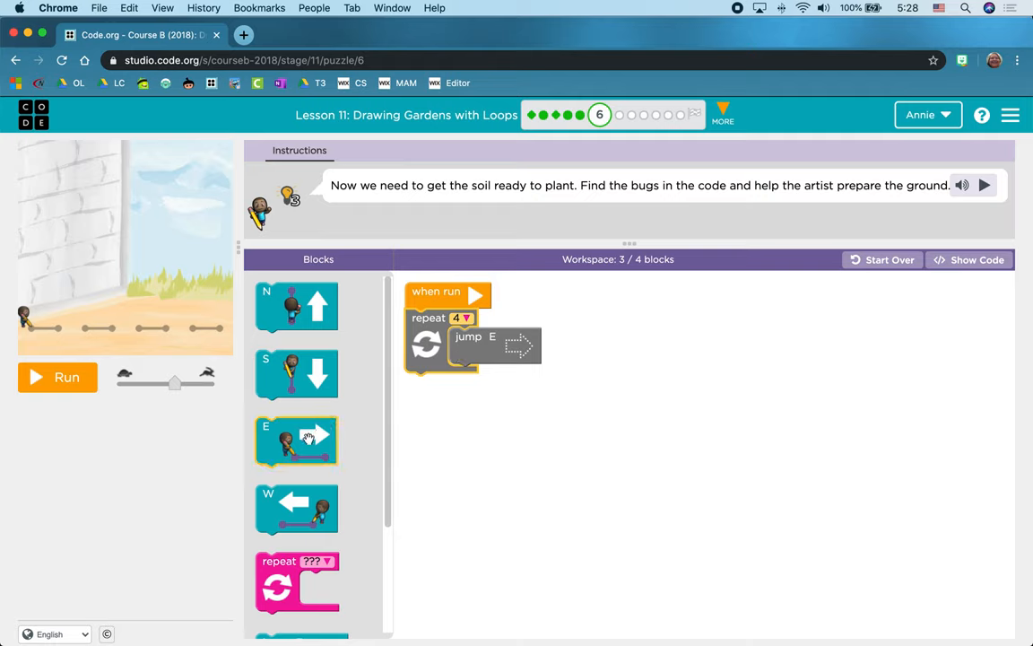
pyautogui.moveTo(296, 439); pyautogui.dragTo(437, 420)
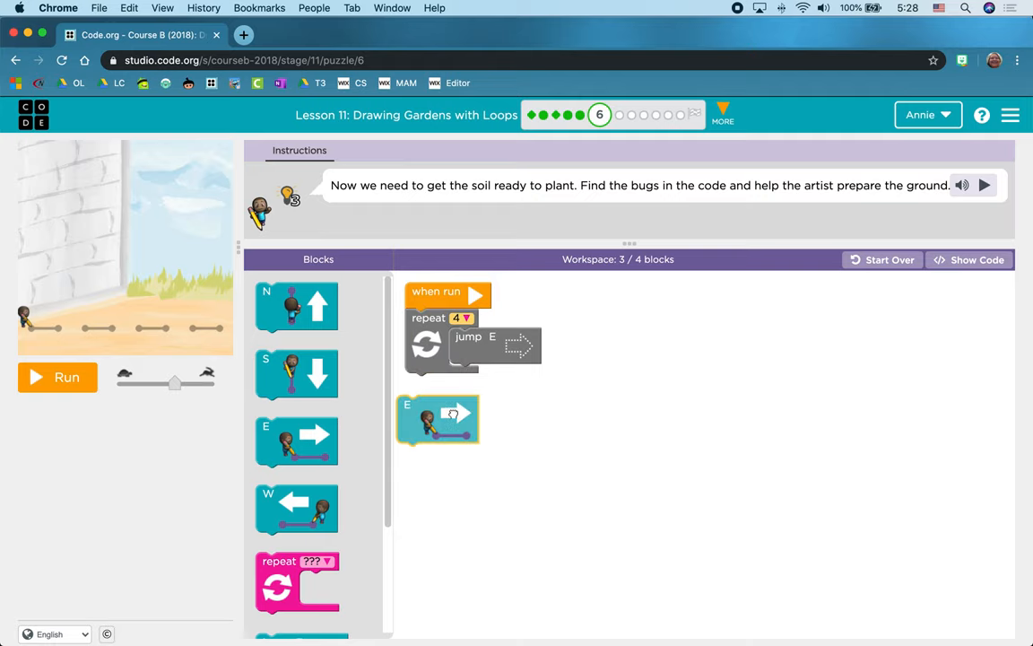
pyautogui.moveTo(438, 420); pyautogui.dragTo(488, 349)
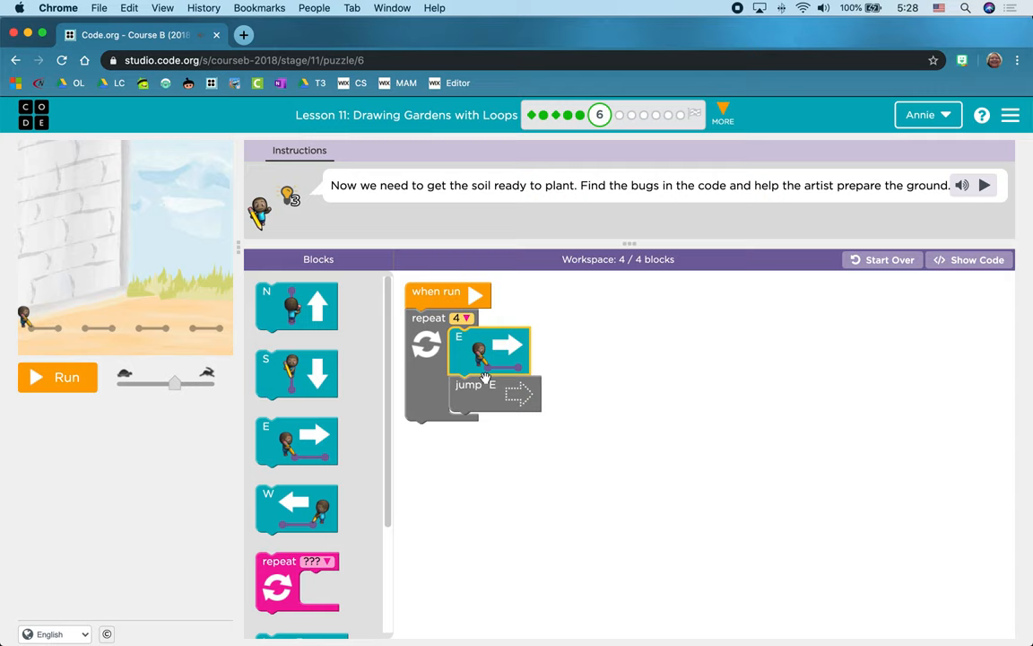
pyautogui.moveTo(61, 336)
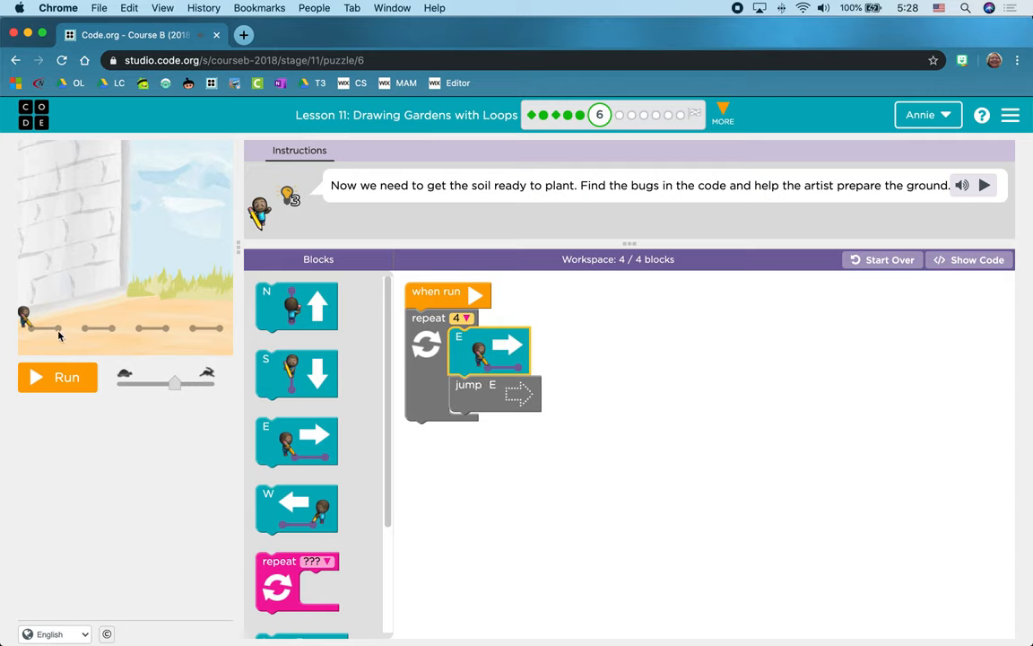
pyautogui.moveTo(113, 330)
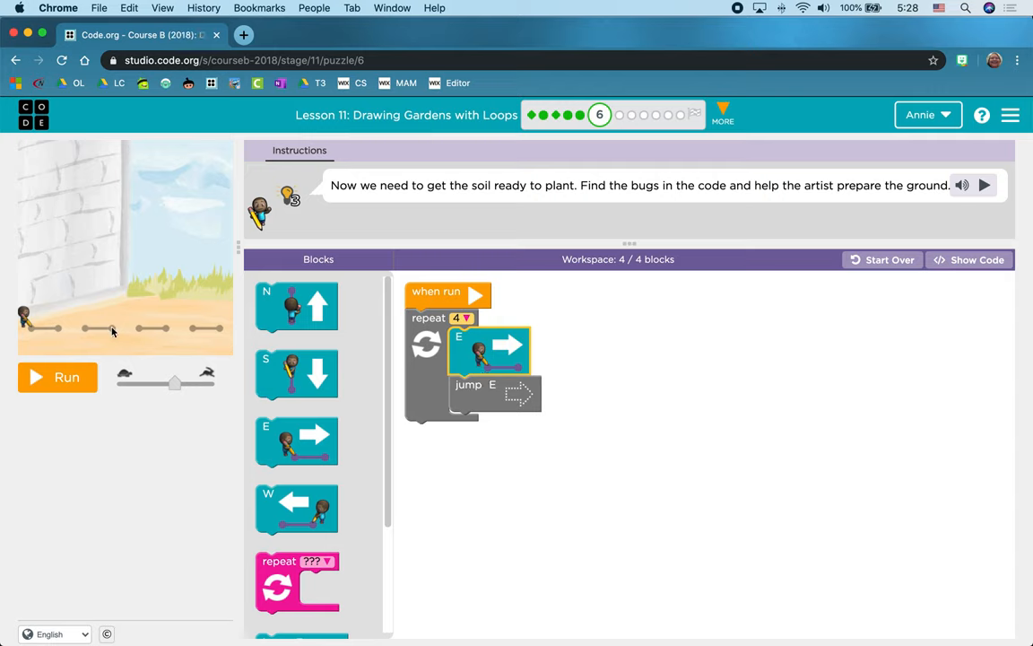
pyautogui.moveTo(373, 348)
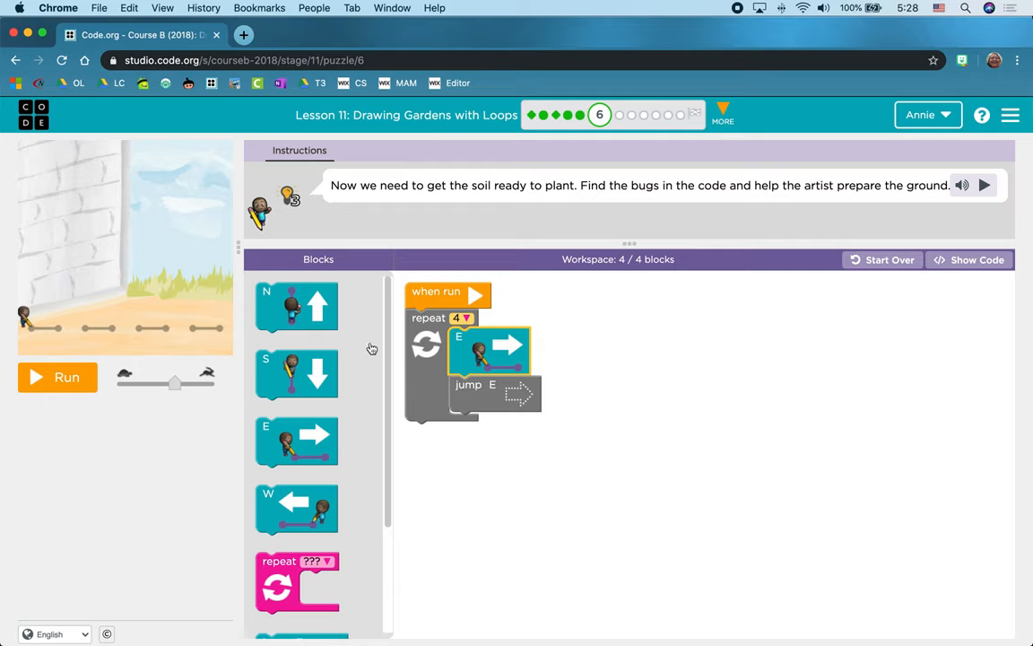
pyautogui.moveTo(511, 386)
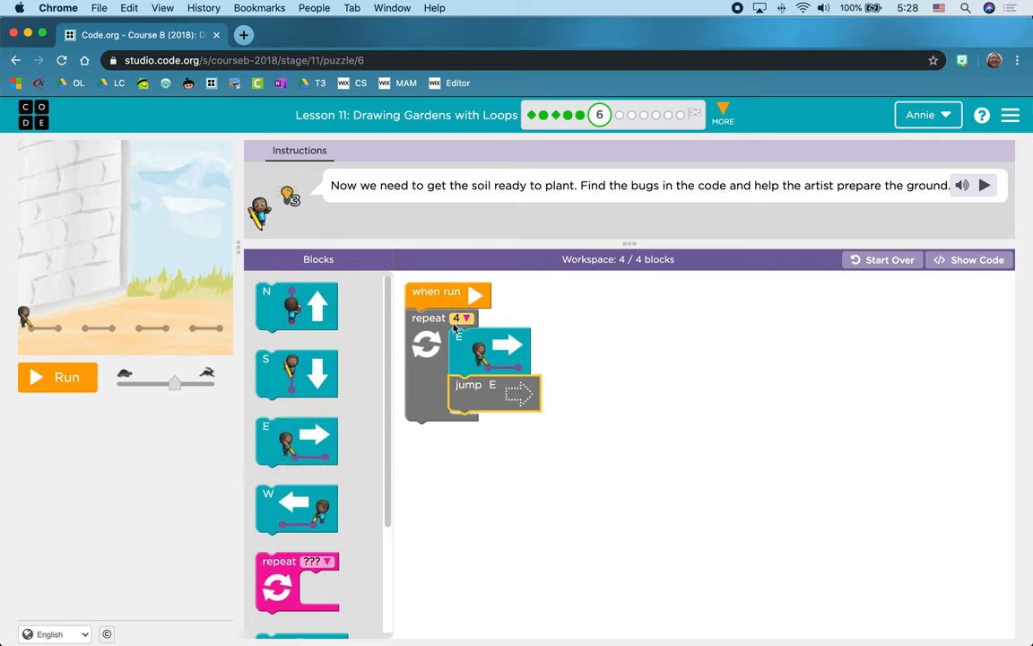
# - Confirm the repeat count, run the fixed program to solve Puzzle 6, and continue to the stairs puzzle
pyautogui.click(457, 318)
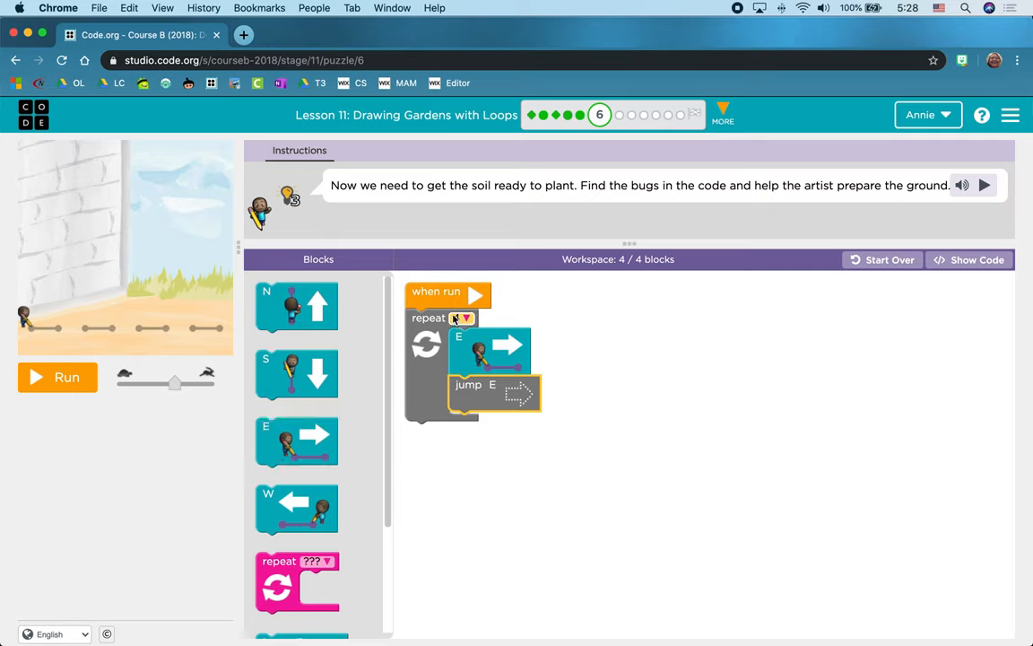
pyautogui.click(463, 318)
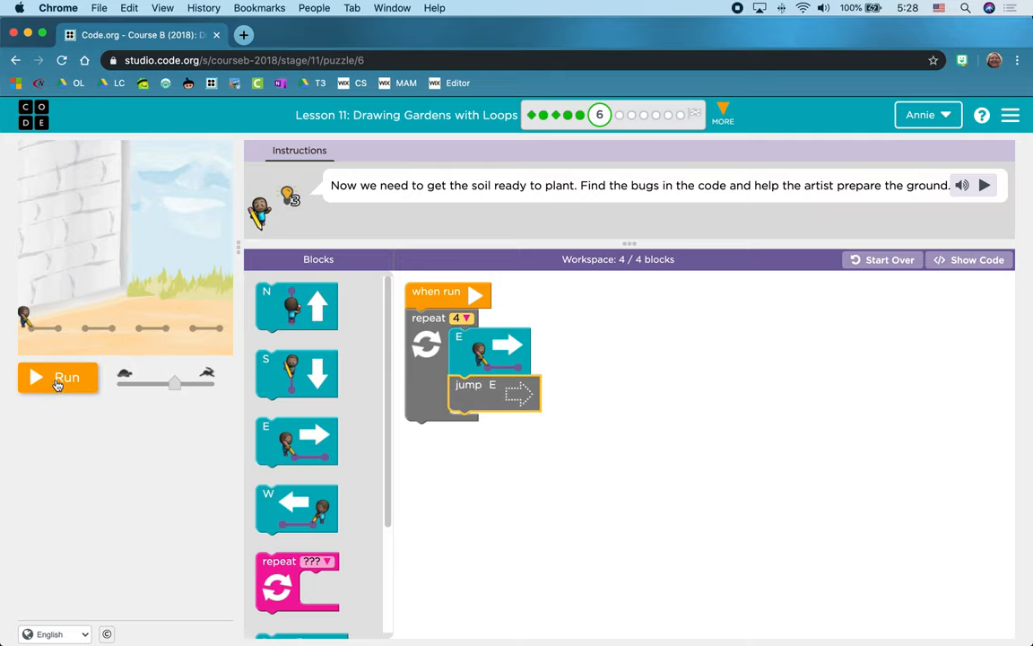
pyautogui.click(57, 377)
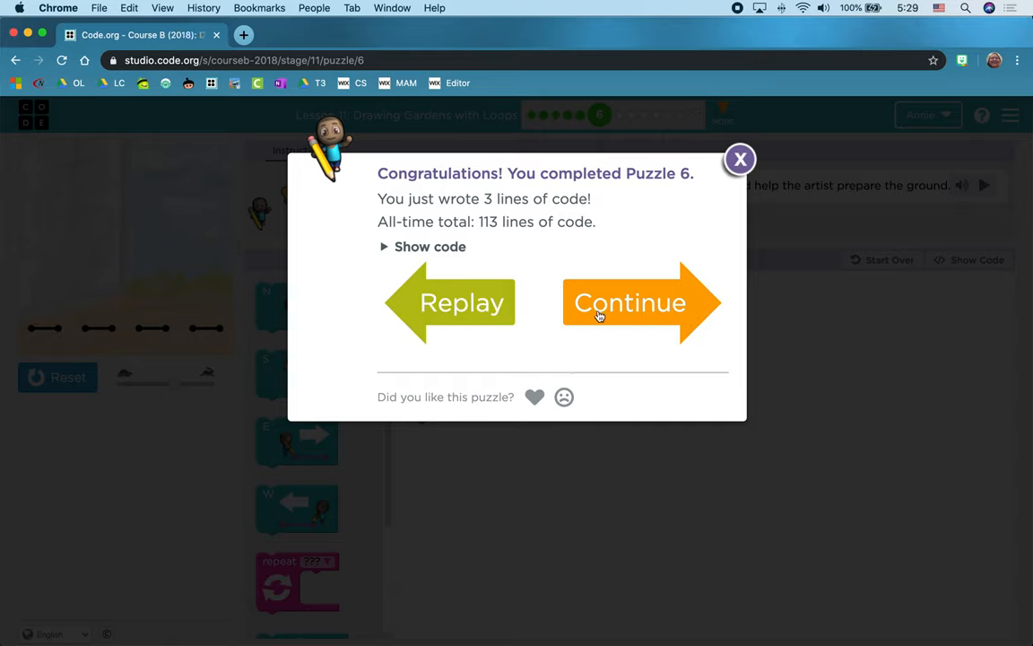
pyautogui.click(632, 302)
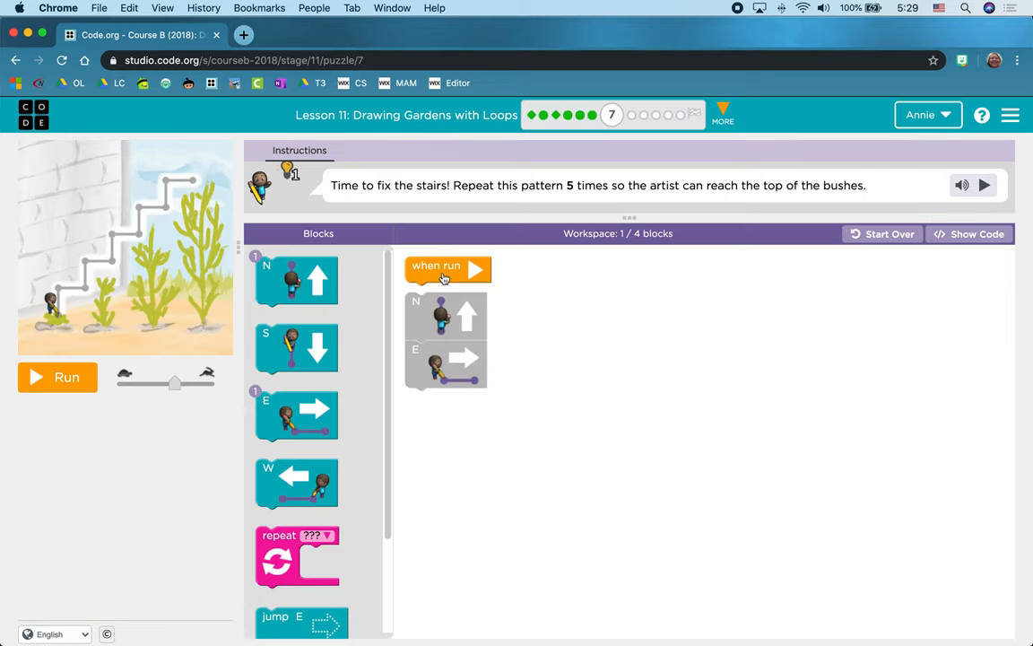
pyautogui.moveTo(427, 188)
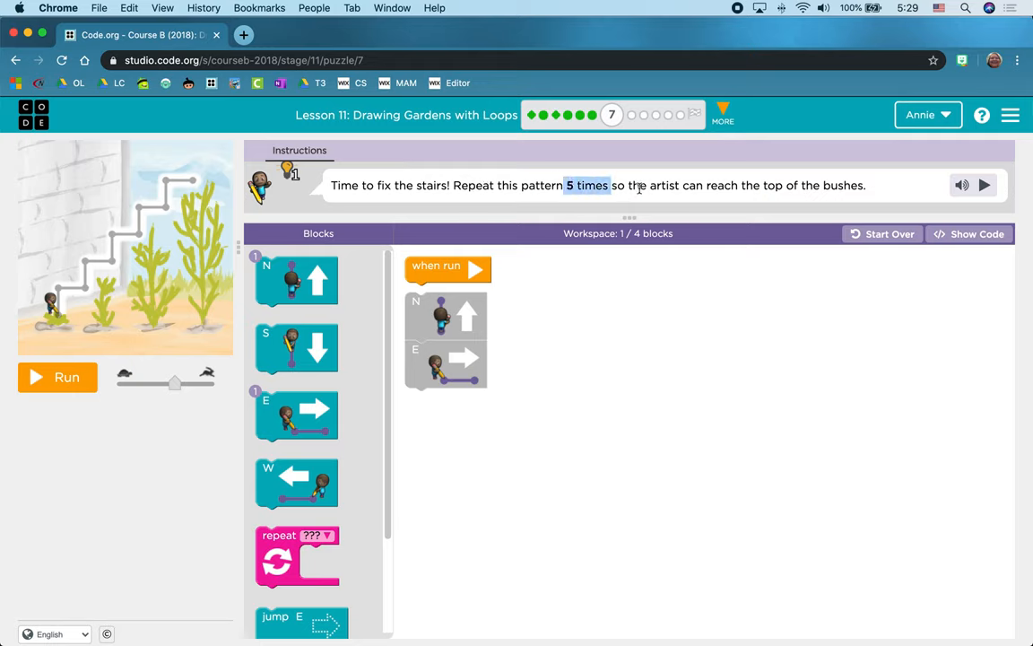
pyautogui.moveTo(827, 159)
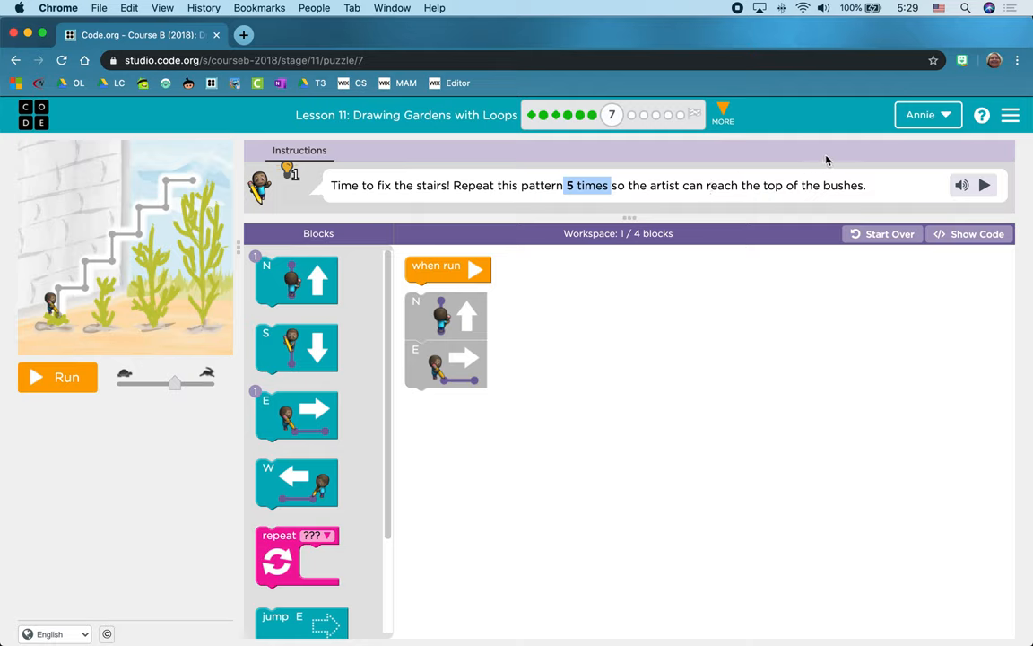
pyautogui.moveTo(427, 320)
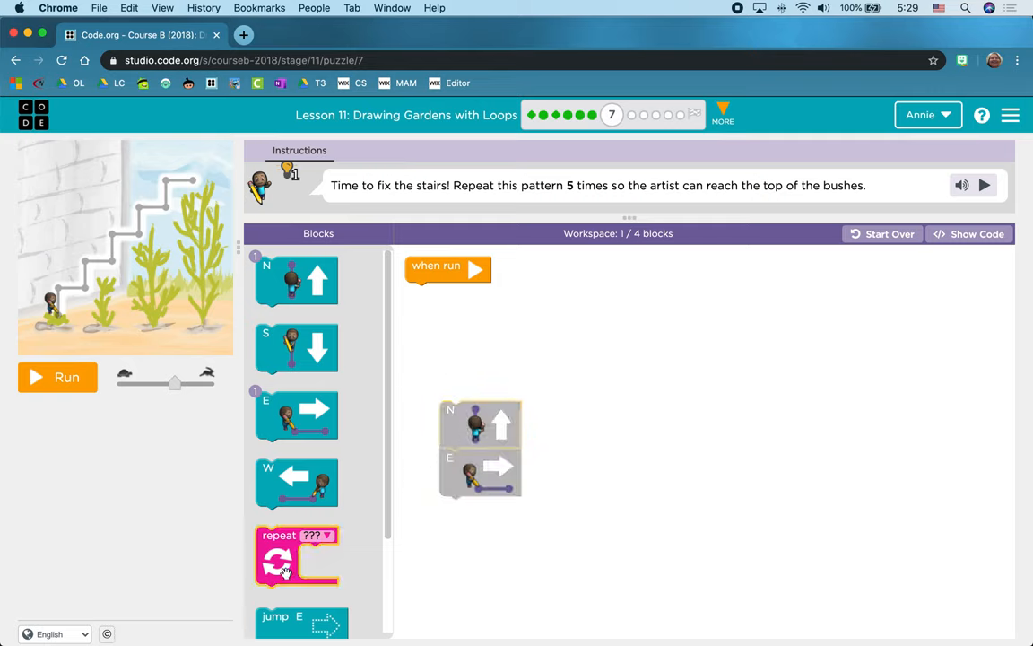
# - Wrap the N and E moves in a repeat-5 loop, run it to draw the staircase, and continue to Puzzle 8
pyautogui.moveTo(296, 556); pyautogui.dragTo(447, 309)
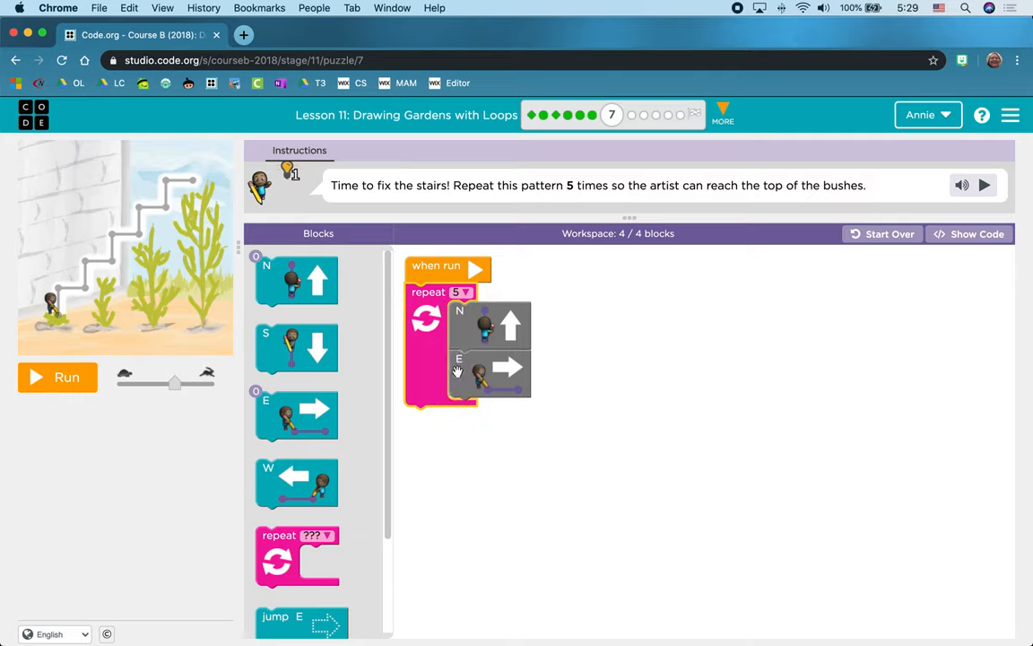
pyautogui.click(58, 377)
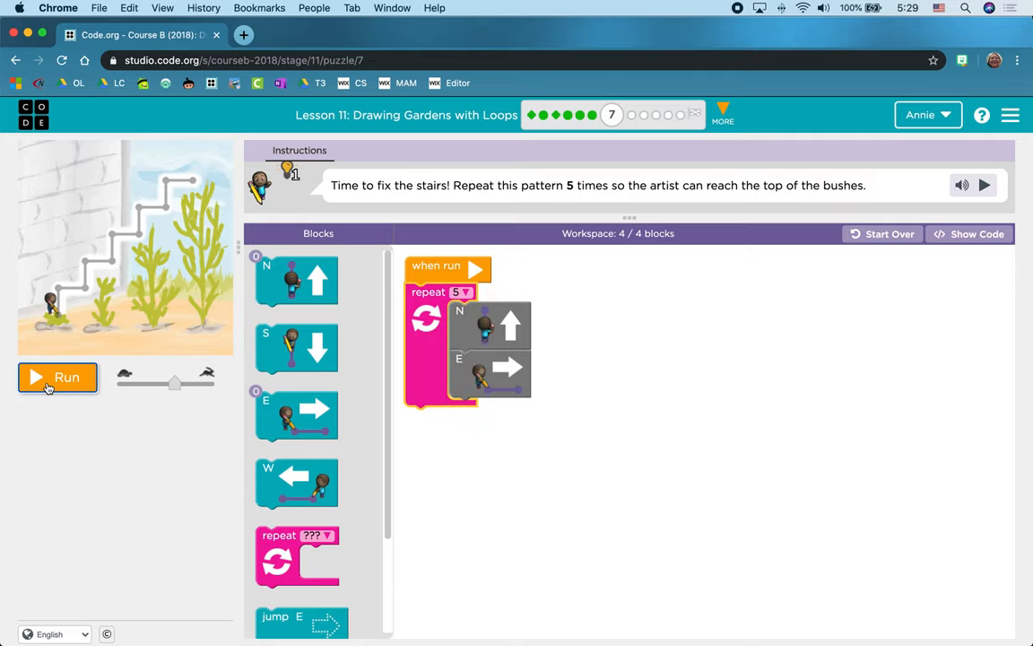
pyautogui.click(57, 377)
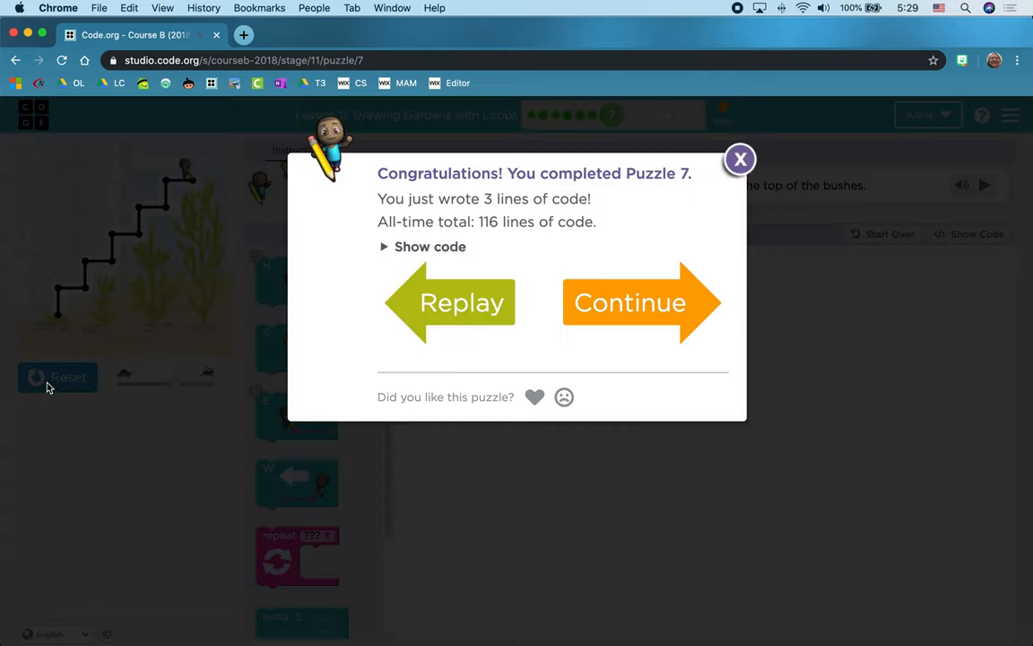
pyautogui.click(631, 301)
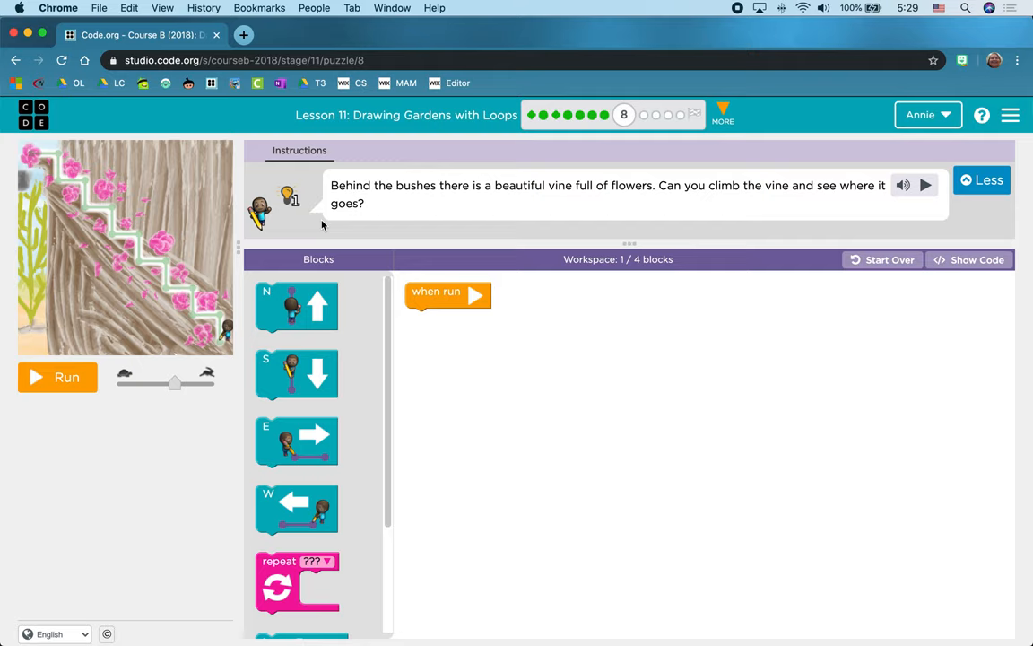
pyautogui.moveTo(480, 296)
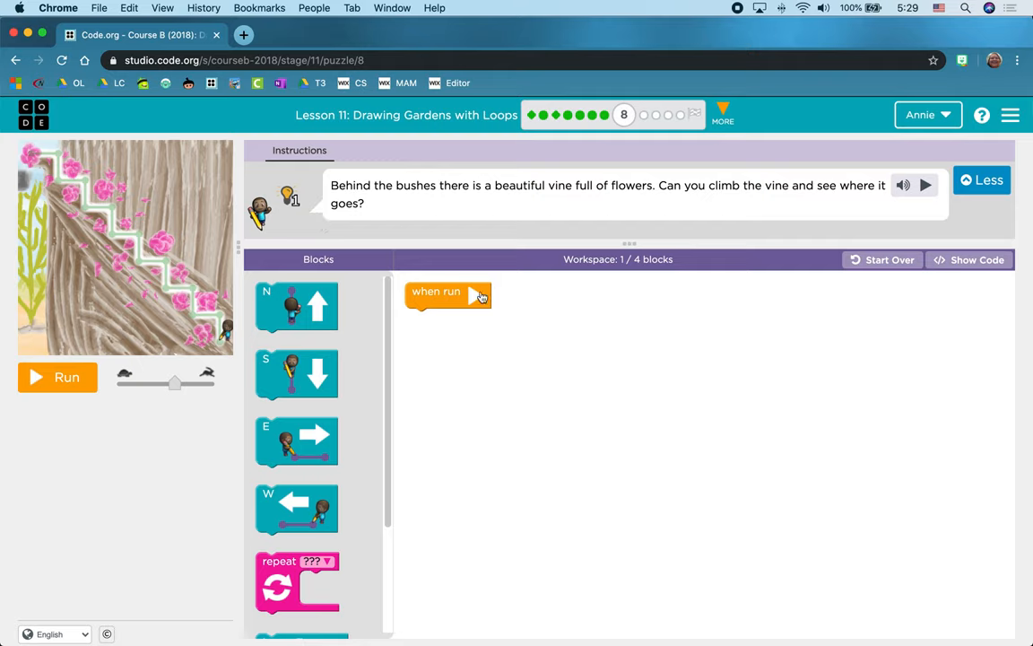
pyautogui.moveTo(68, 183)
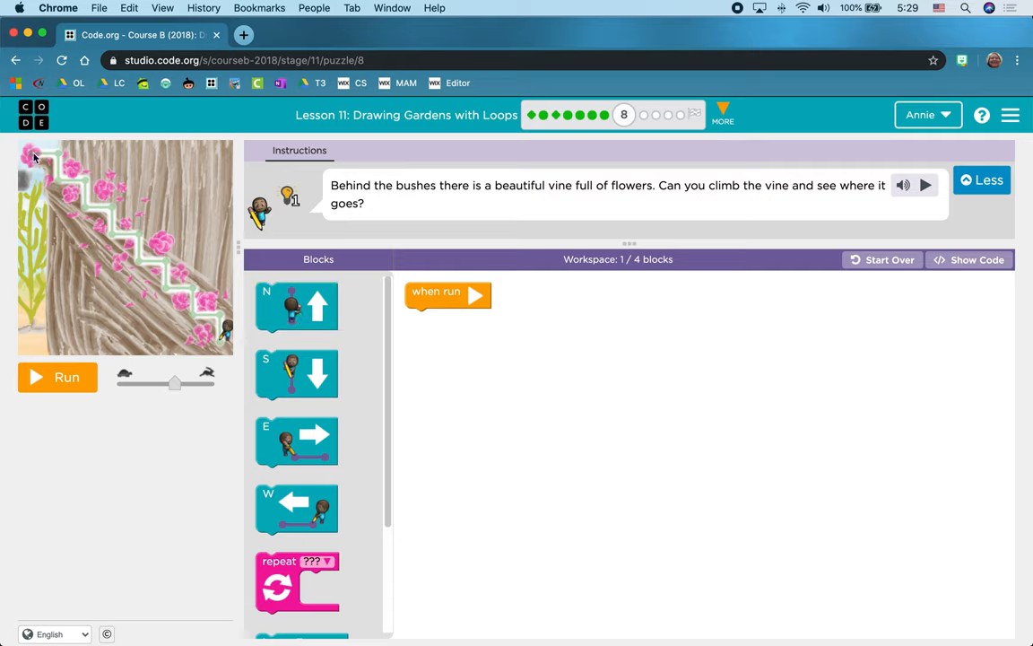
pyautogui.moveTo(82, 185)
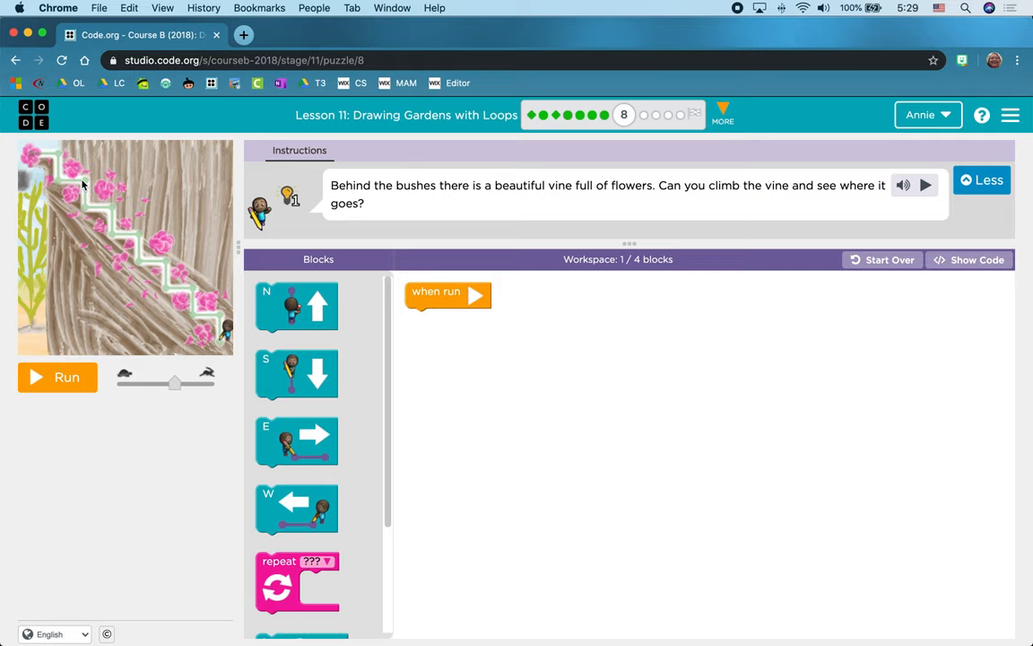
pyautogui.moveTo(110, 240)
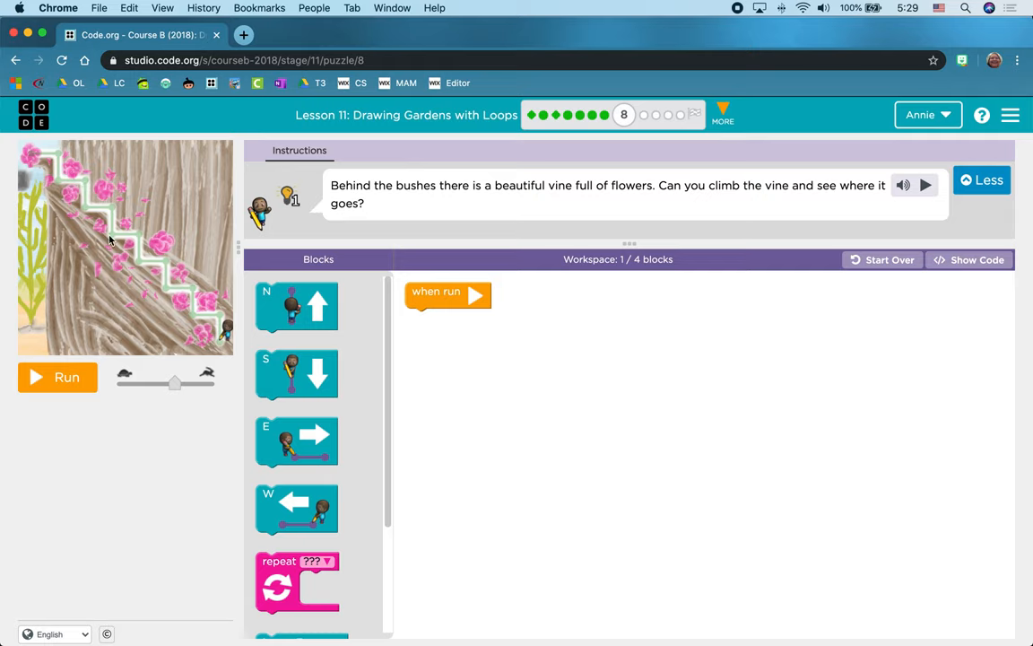
pyautogui.moveTo(56, 181)
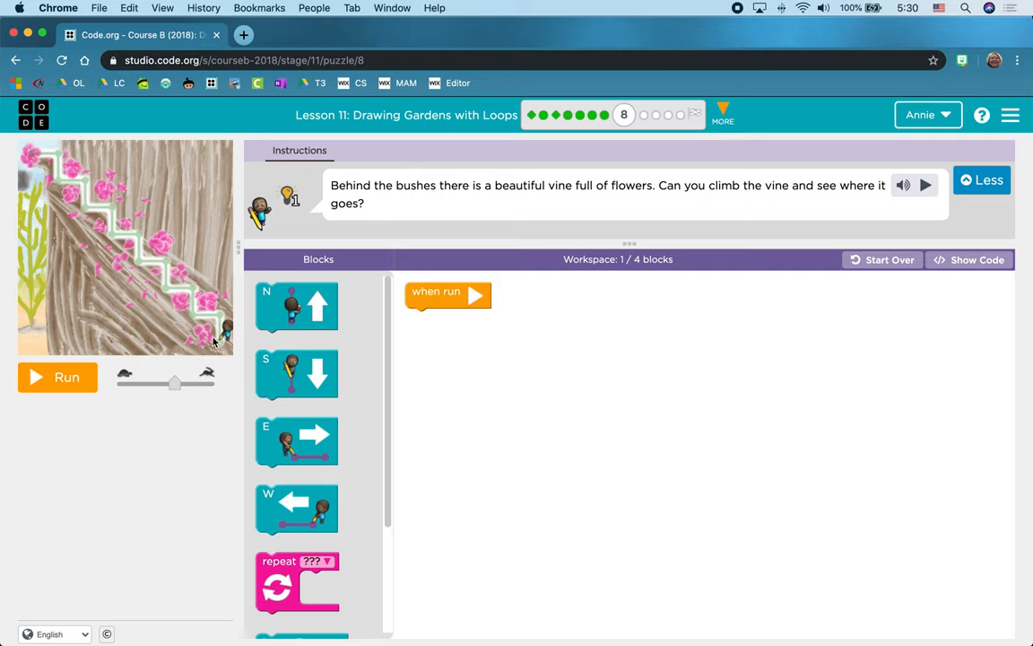
pyautogui.moveTo(215, 321)
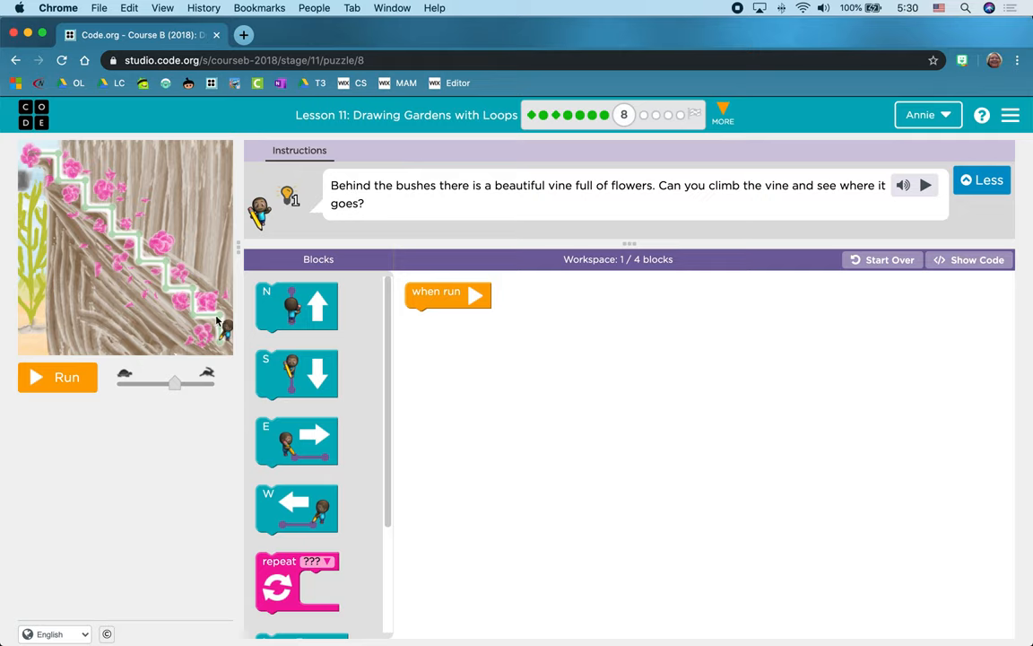
pyautogui.moveTo(191, 291)
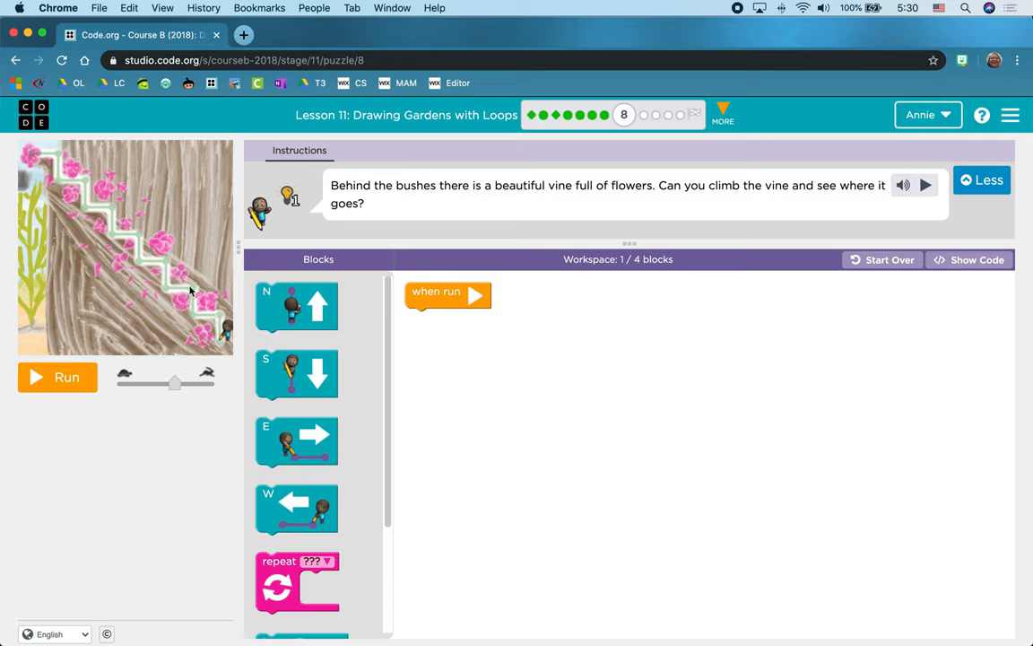
pyautogui.moveTo(302, 309)
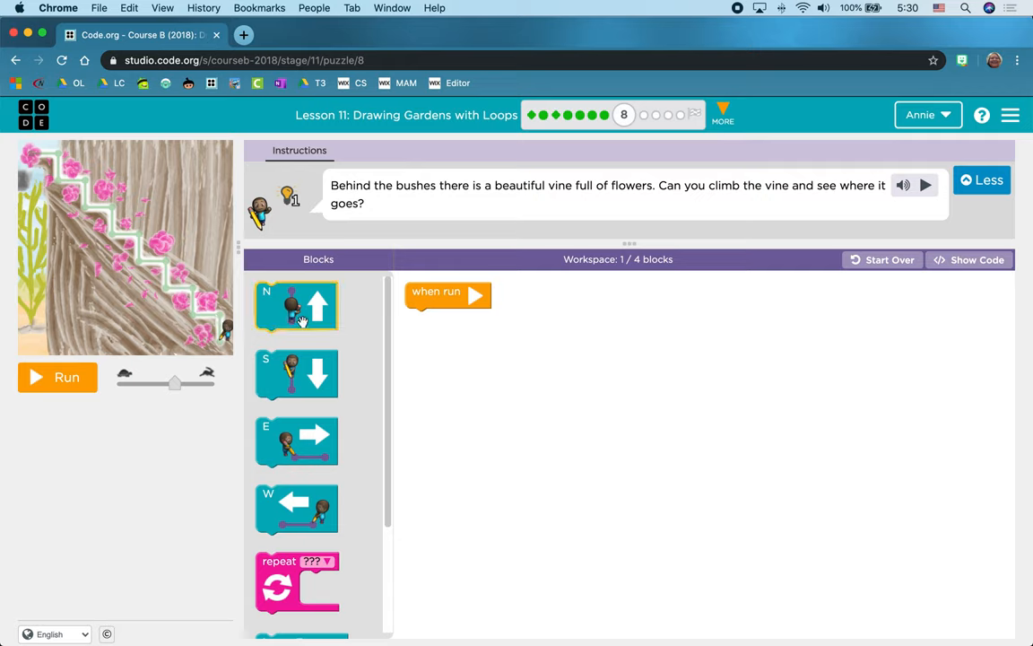
# - Place a move north block with a move west block snapped beneath it in the workspace
pyautogui.moveTo(296, 307); pyautogui.dragTo(488, 381)
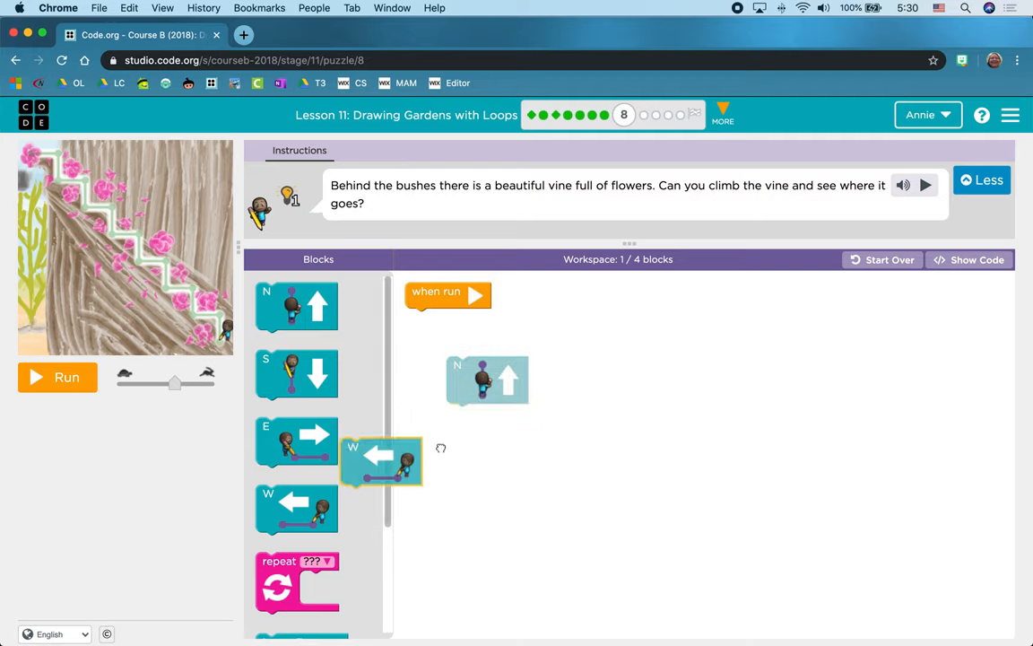
pyautogui.moveTo(381, 460); pyautogui.dragTo(488, 427)
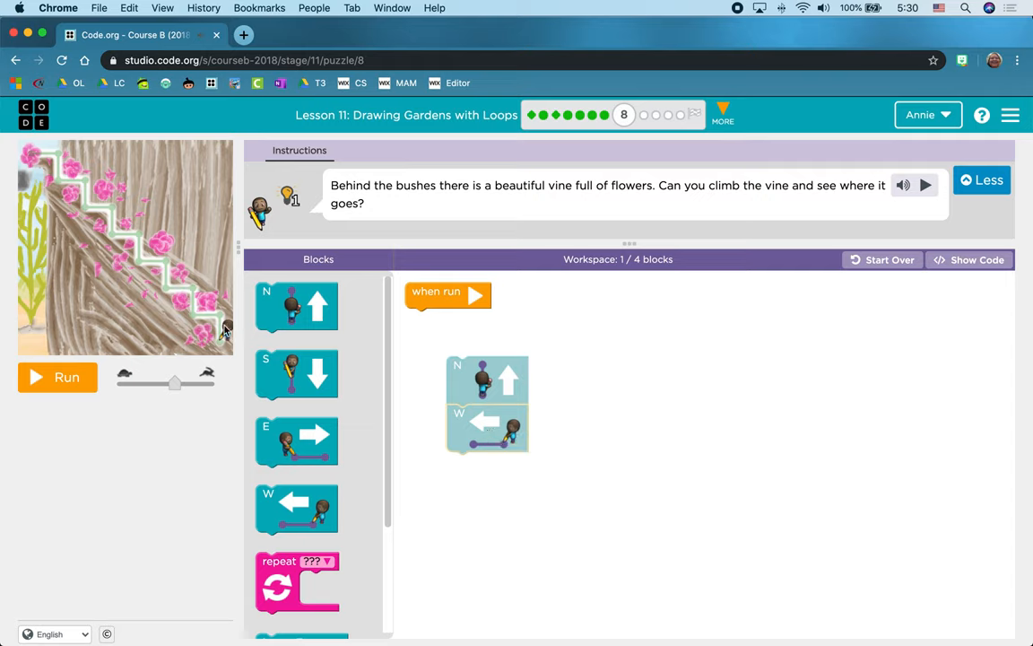
pyautogui.moveTo(206, 323)
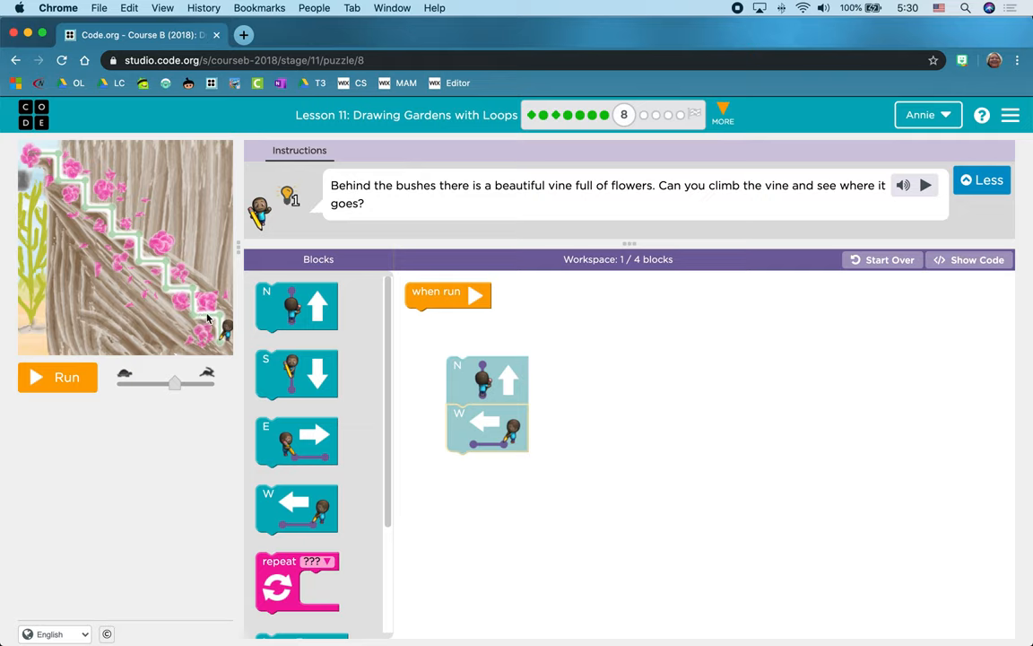
pyautogui.moveTo(146, 270)
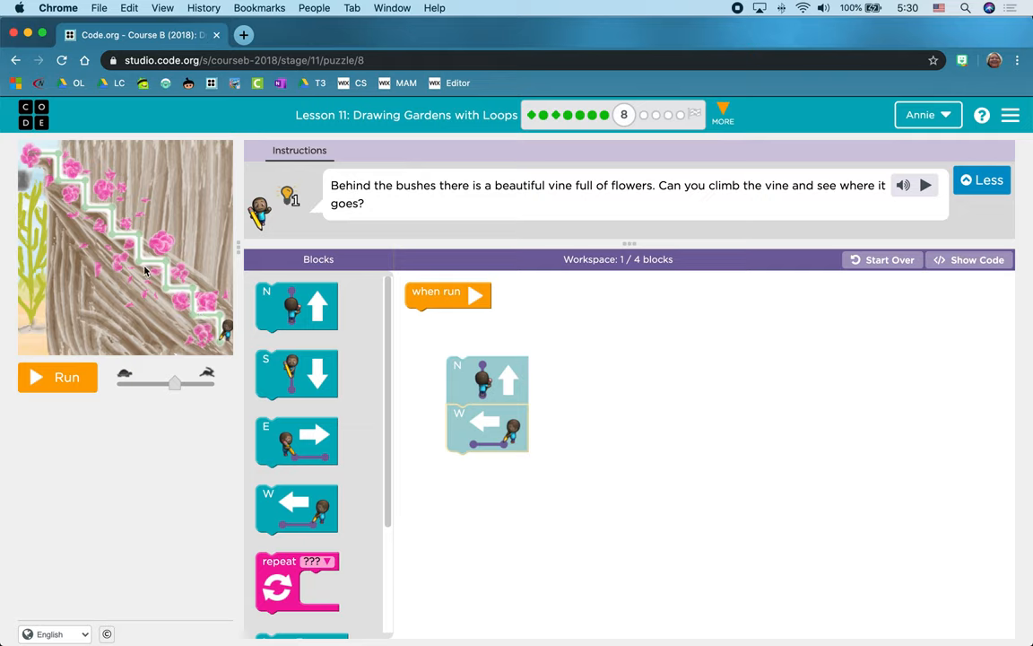
pyautogui.moveTo(205, 305)
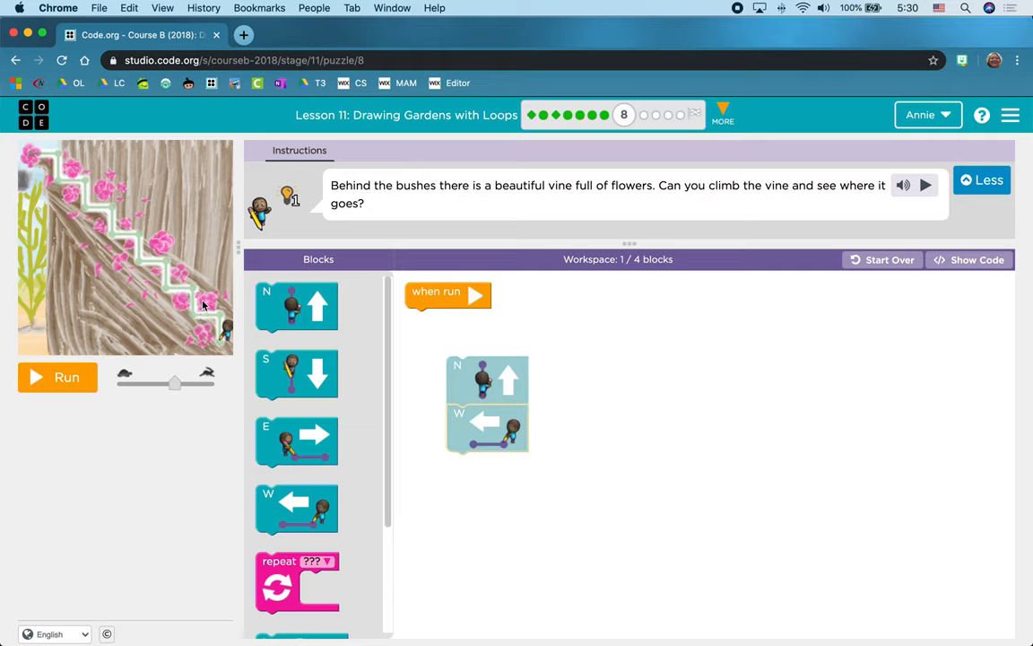
pyautogui.moveTo(207, 316)
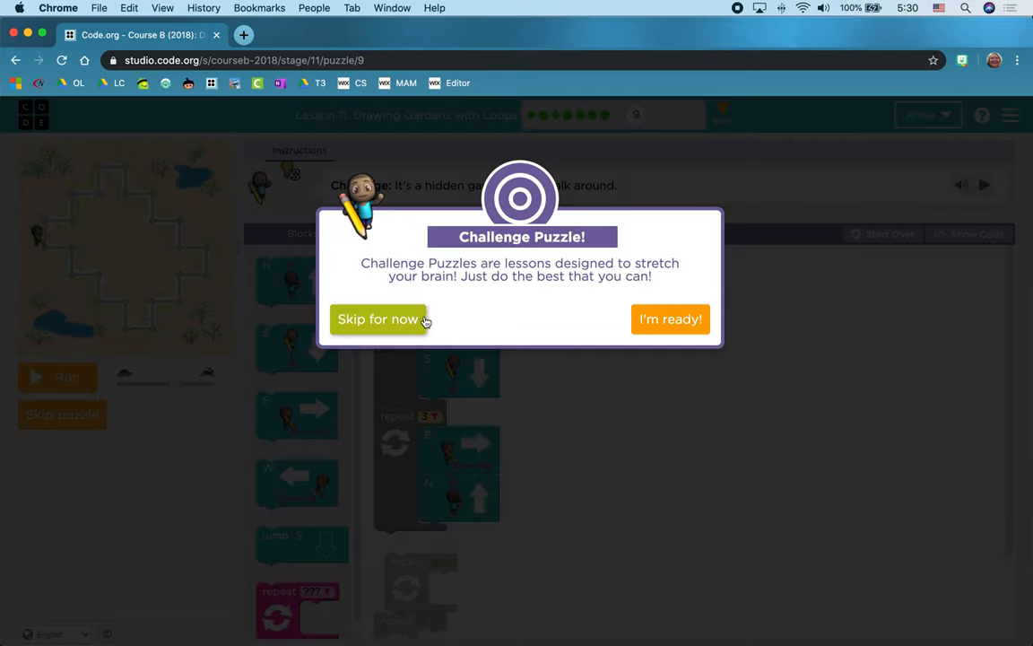
pyautogui.moveTo(366, 348)
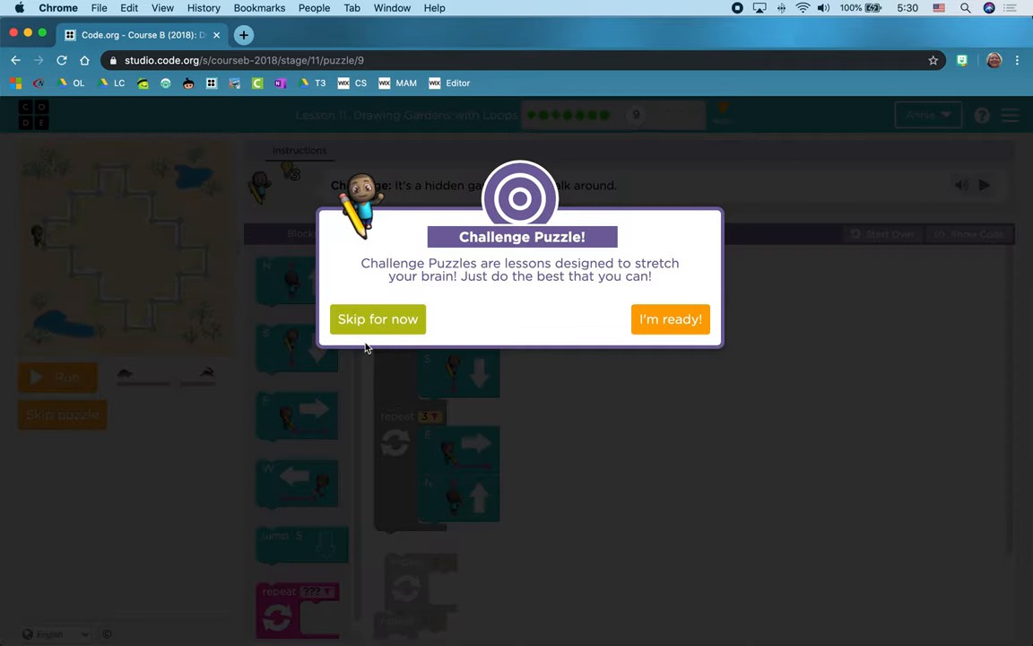
# - Skip challenge puzzle 9 and jump ahead to puzzle 11 from the progress bar
pyautogui.click(376, 319)
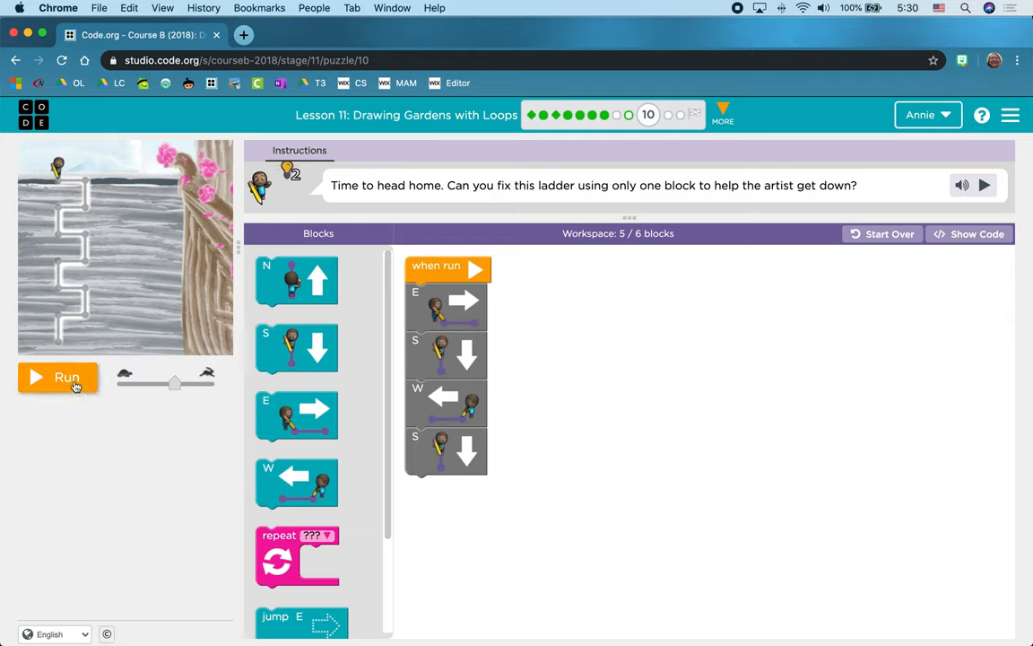
pyautogui.moveTo(393, 492)
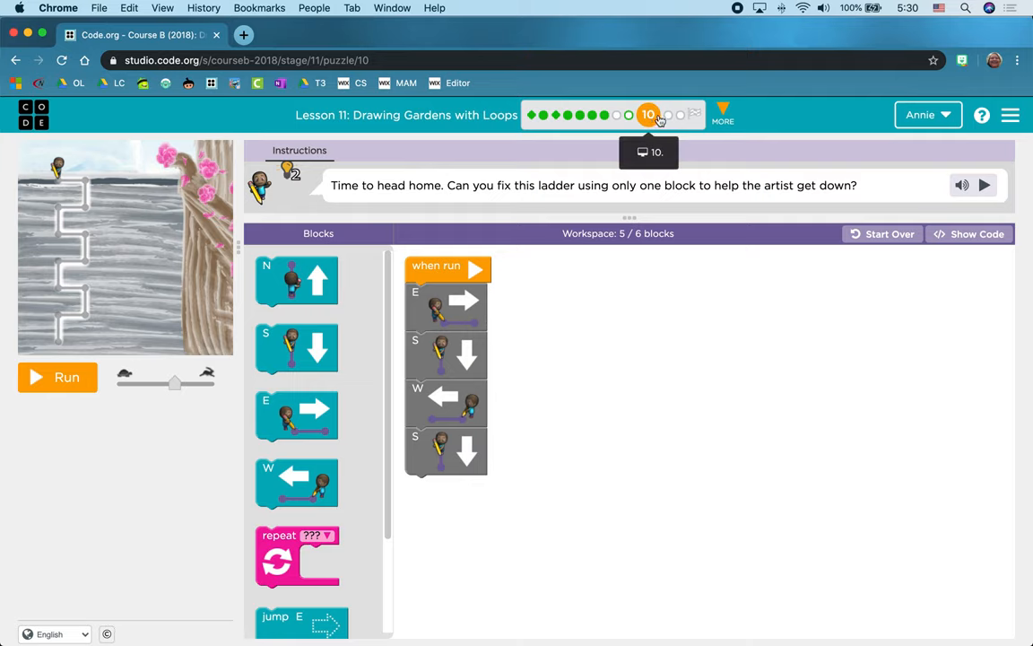
pyautogui.click(660, 115)
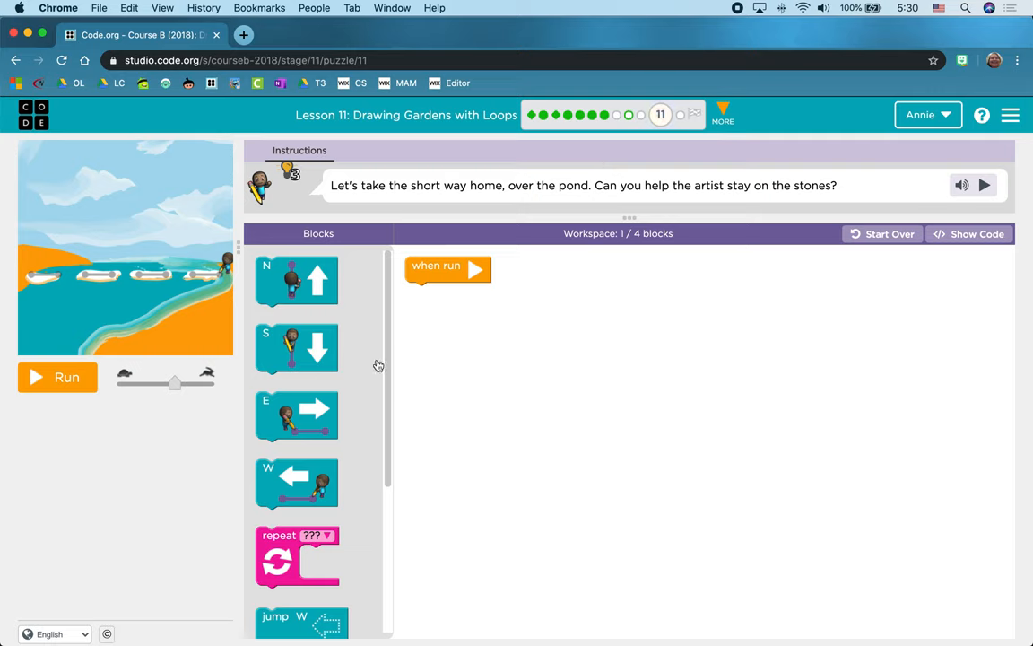
pyautogui.moveTo(183, 287)
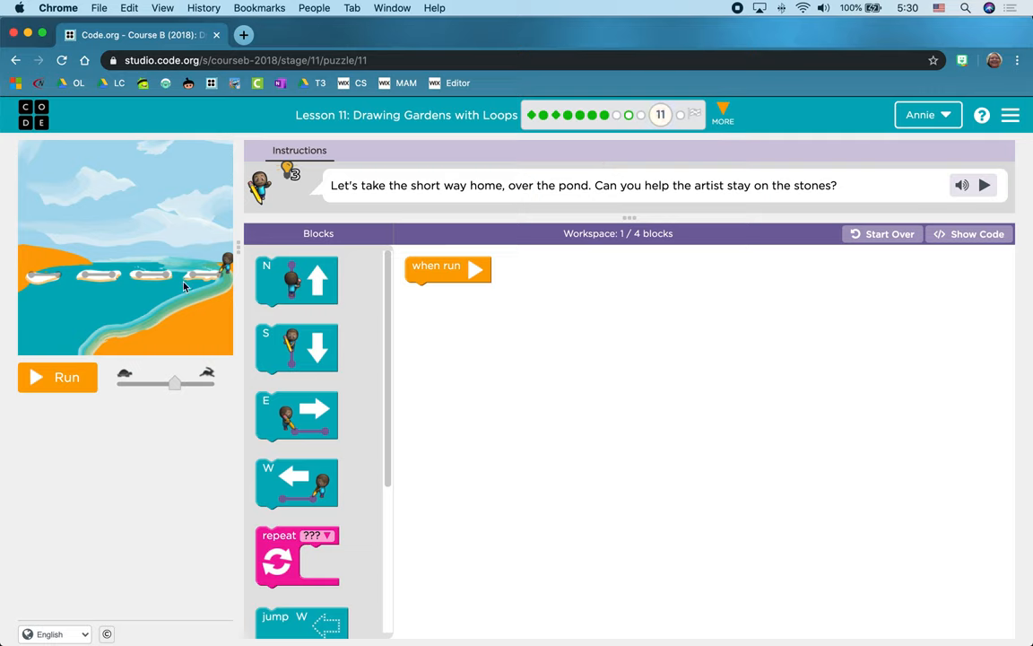
pyautogui.moveTo(212, 280)
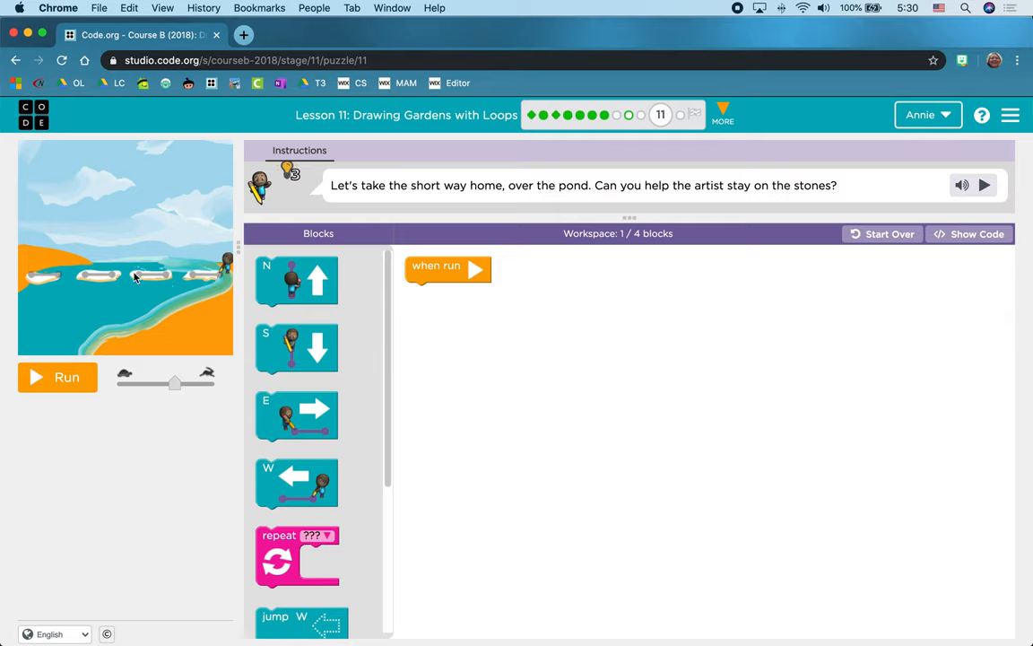
pyautogui.moveTo(68, 280)
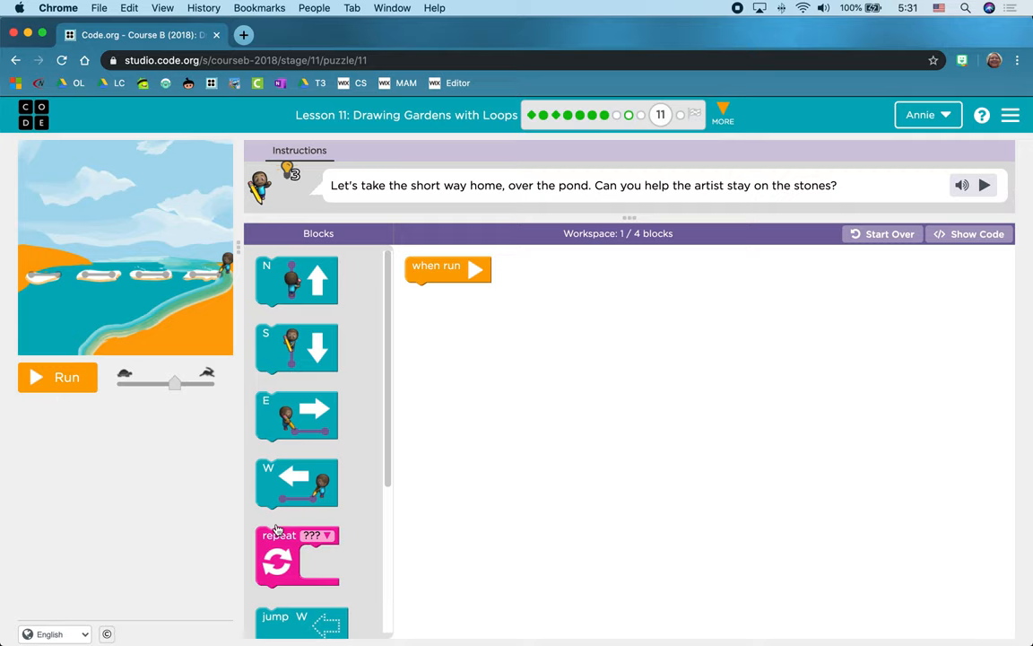
# - Attach a move west block under when run and add a jump block after it
pyautogui.scroll(-3)
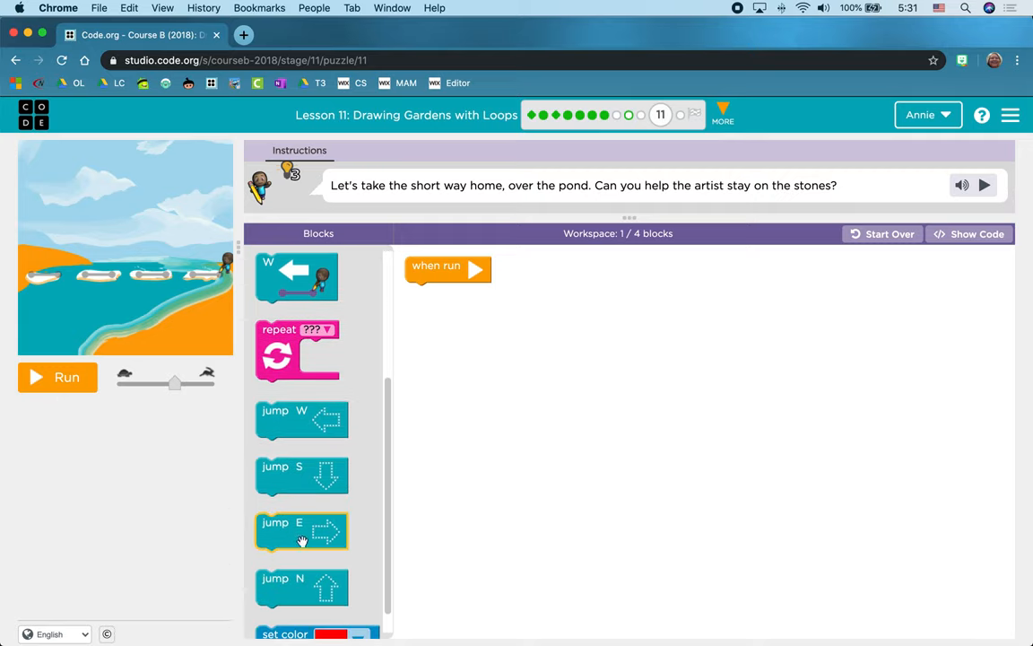
pyautogui.moveTo(315, 287)
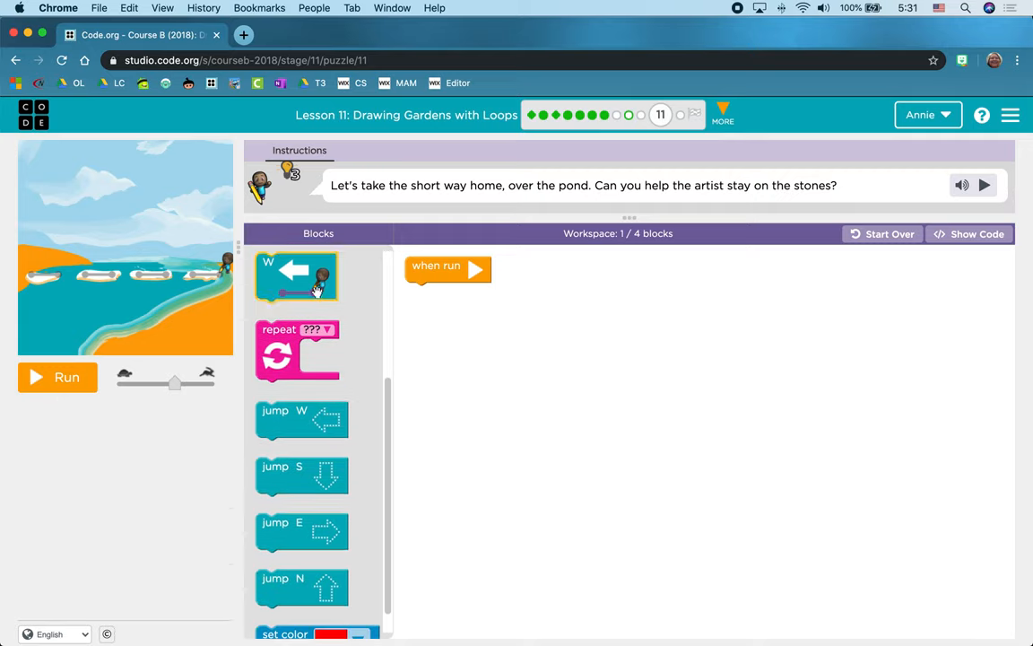
pyautogui.moveTo(296, 276); pyautogui.dragTo(445, 305)
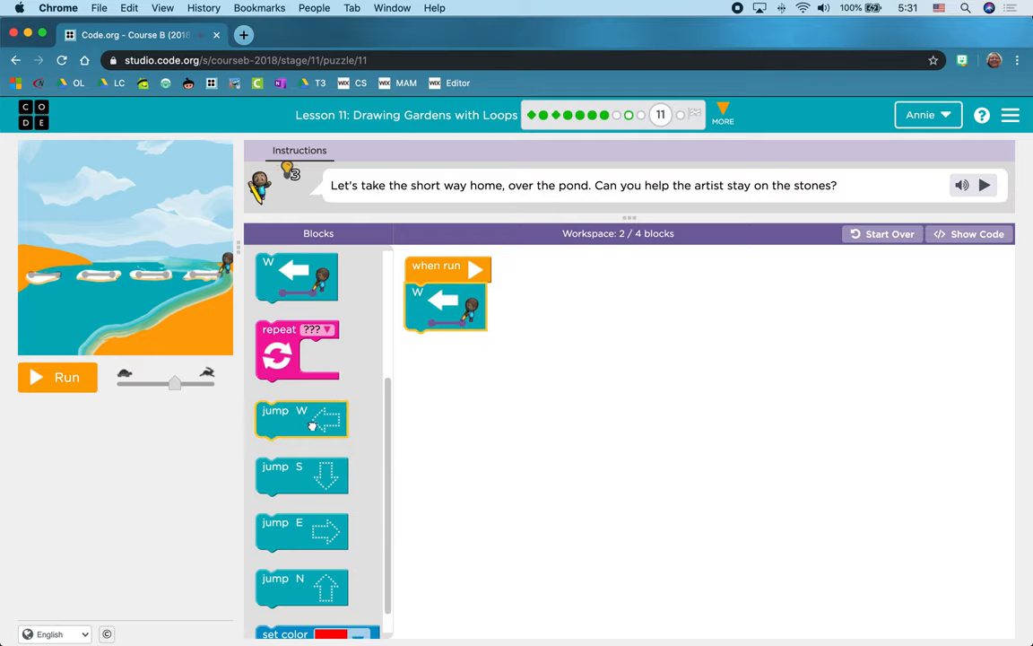
pyautogui.moveTo(301, 420); pyautogui.dragTo(450, 350)
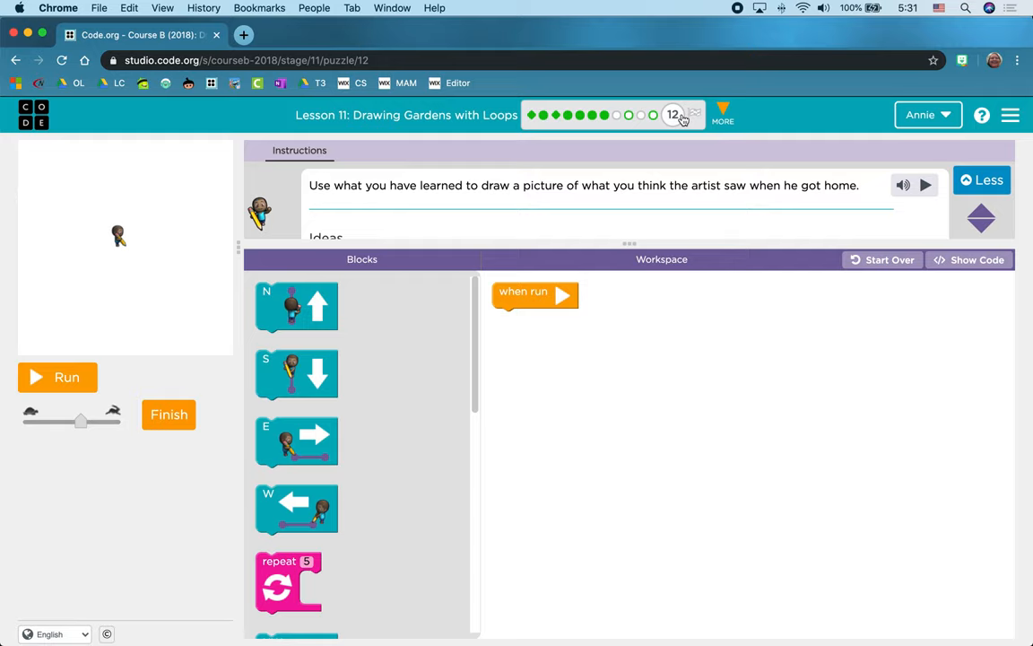
pyautogui.moveTo(552, 599)
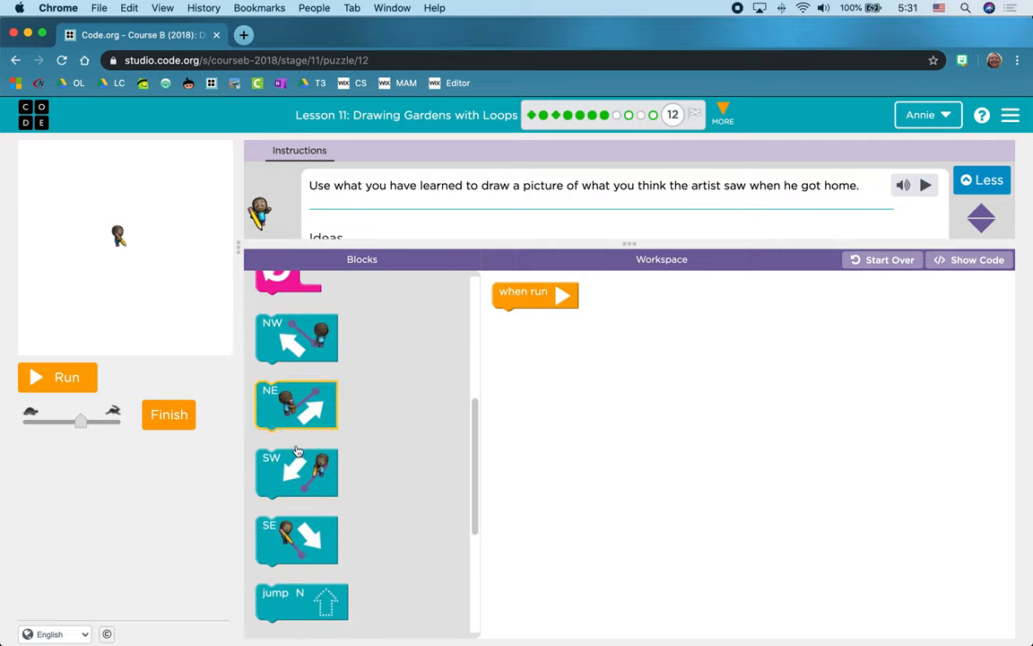
# - Scroll the Blocks toolbox to browse diagonal, jump, set pattern and set color blocks
pyautogui.scroll(-3)
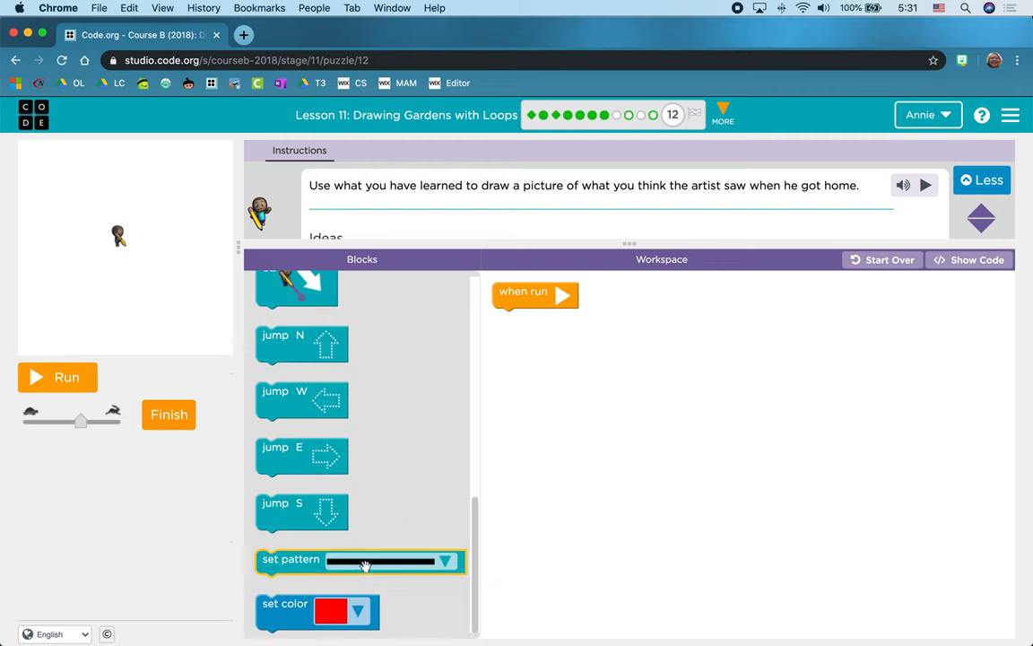